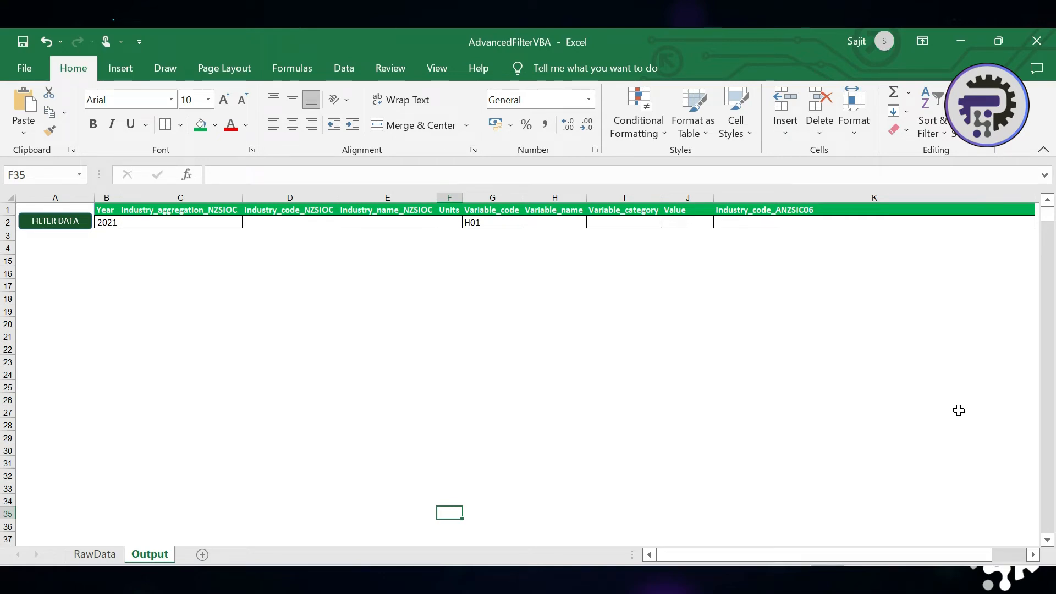
{"action": "mouse_move", "coordinate": [118, 534]}
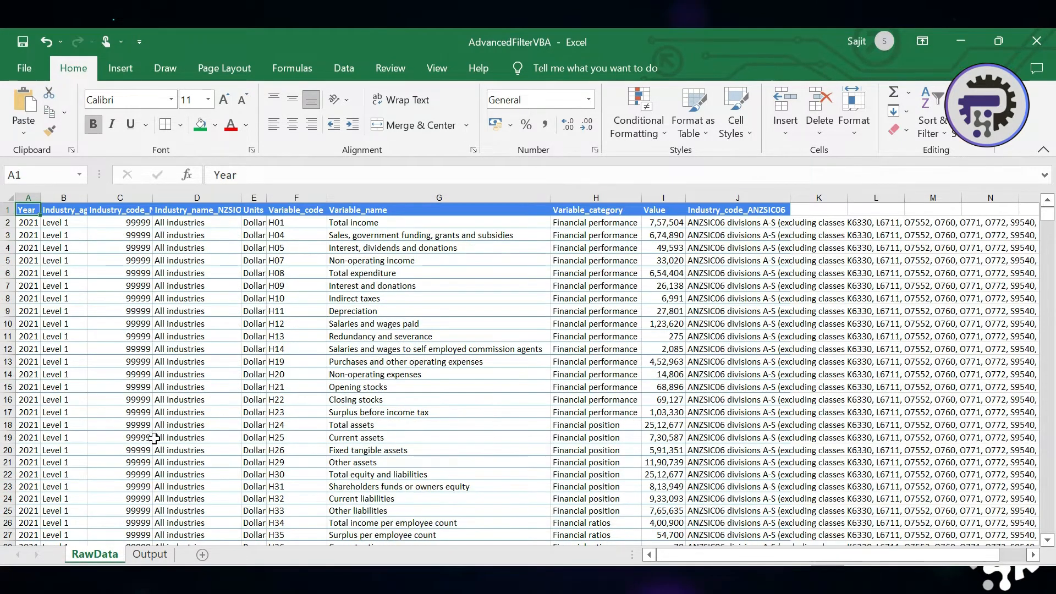
- Run the Filter Data button, change Year to 2013 and rerun so Output lists the 2013 H01 rows
{"action": "left_click", "coordinate": [150, 553]}
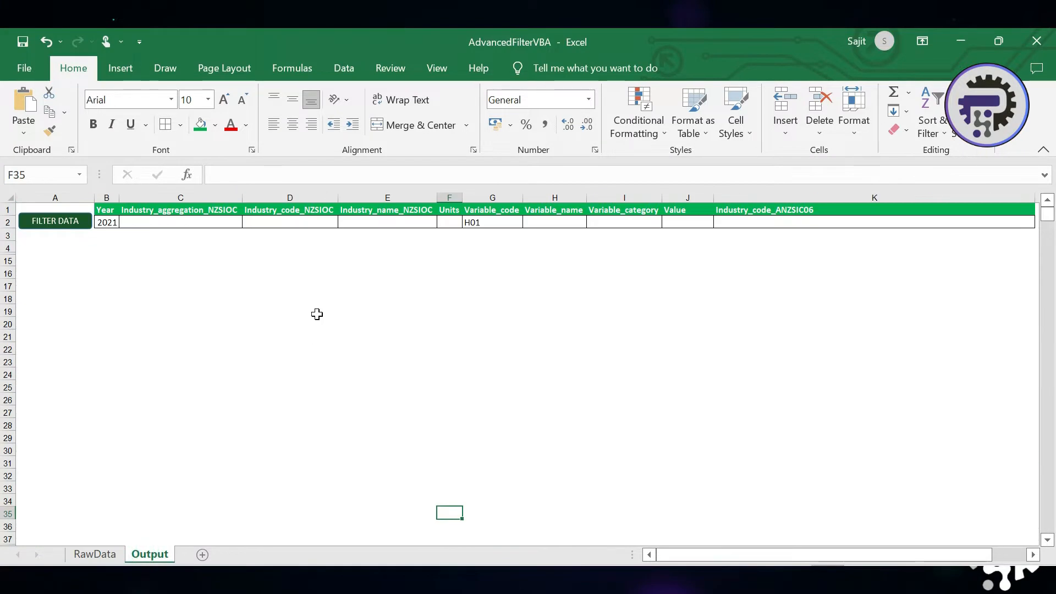
{"action": "left_click", "coordinate": [55, 221]}
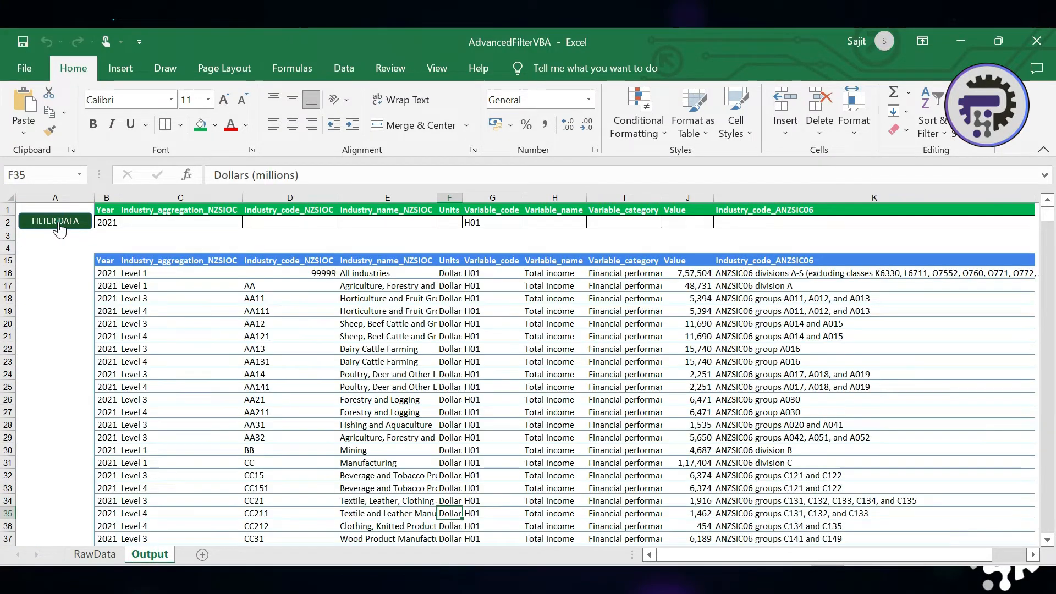
{"action": "mouse_move", "coordinate": [114, 273]}
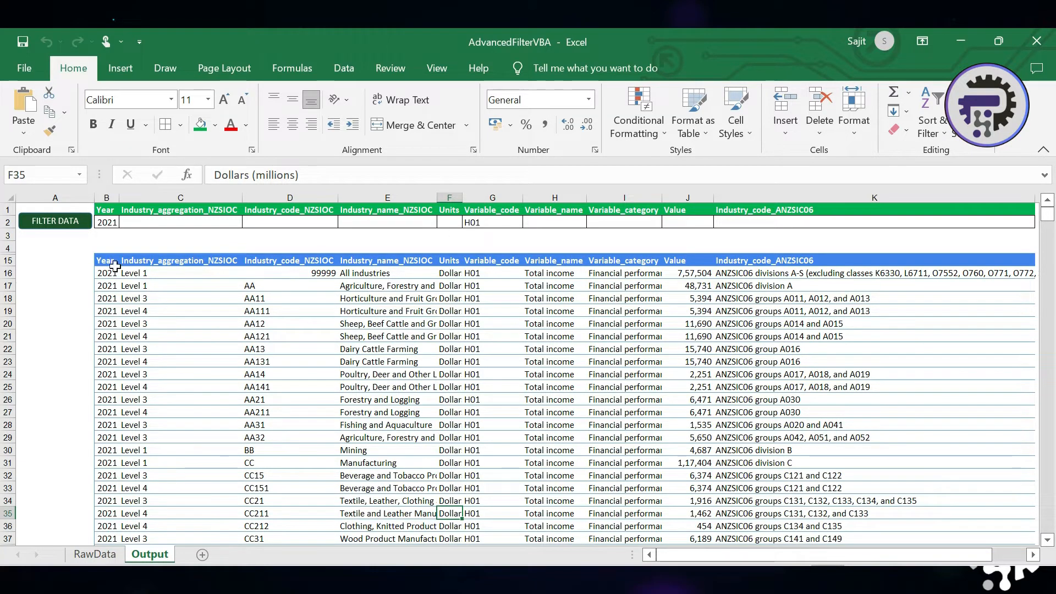
{"action": "left_click", "coordinate": [107, 222]}
{"action": "type", "text": "2013"}
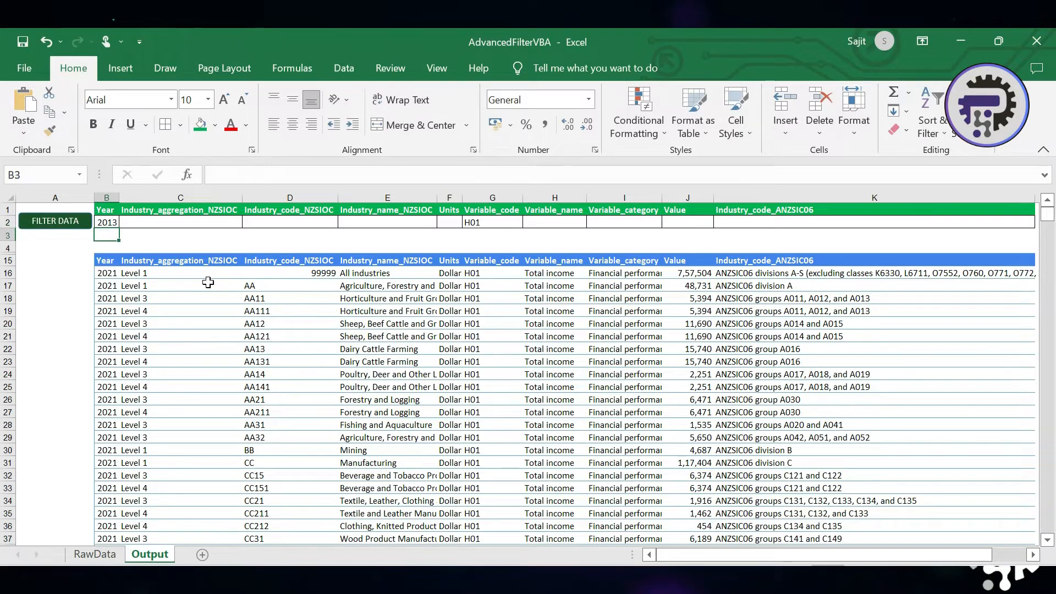
{"action": "left_click", "coordinate": [55, 221]}
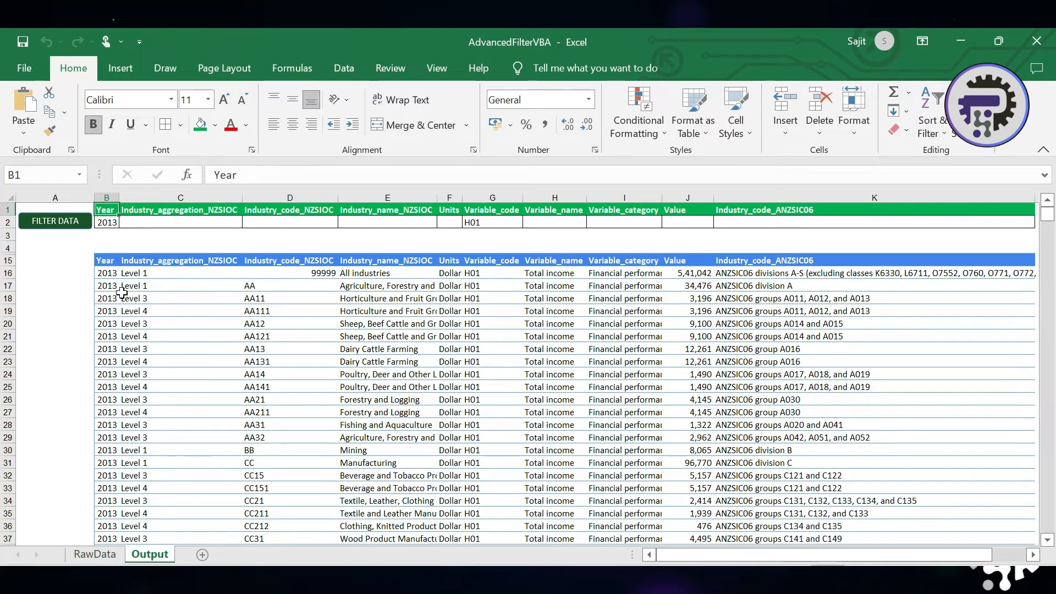
{"action": "left_click", "coordinate": [95, 546]}
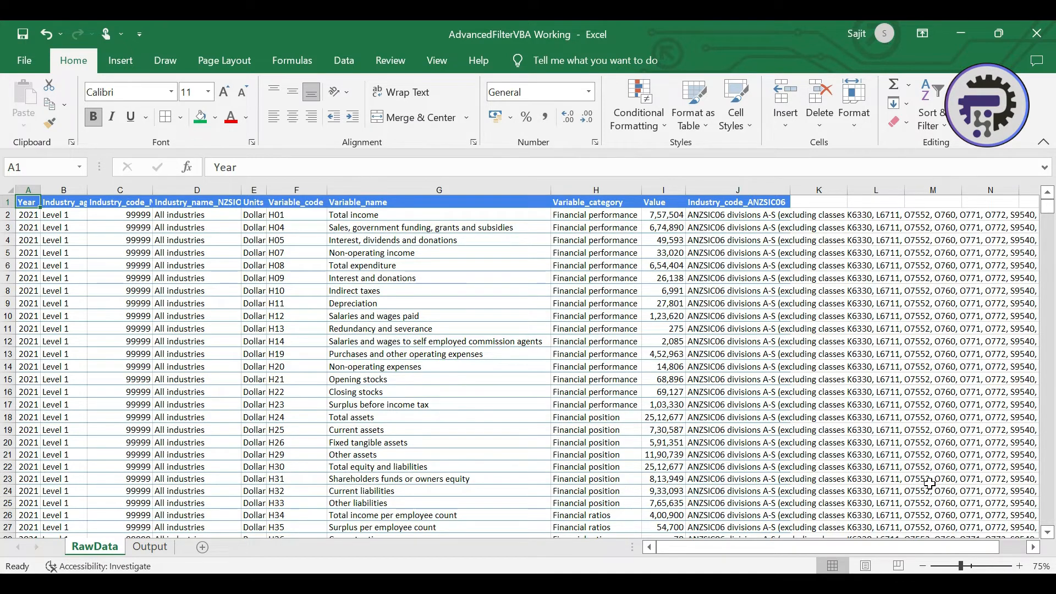
- Show the RawData sheet of the 'AdvancedFilterVBA Working' workbook
{"action": "left_click", "coordinate": [439, 201]}
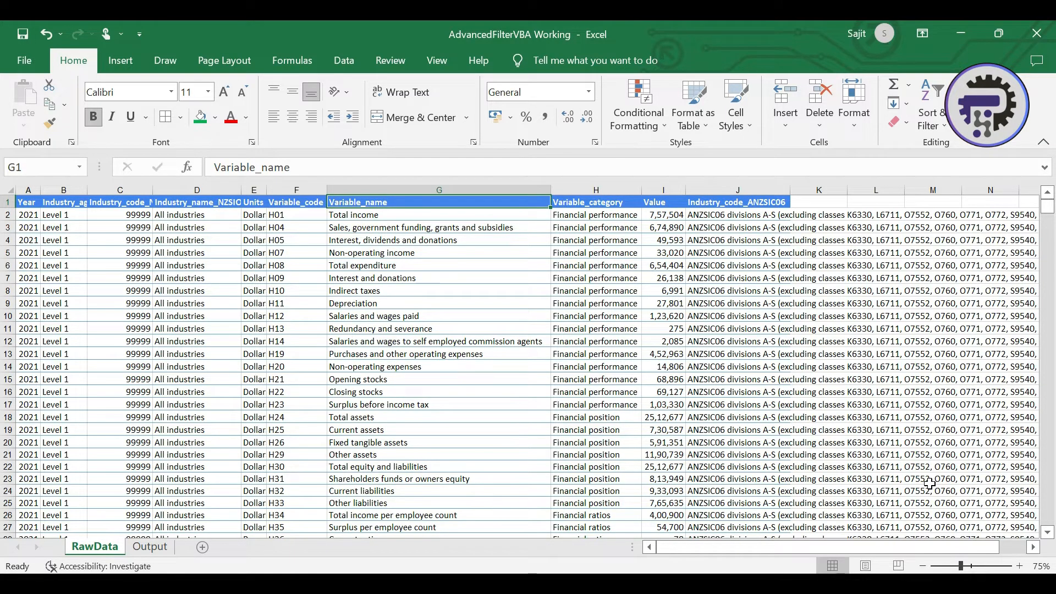
- Copy RawData's header row and first 2021 data row and paste them at B1 of the Output sheet
{"action": "left_click", "coordinate": [28, 202]}
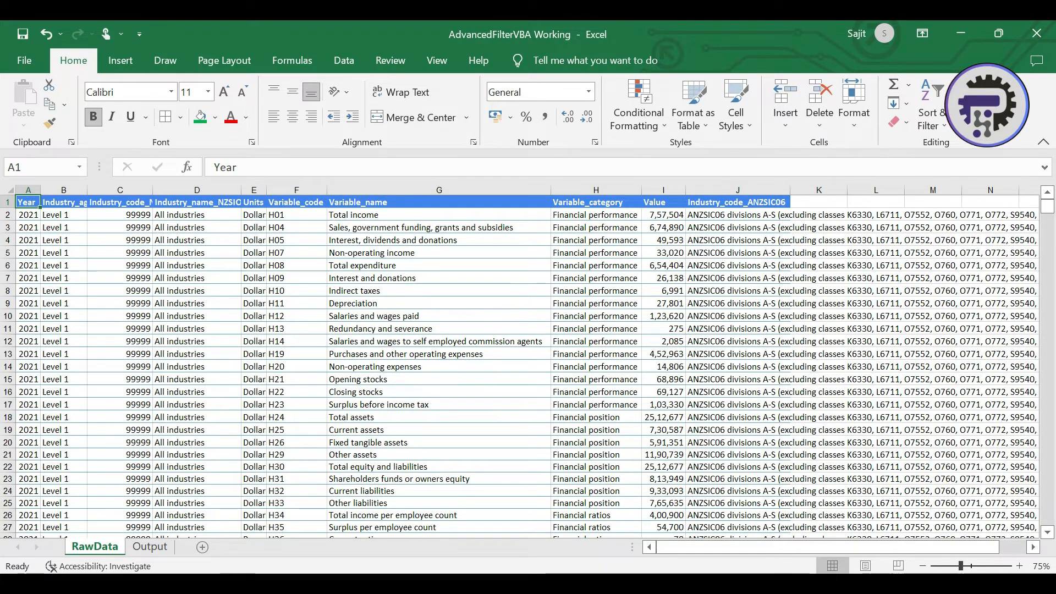
{"action": "mouse_move", "coordinate": [183, 436]}
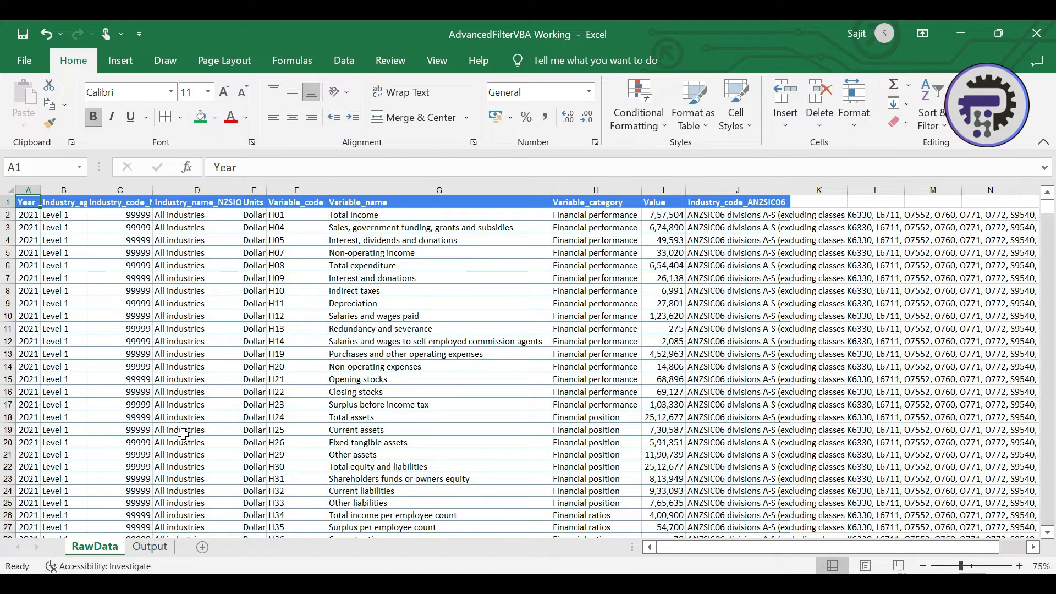
{"action": "mouse_move", "coordinate": [107, 478]}
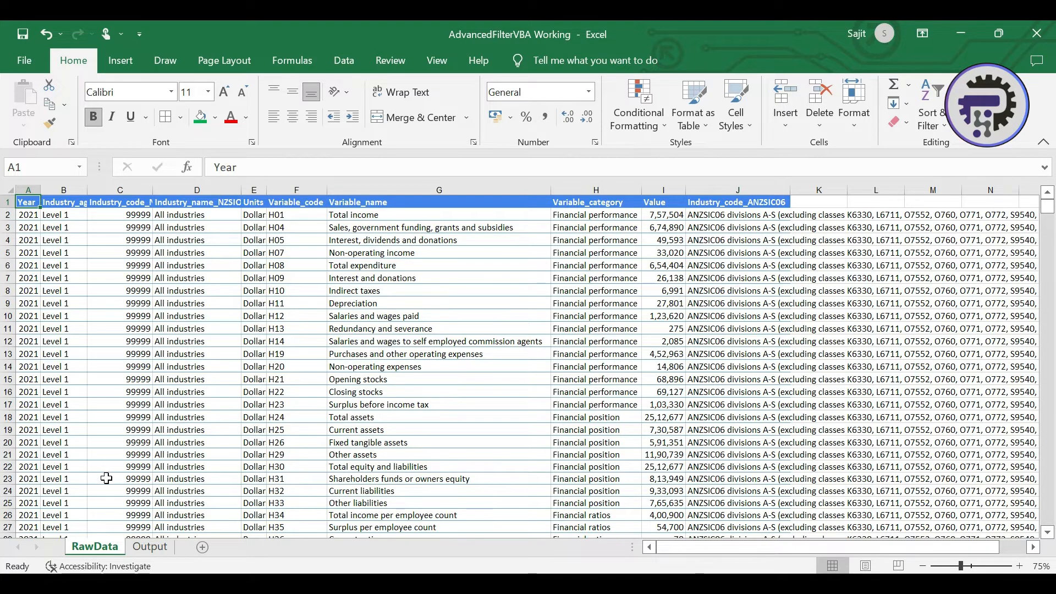
{"action": "mouse_move", "coordinate": [98, 430]}
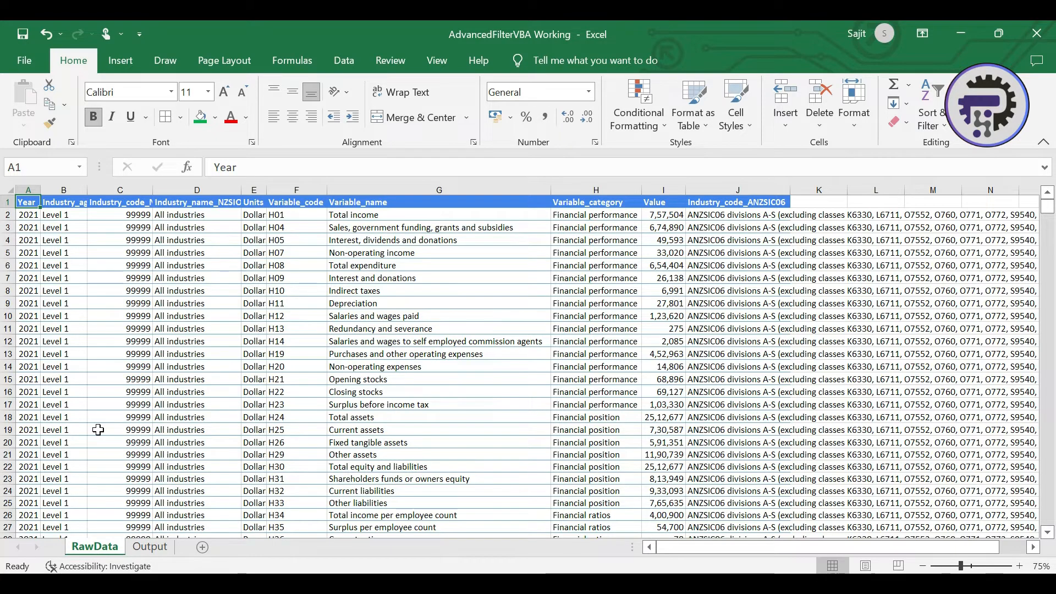
{"action": "left_click", "coordinate": [150, 547]}
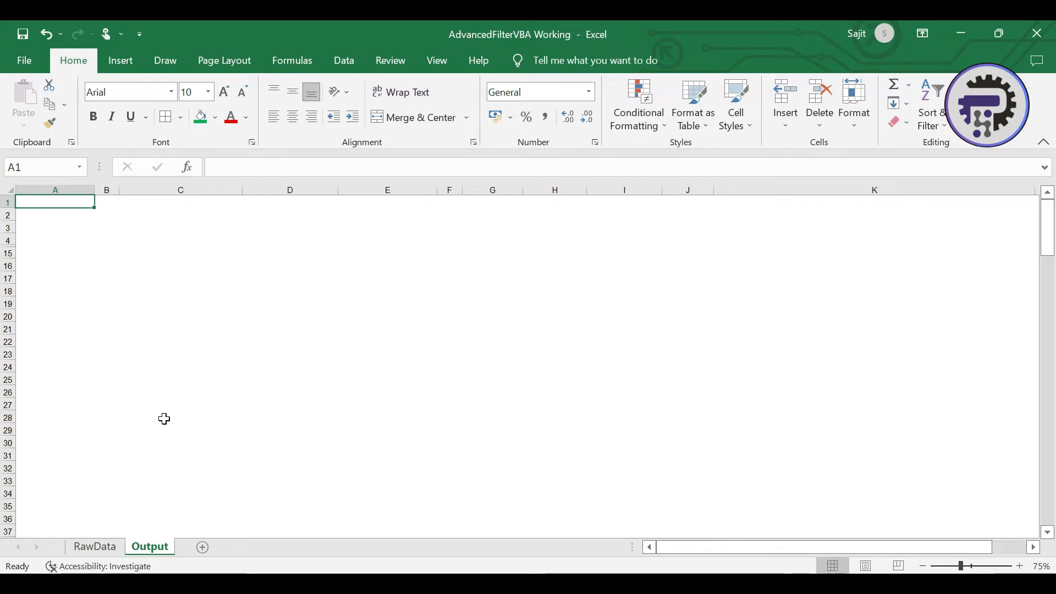
{"action": "left_click", "coordinate": [94, 547]}
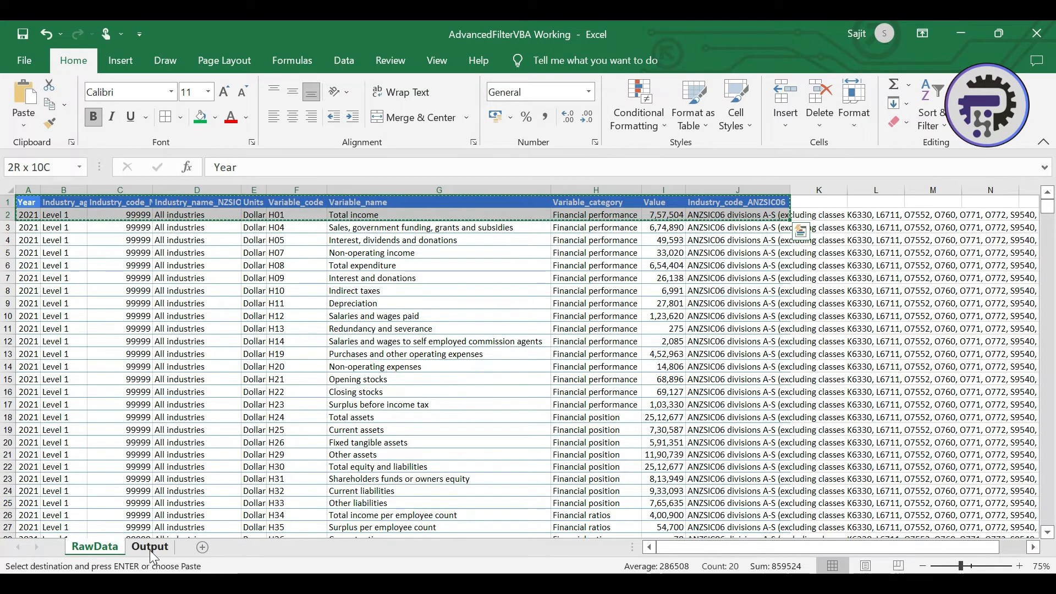
{"action": "left_click", "coordinate": [150, 547]}
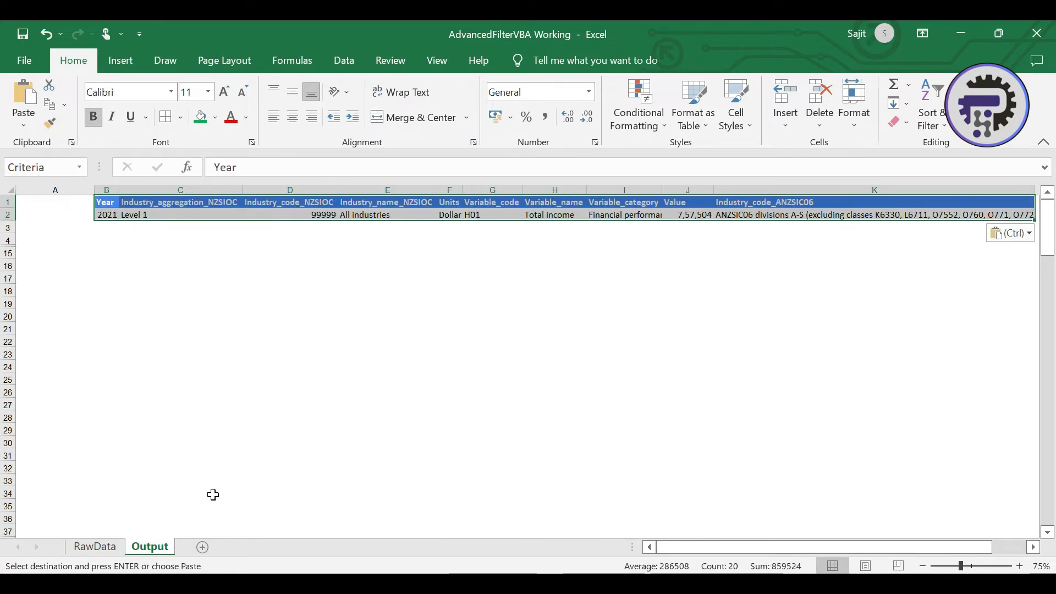
{"action": "left_click", "coordinate": [55, 201]}
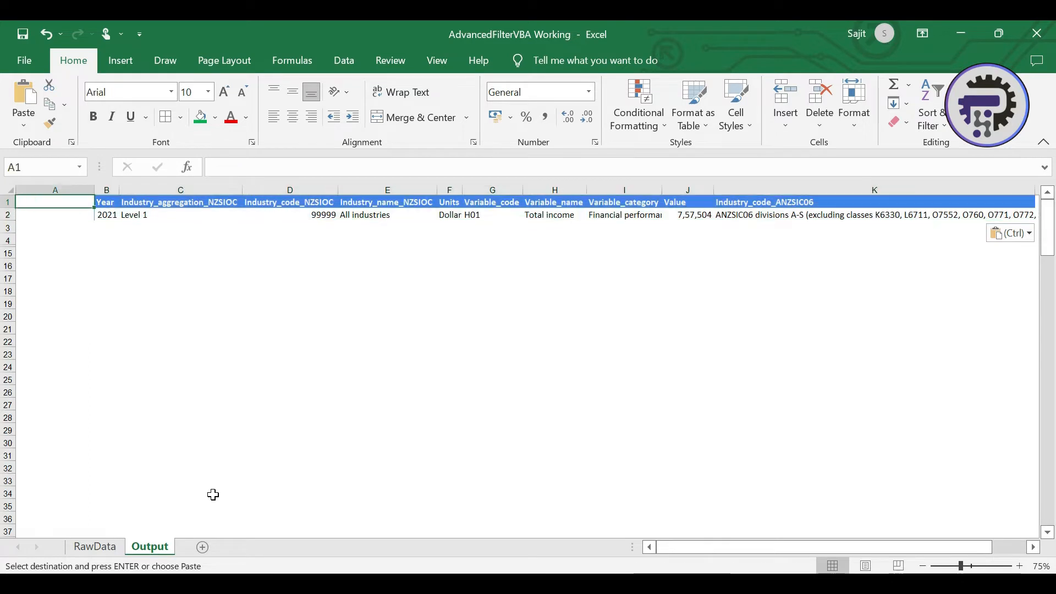
{"action": "left_click", "coordinate": [106, 214]}
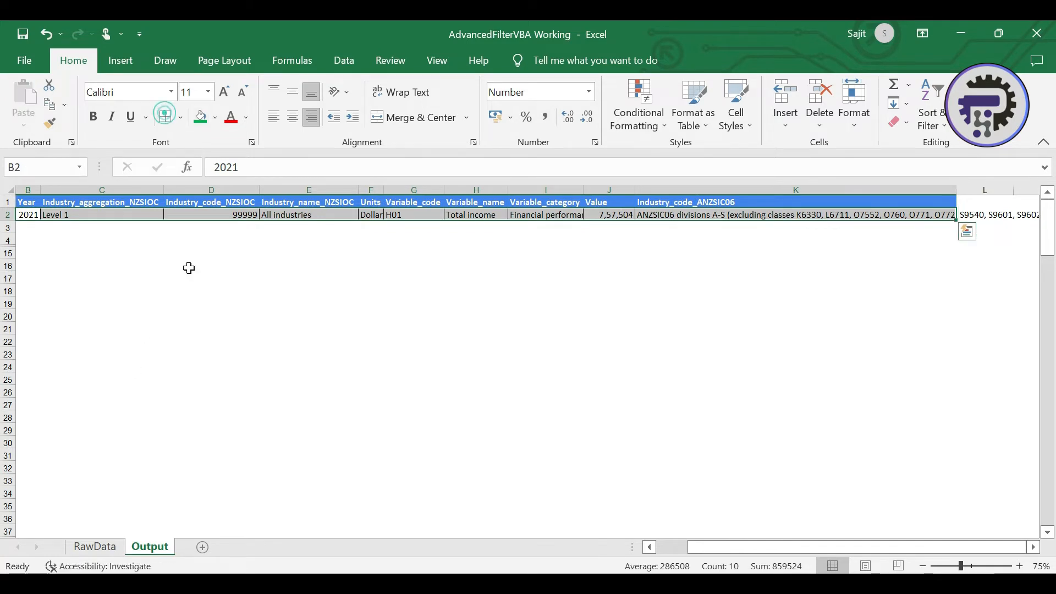
{"action": "left_click", "coordinate": [55, 214]}
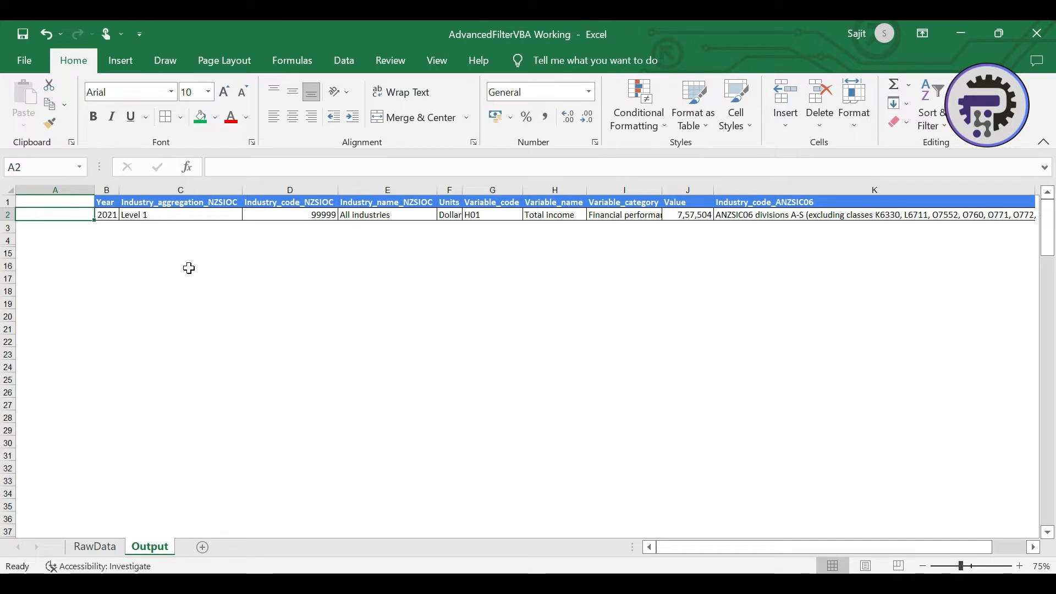
- Draw a rounded rectangle 'Filter Data' button in A2 with a dark filled shape style
{"action": "left_click", "coordinate": [120, 61]}
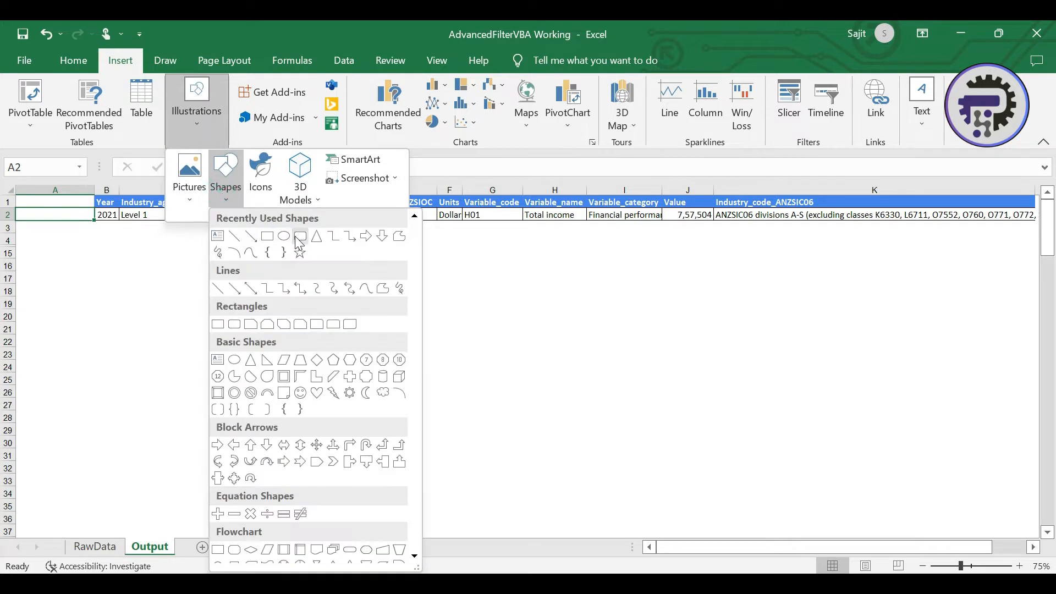
{"action": "left_click", "coordinate": [301, 235]}
{"action": "type", "text": "Filter Data"}
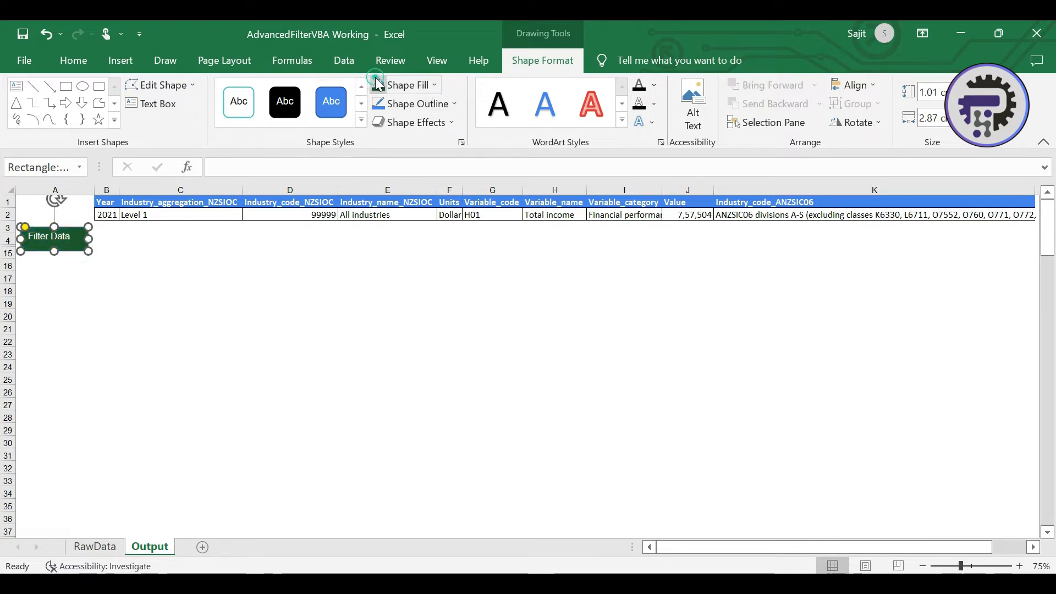
{"action": "left_click", "coordinate": [73, 60]}
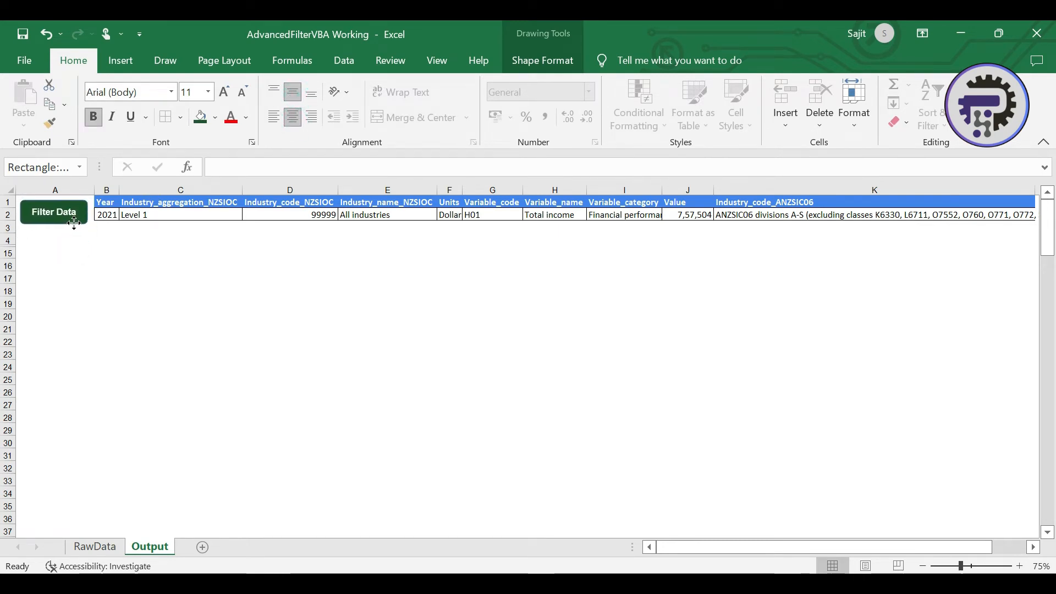
{"action": "left_click", "coordinate": [107, 240]}
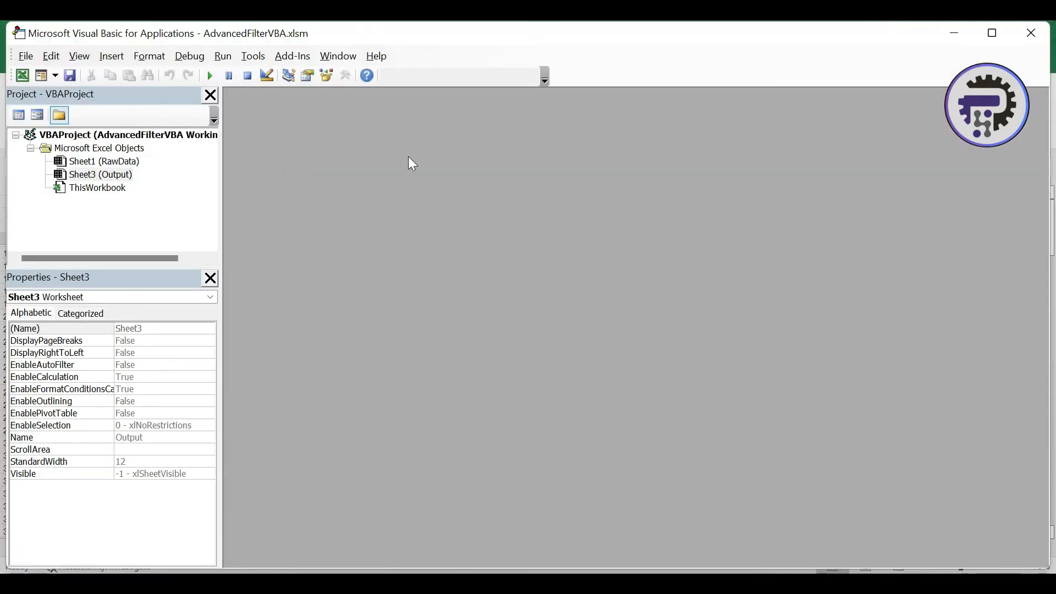
{"action": "mouse_move", "coordinate": [250, 164]}
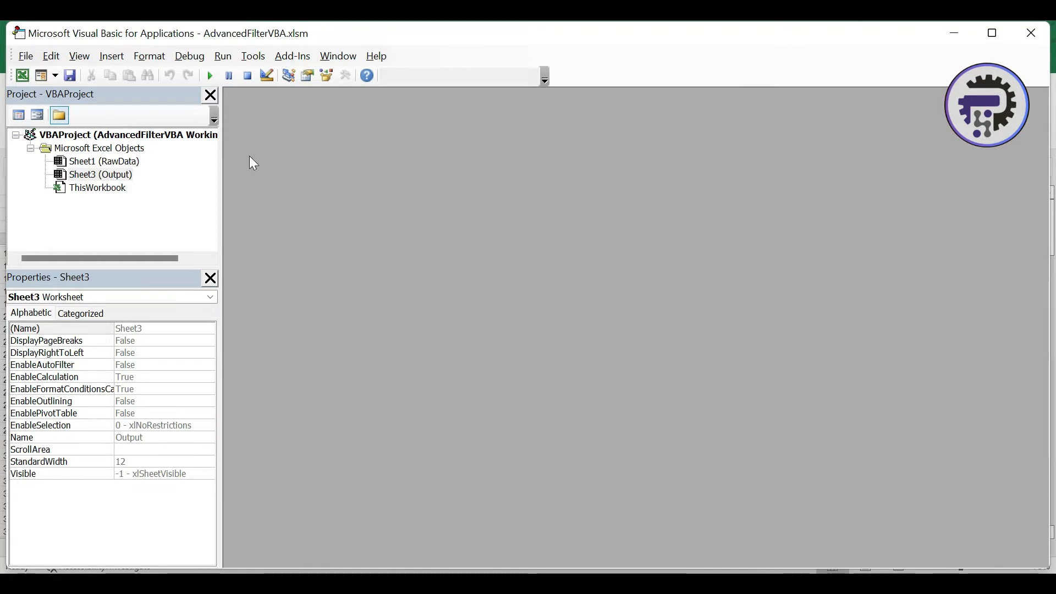
{"action": "mouse_move", "coordinate": [280, 142]}
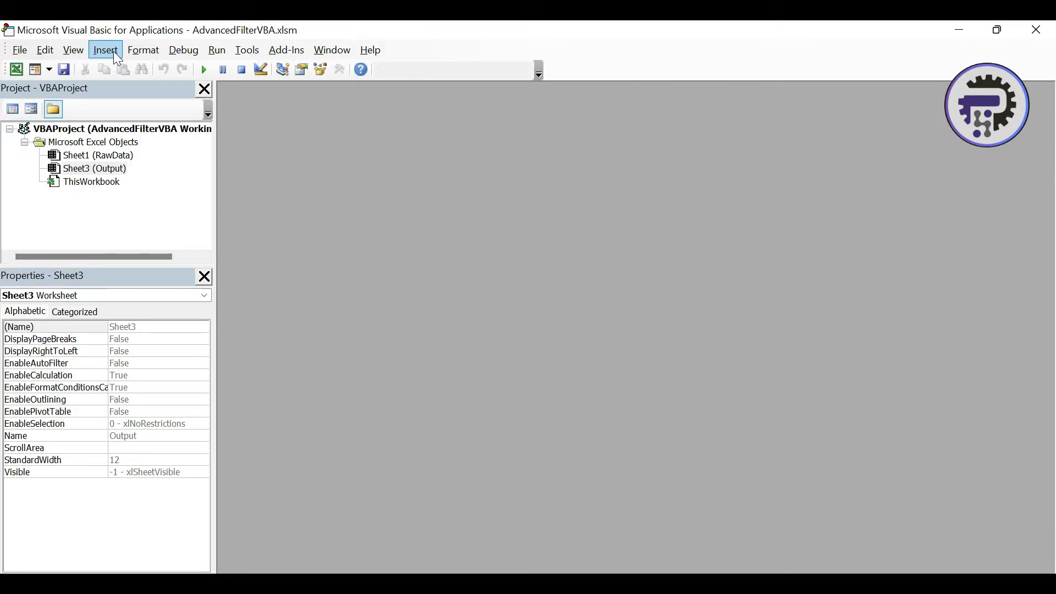
- Insert a new empty Module1 into the workbook's VBA project
{"action": "left_click", "coordinate": [105, 49]}
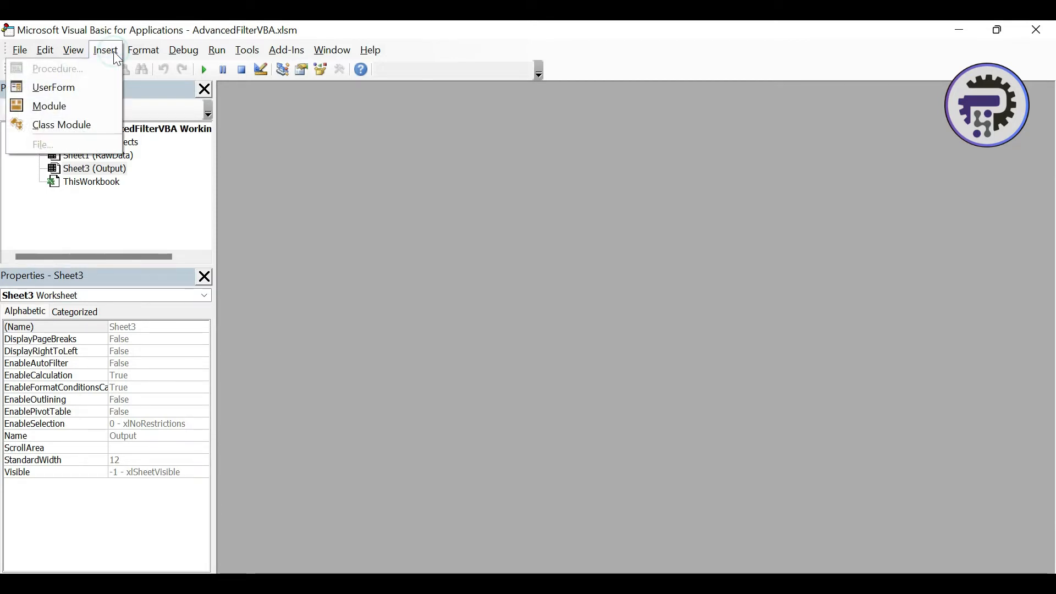
{"action": "left_click", "coordinate": [50, 105]}
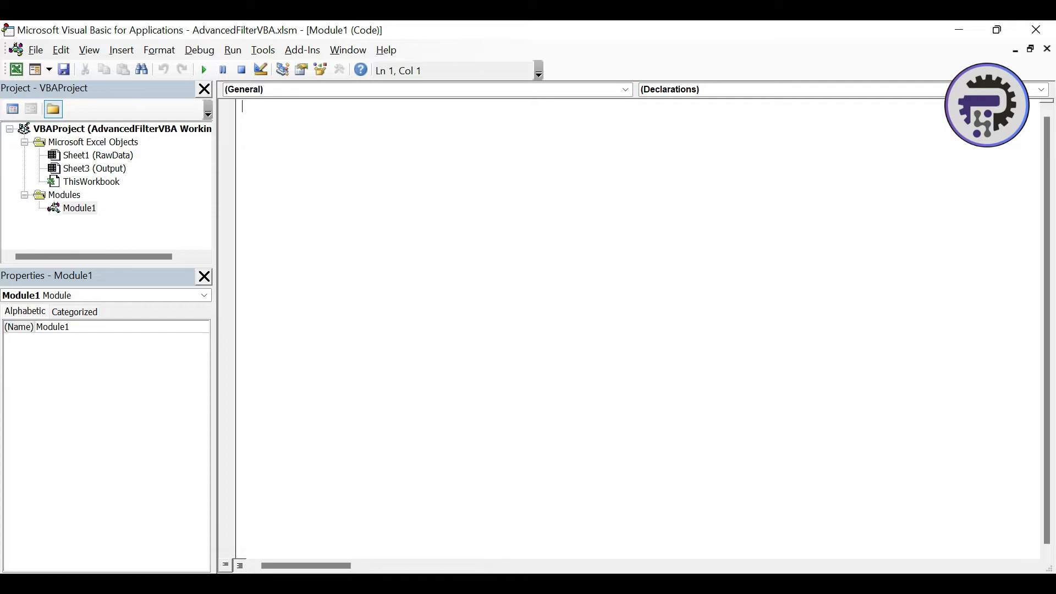
- Start Sub AdvancedFilterCode() with a comment about declaring range and worksheet variables
{"action": "type", "text": "sub"}
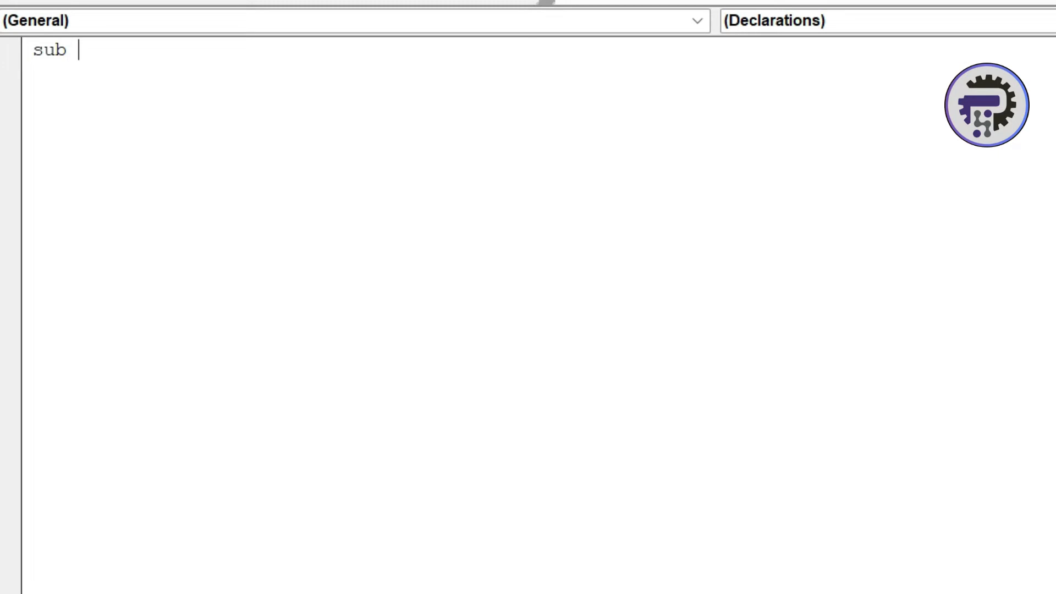
{"action": "type", "text": "Advan"}
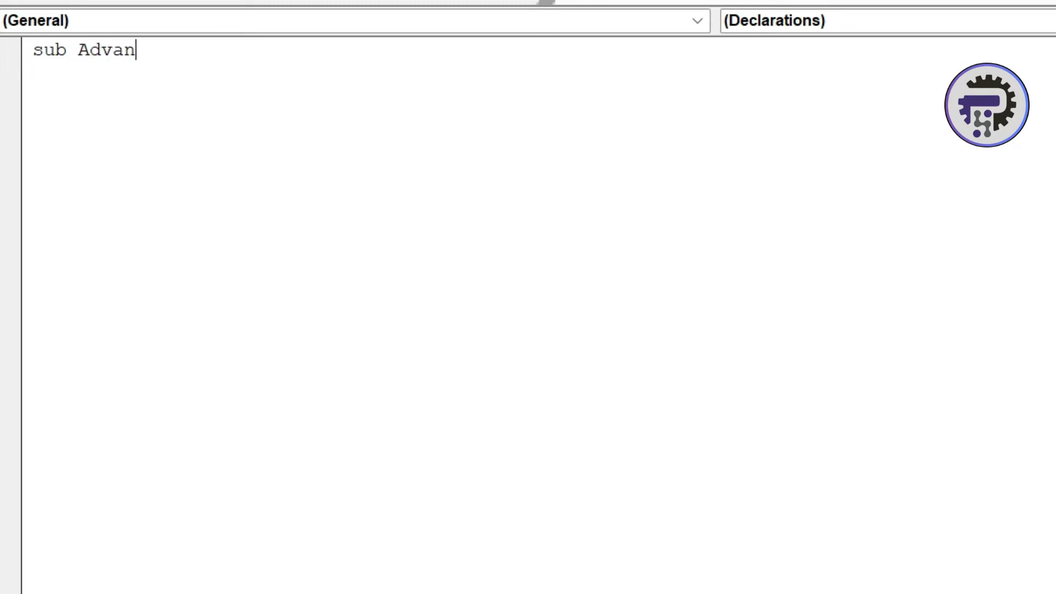
{"action": "type", "text": "cedFilter"}
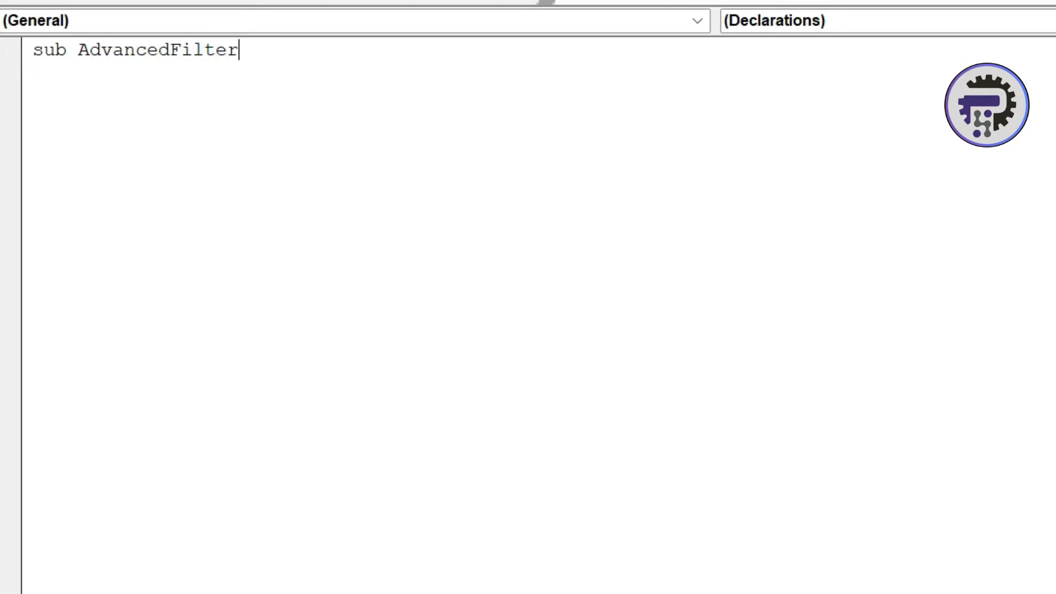
{"action": "type", "text": "Code("}
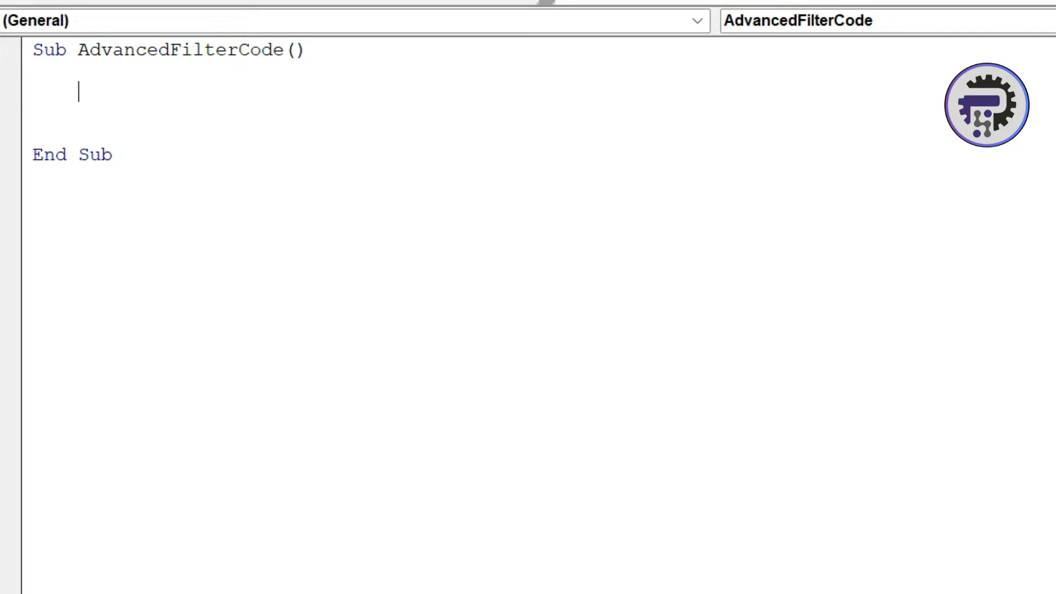
{"action": "type", "text": "'Dec"}
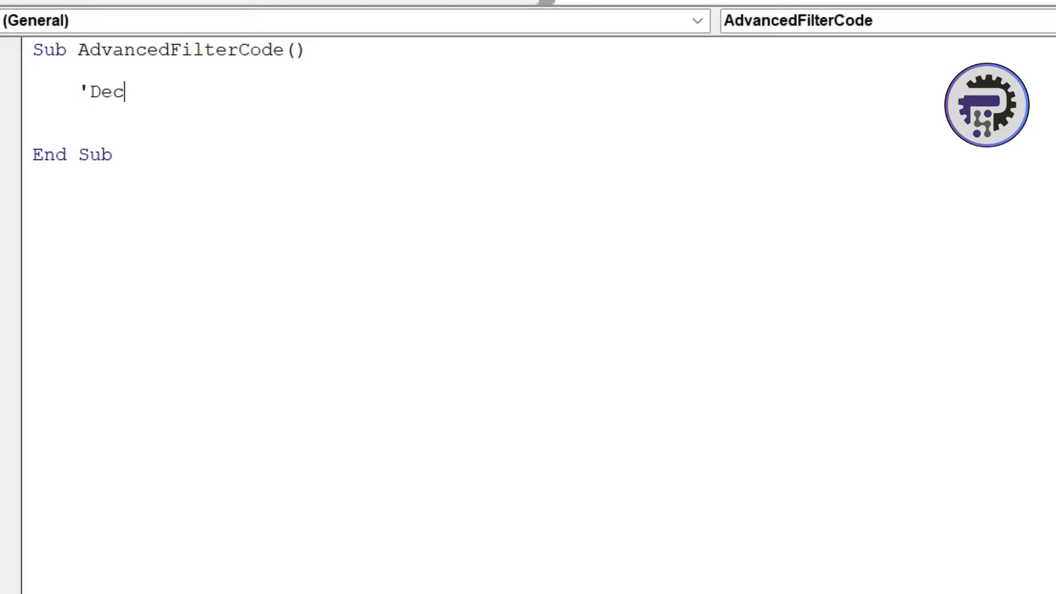
{"action": "type", "text": "lare"}
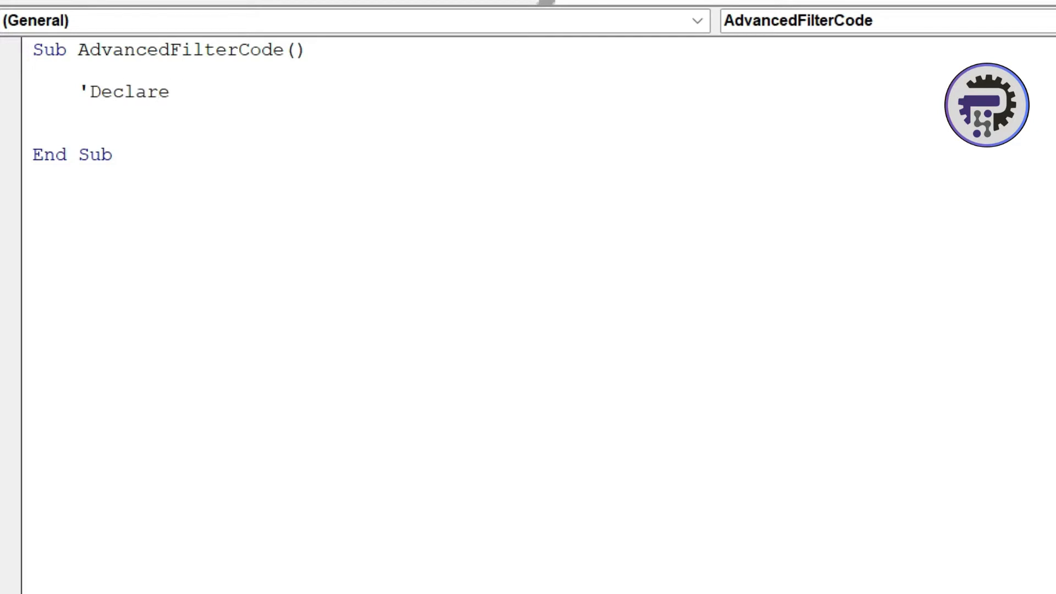
{"action": "type", "text": "variables"}
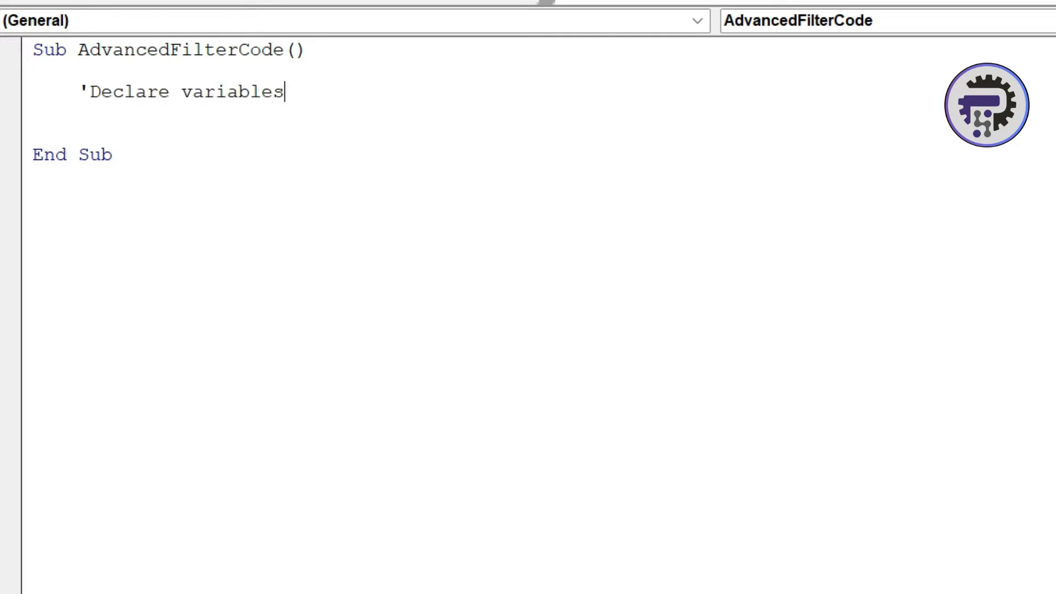
{"action": "type", "text": "for usin"}
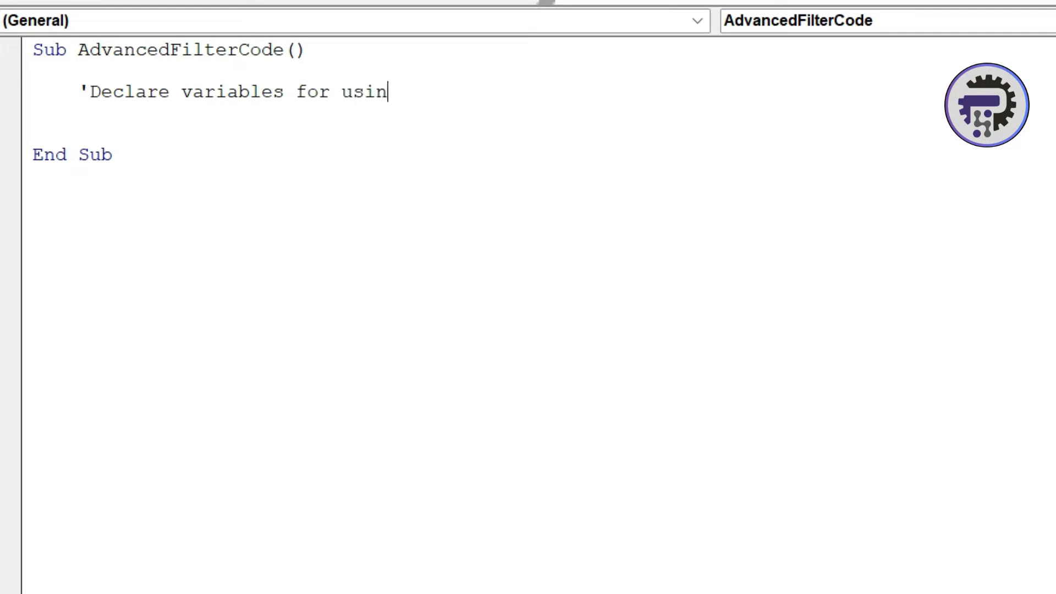
{"action": "type", "text": "g as range"}
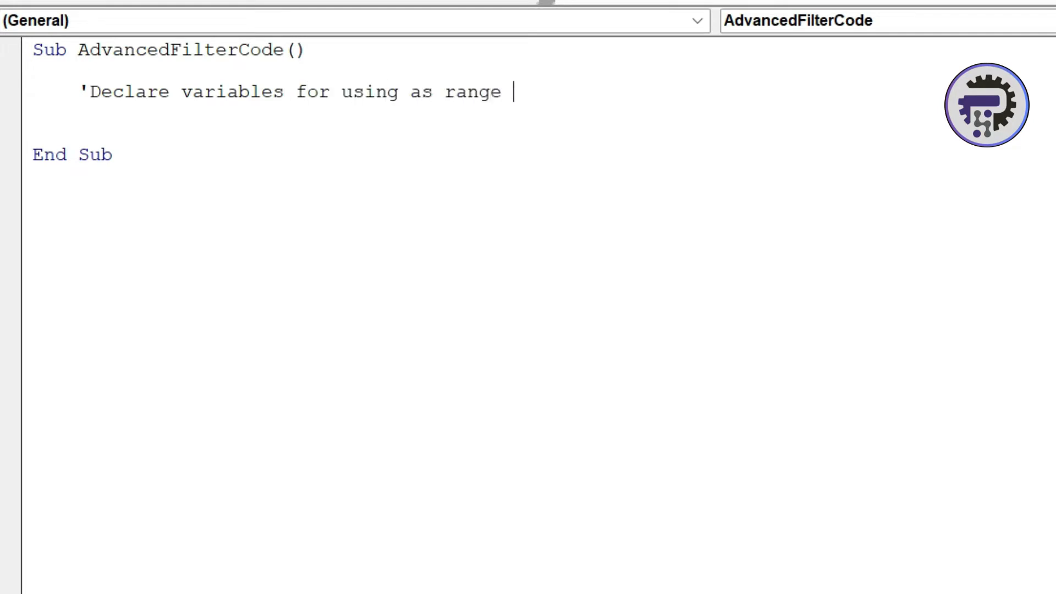
{"action": "type", "text": "& worksheet"}
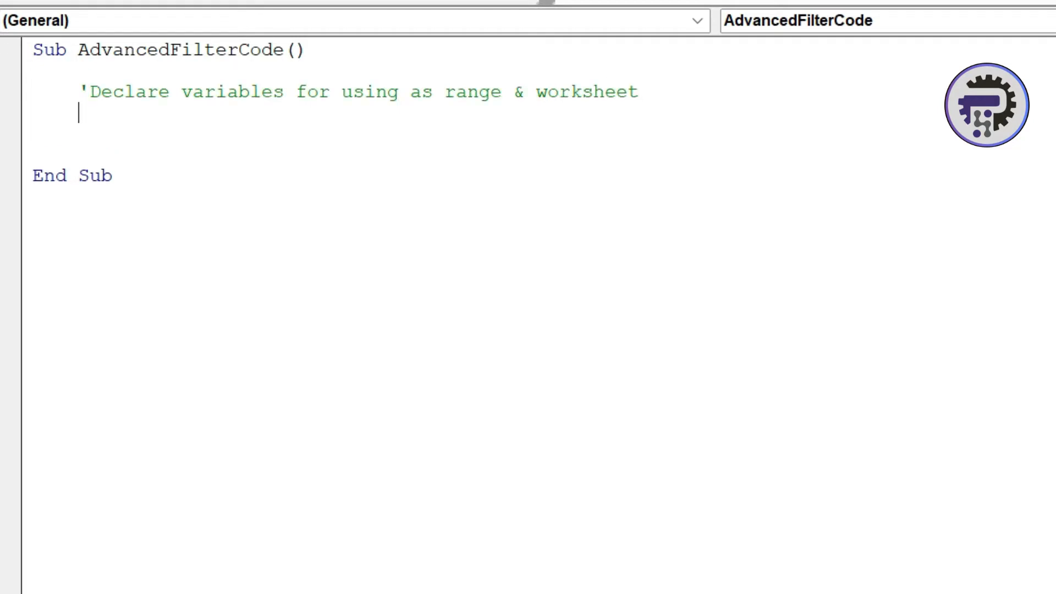
- Declare inputrng, outputrng and criteriarng As Range in one Dim statement
{"action": "type", "text": "Dim"}
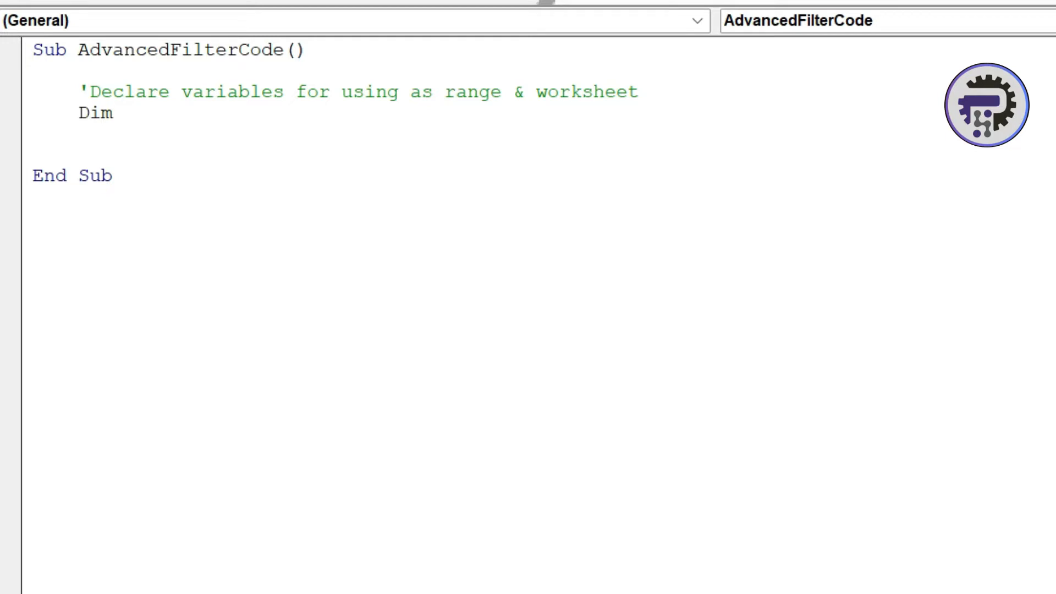
{"action": "type", "text": "input"}
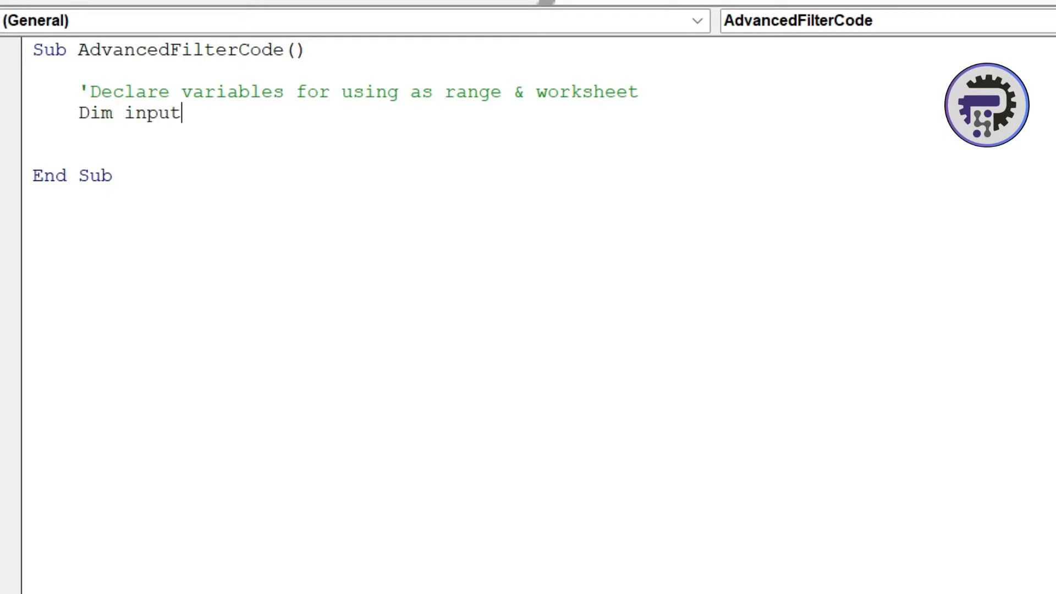
{"action": "type", "text": "rng"}
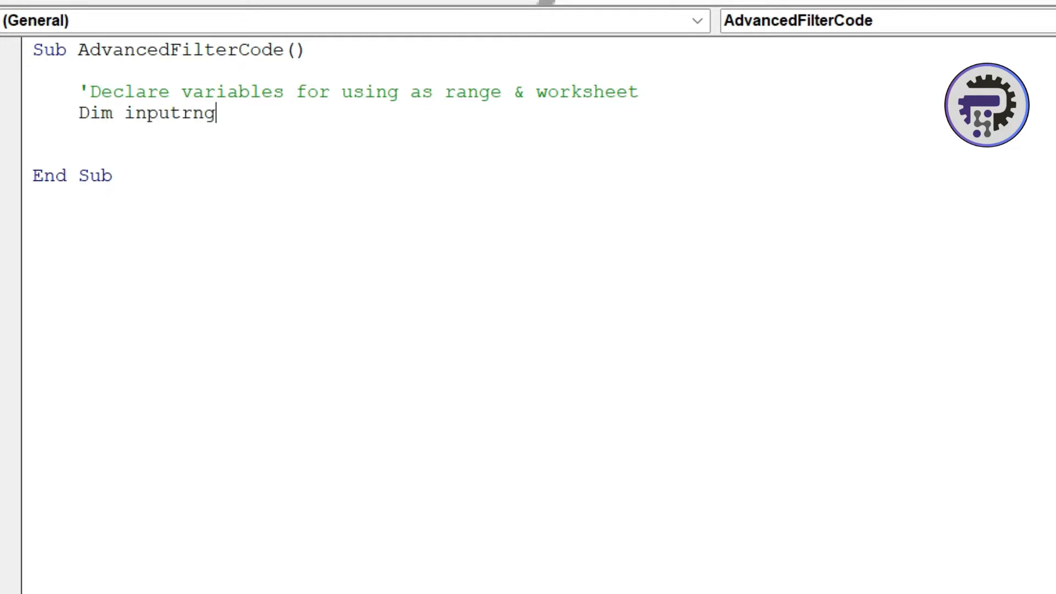
{"action": "type", "text": "as"}
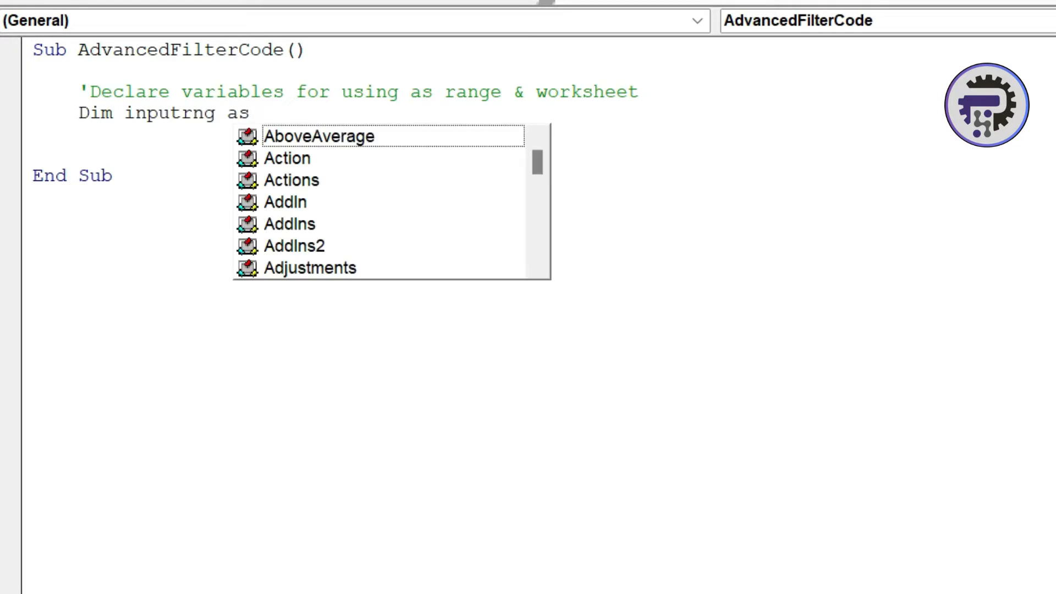
{"action": "type", "text": "Range,"}
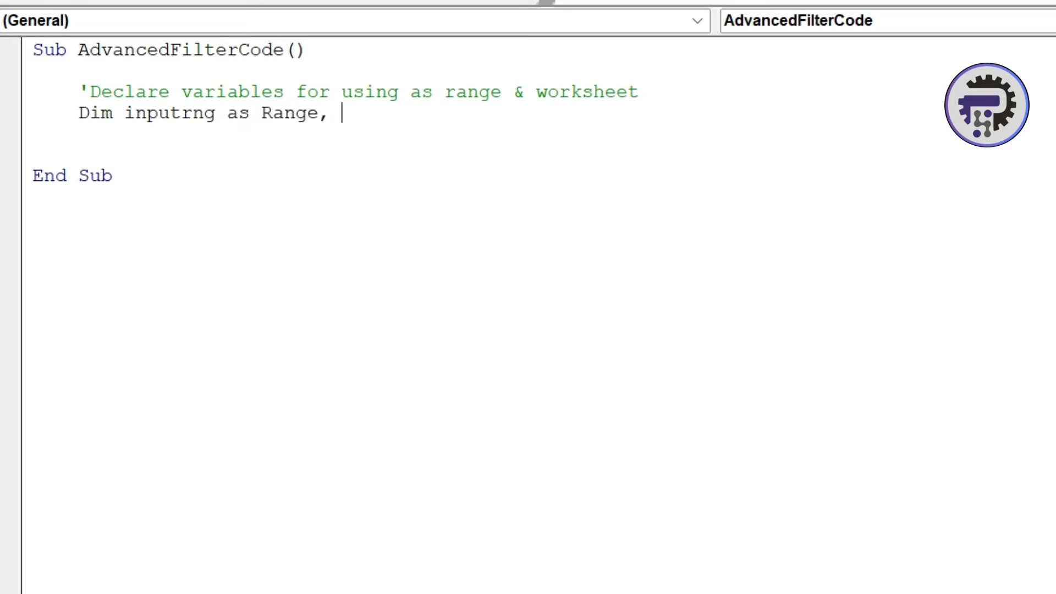
{"action": "type", "text": "output"}
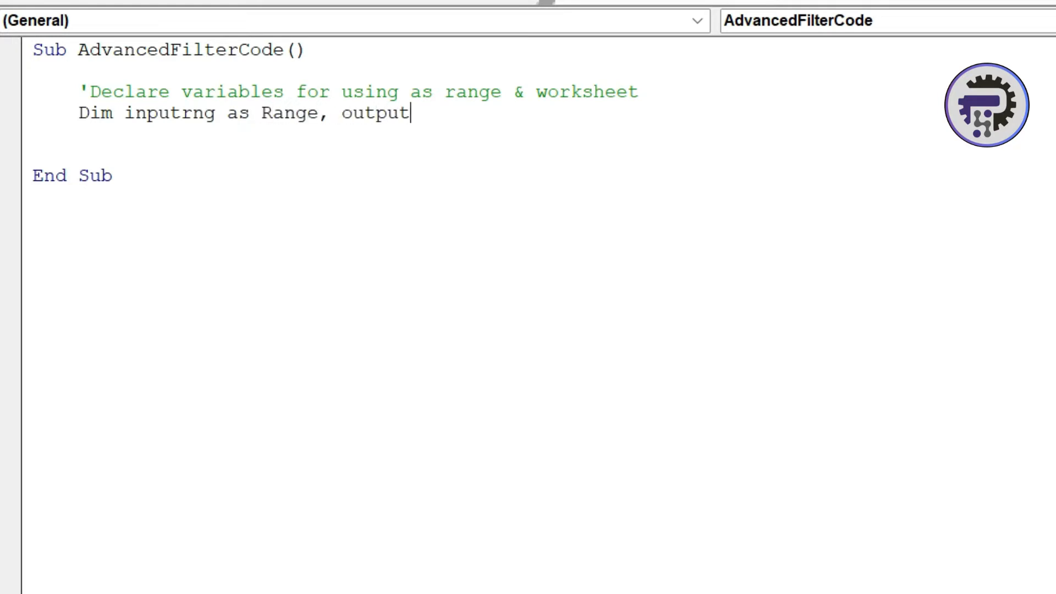
{"action": "type", "text": "rng as Ran"}
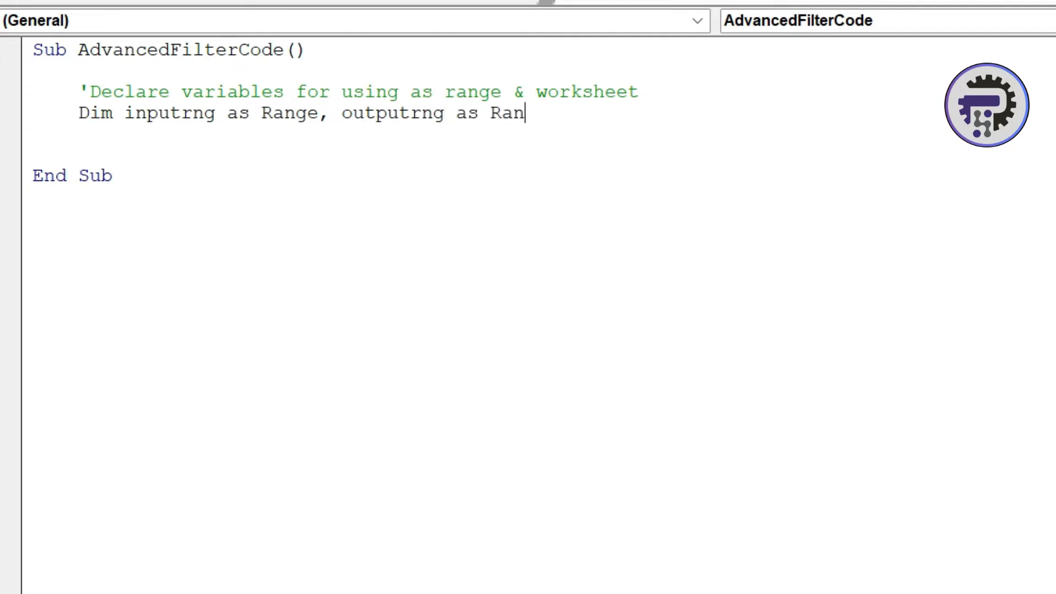
{"action": "type", "text": "ge, cre"}
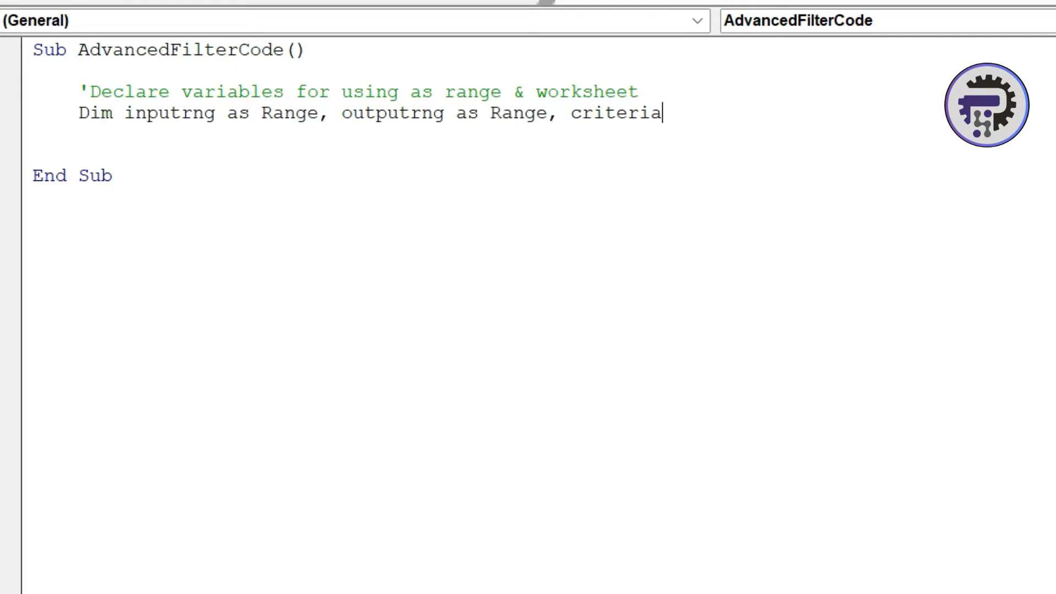
{"action": "type", "text": "rng as"}
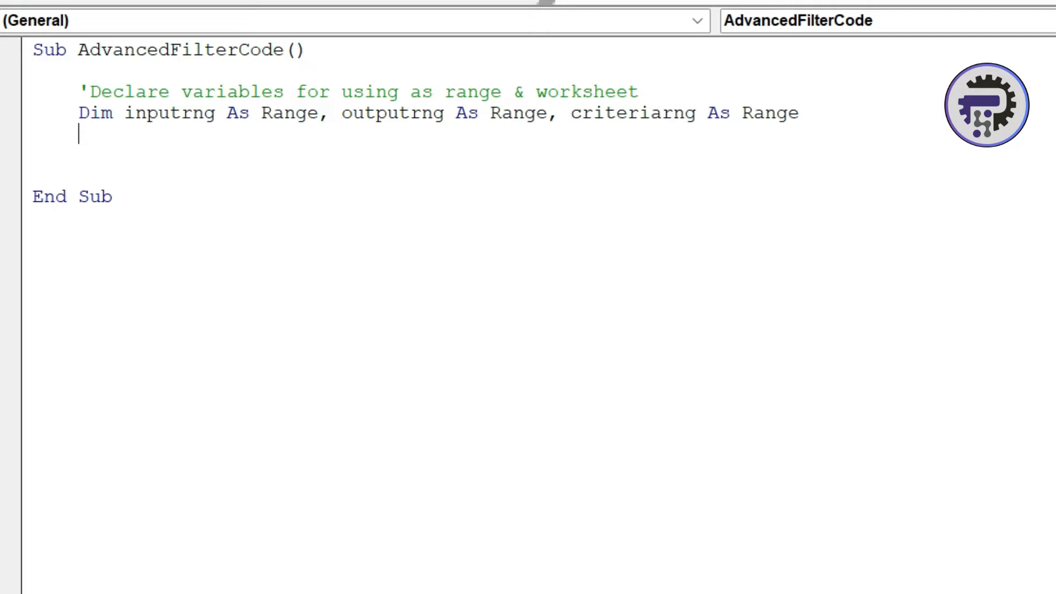
- Declare wks1 and wks2 As Worksheet in a second Dim statement
{"action": "type", "text": "Di"}
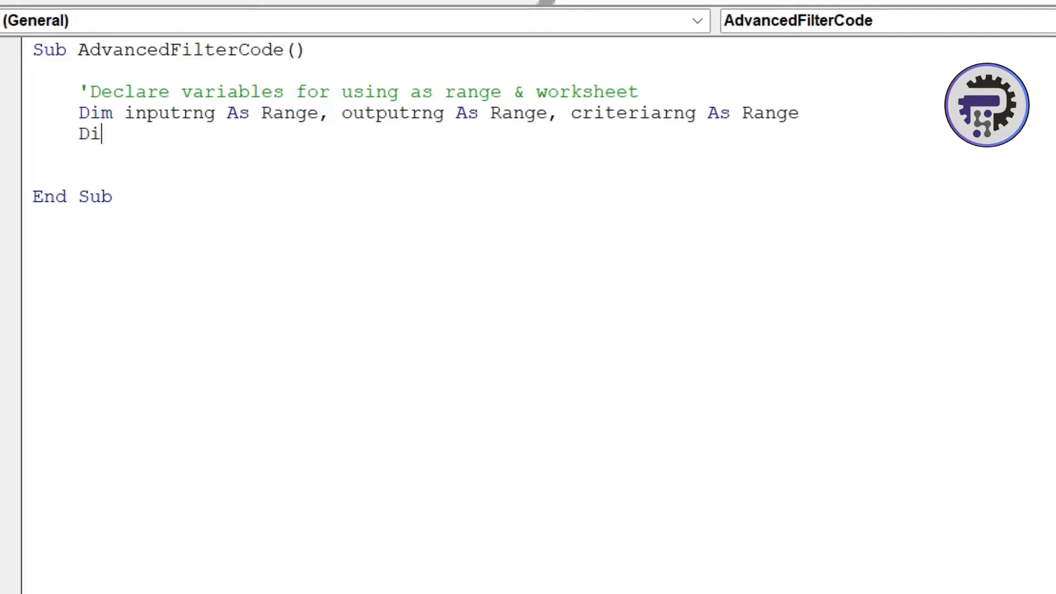
{"action": "type", "text": "m"}
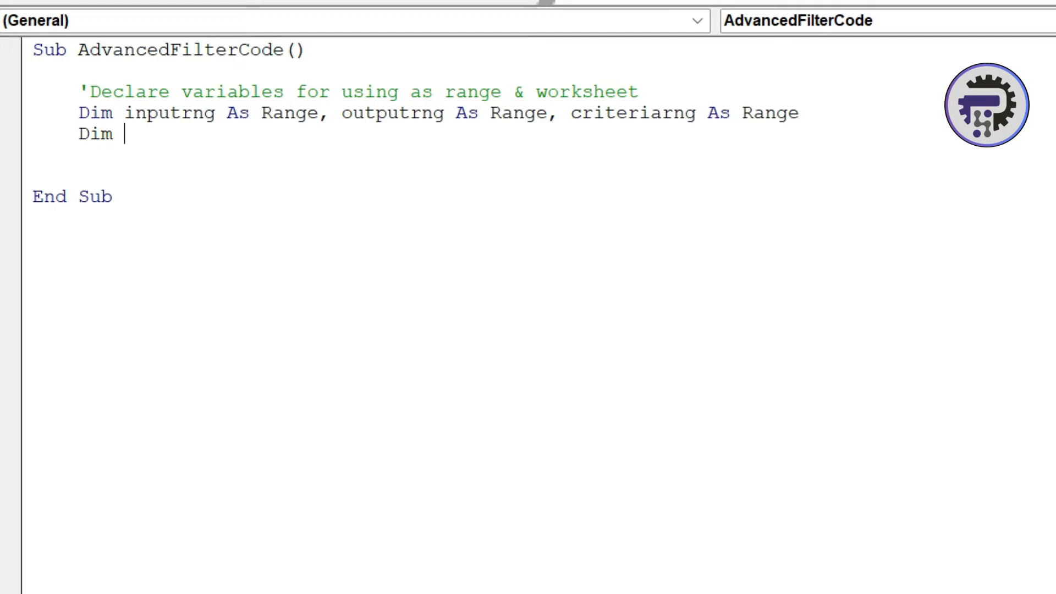
{"action": "type", "text": "wks"}
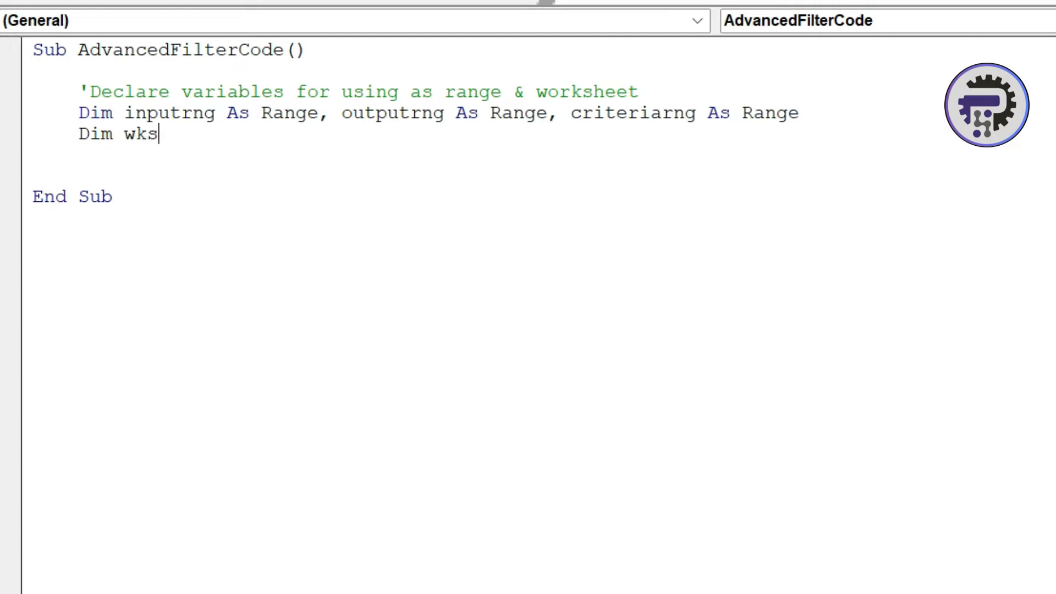
{"action": "type", "text": "1 as"}
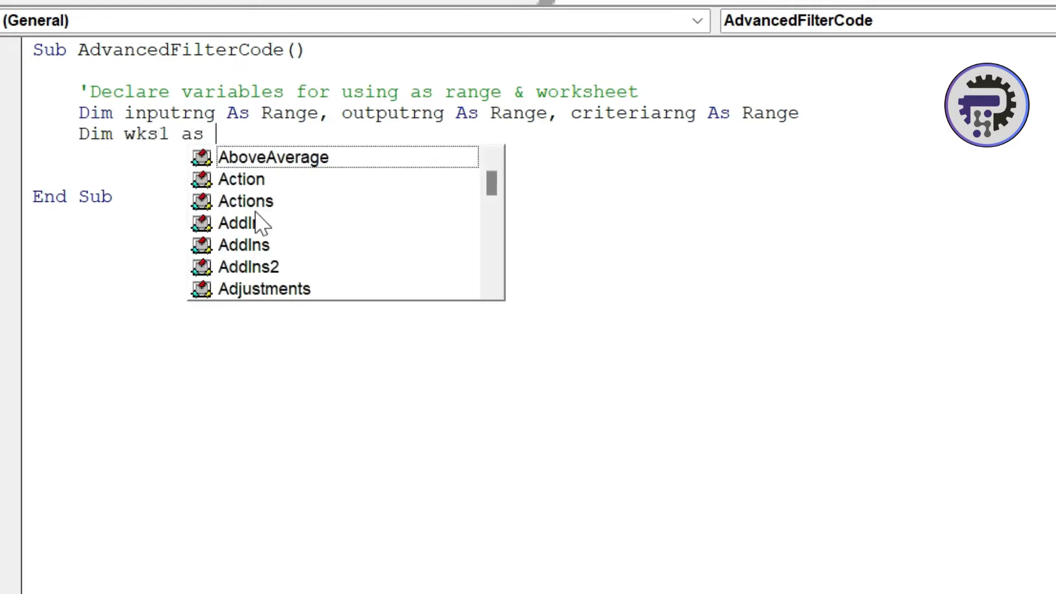
{"action": "type", "text": "Worksheet"}
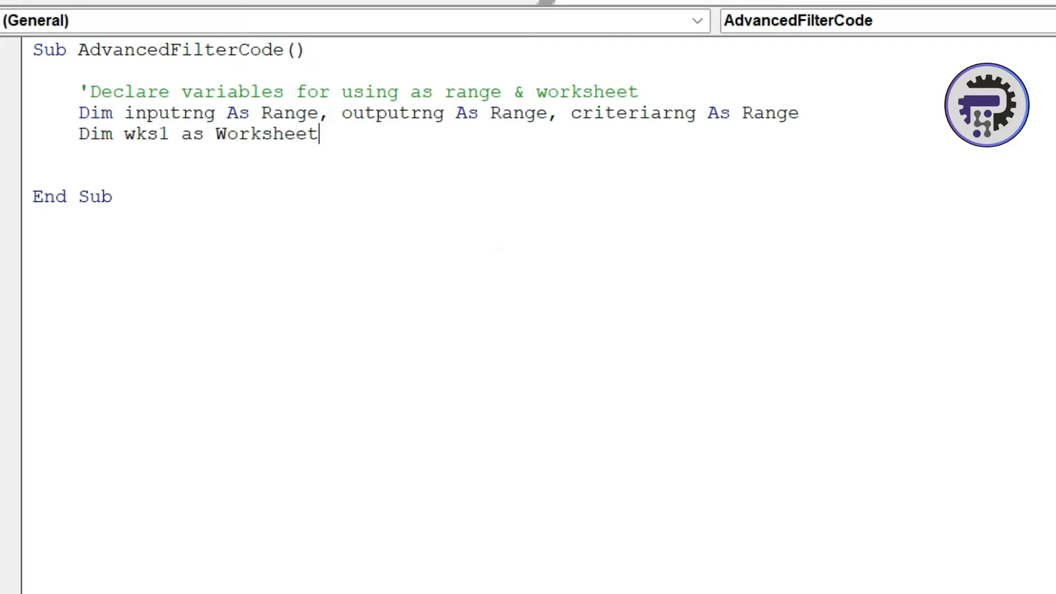
{"action": "type", "text": ", wks"}
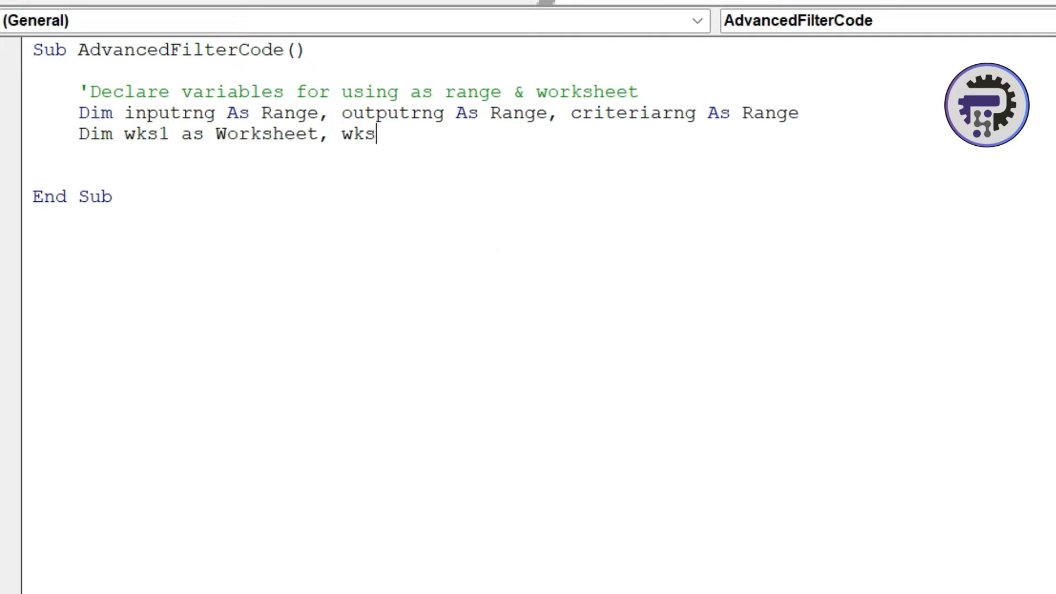
{"action": "type", "text": "2"}
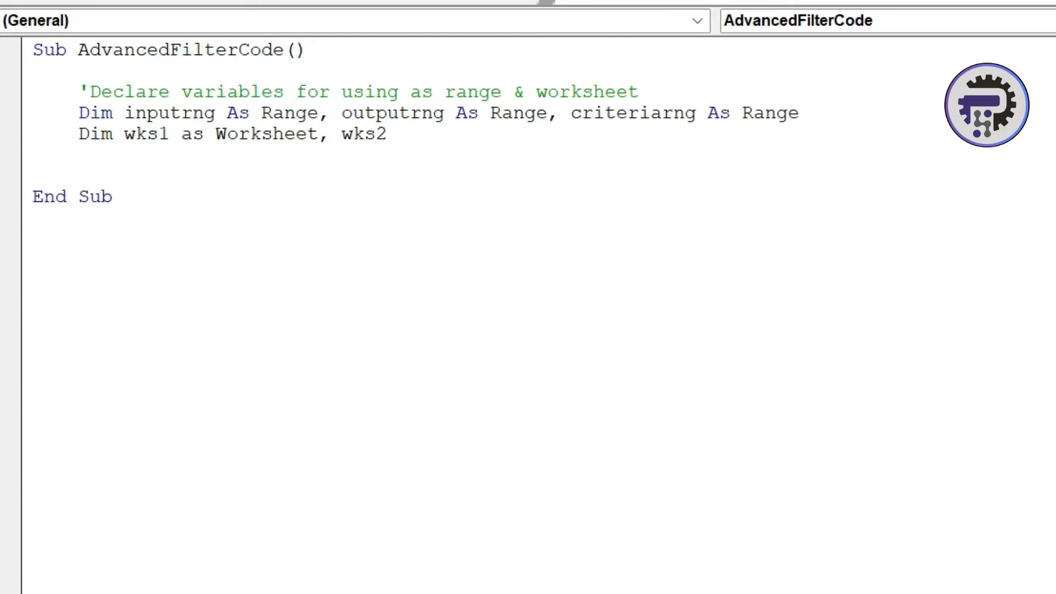
{"action": "type", "text": "as wor"}
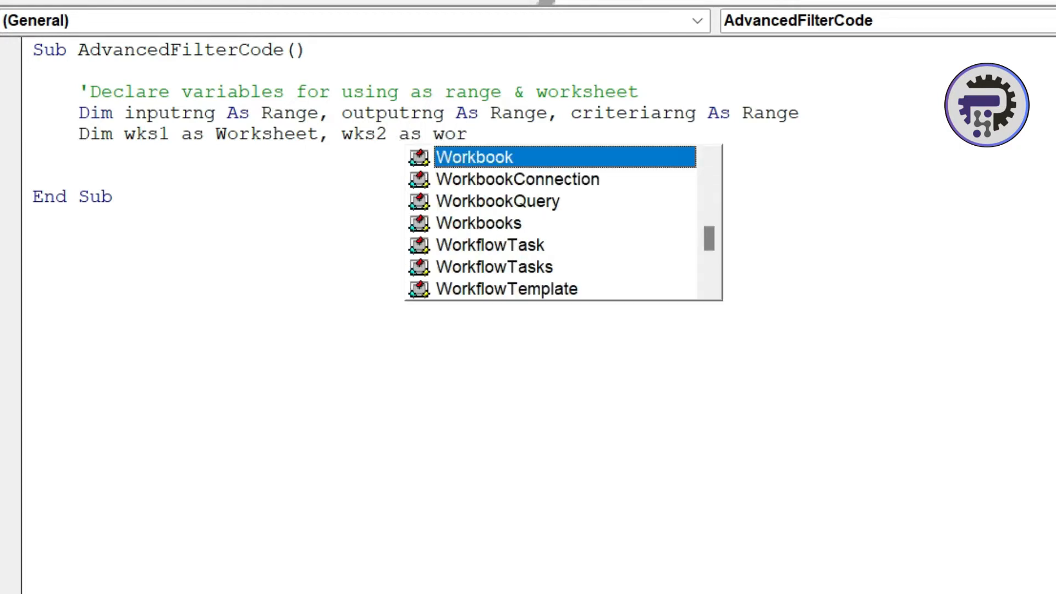
{"action": "type", "text": "ksheet"}
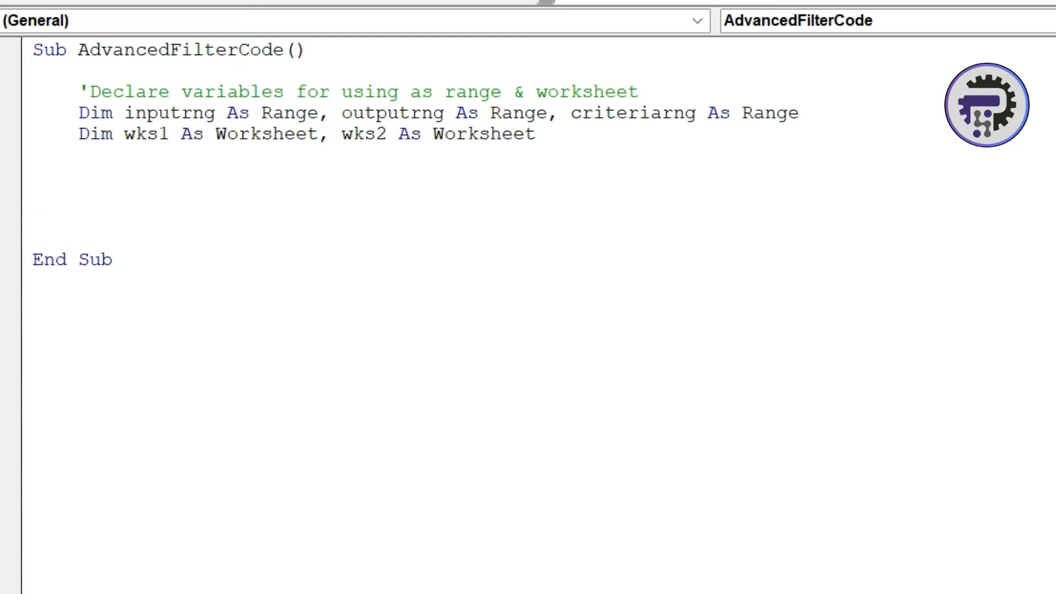
- Under a worksheet comment, write Set wks1 = ThisWorkbook.Sheets("RawData")
{"action": "type", "text": "'"}
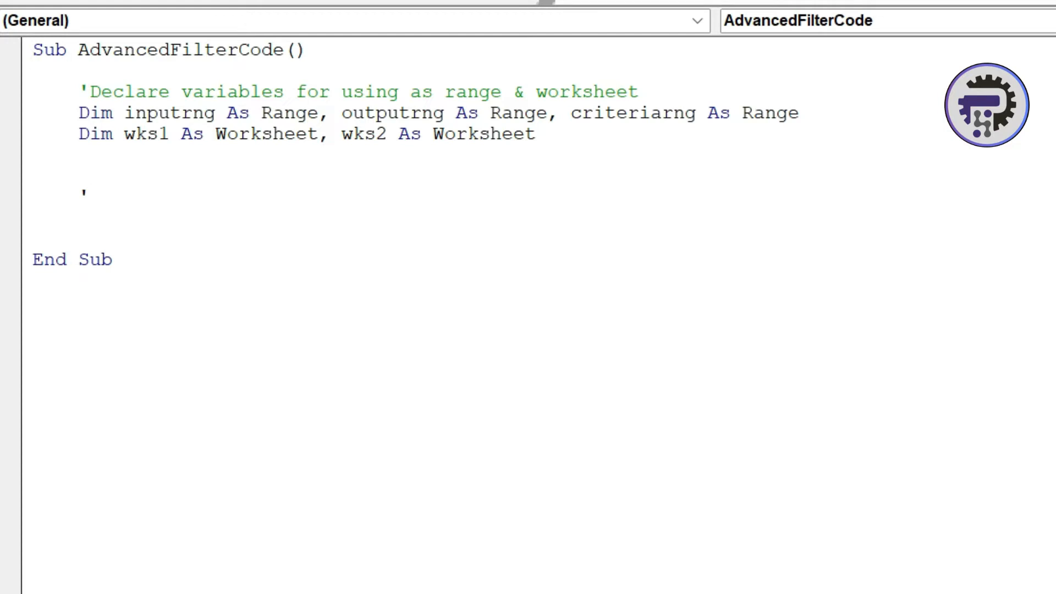
{"action": "type", "text": "Defining"}
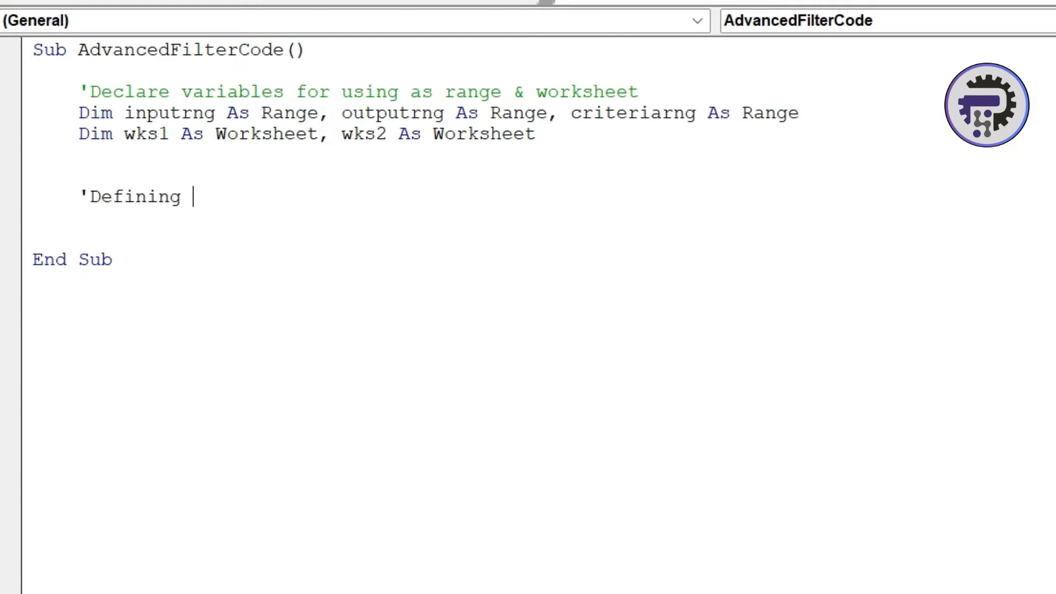
{"action": "type", "text": "the"}
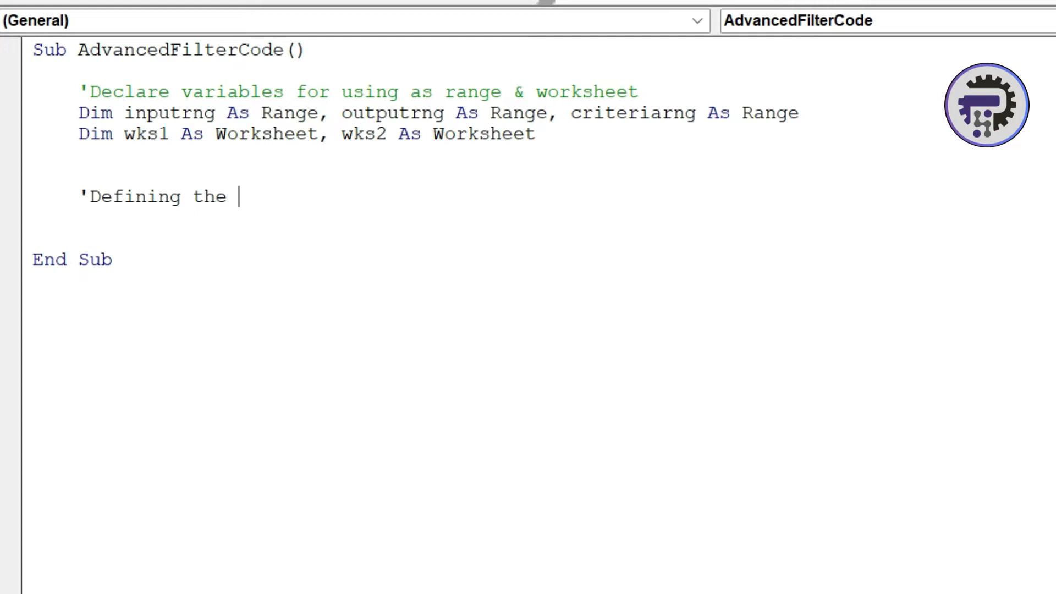
{"action": "type", "text": "worksheet"}
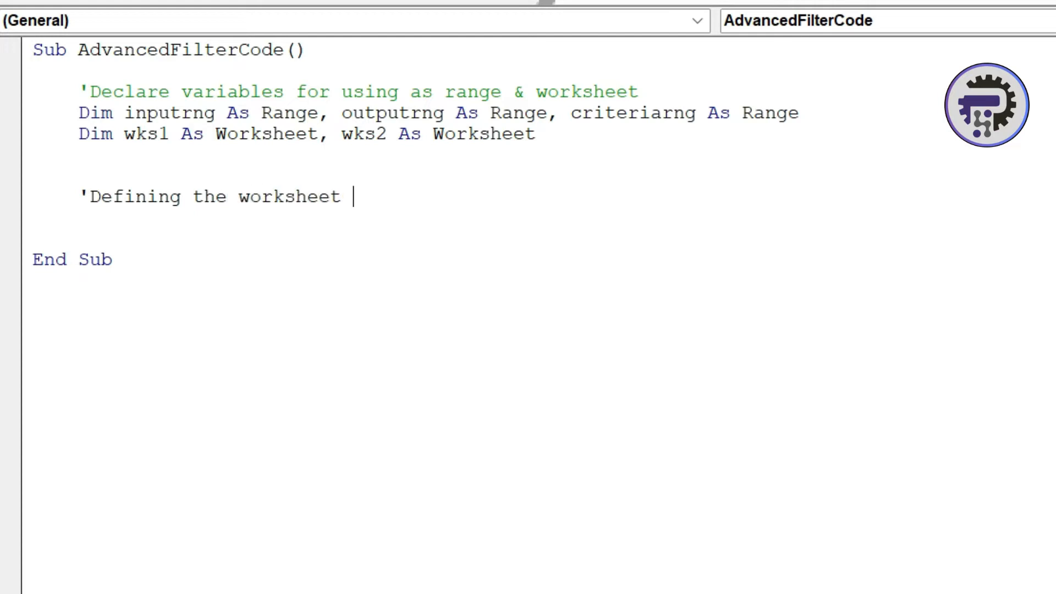
{"action": "type", "text": "against"}
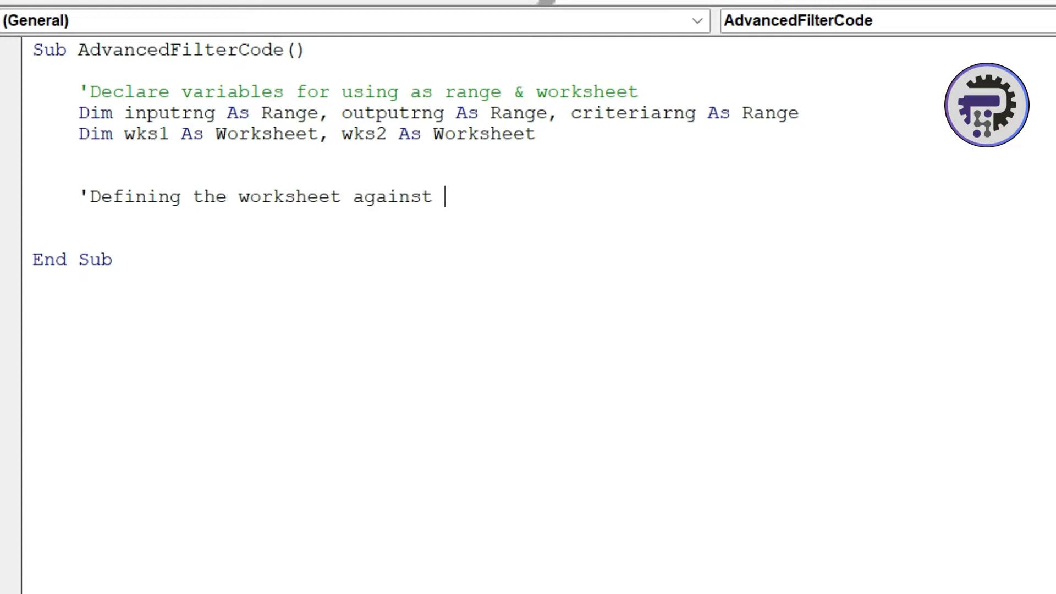
{"action": "type", "text": "variable"}
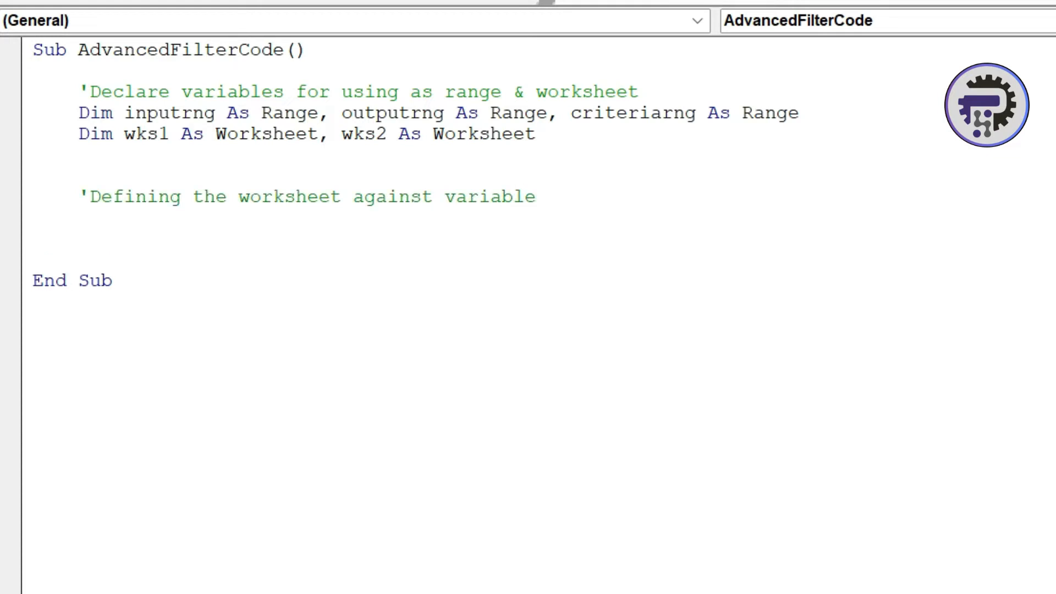
{"action": "type", "text": "set"}
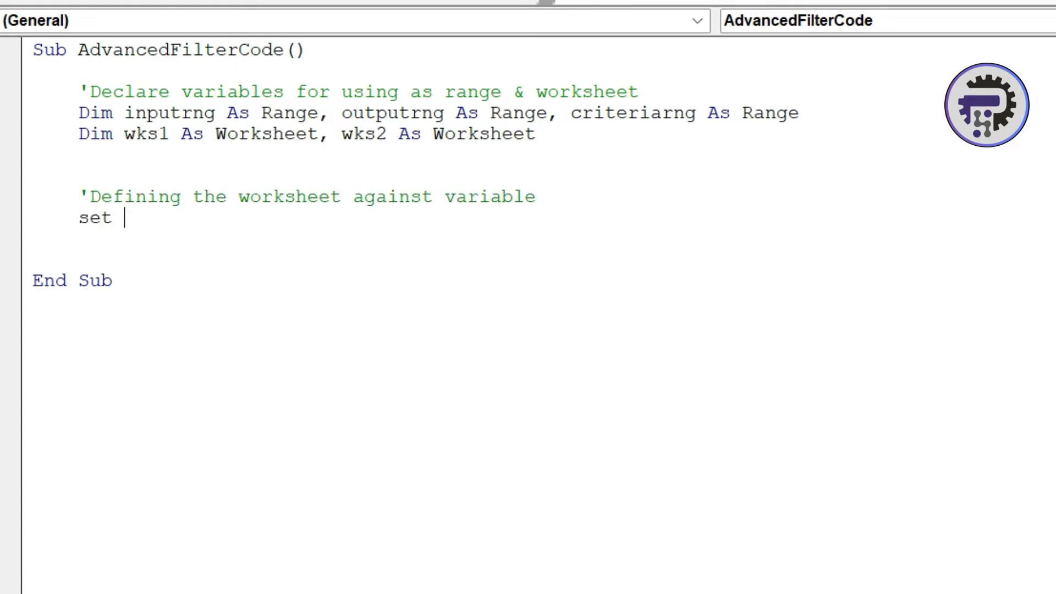
{"action": "type", "text": "wks1"}
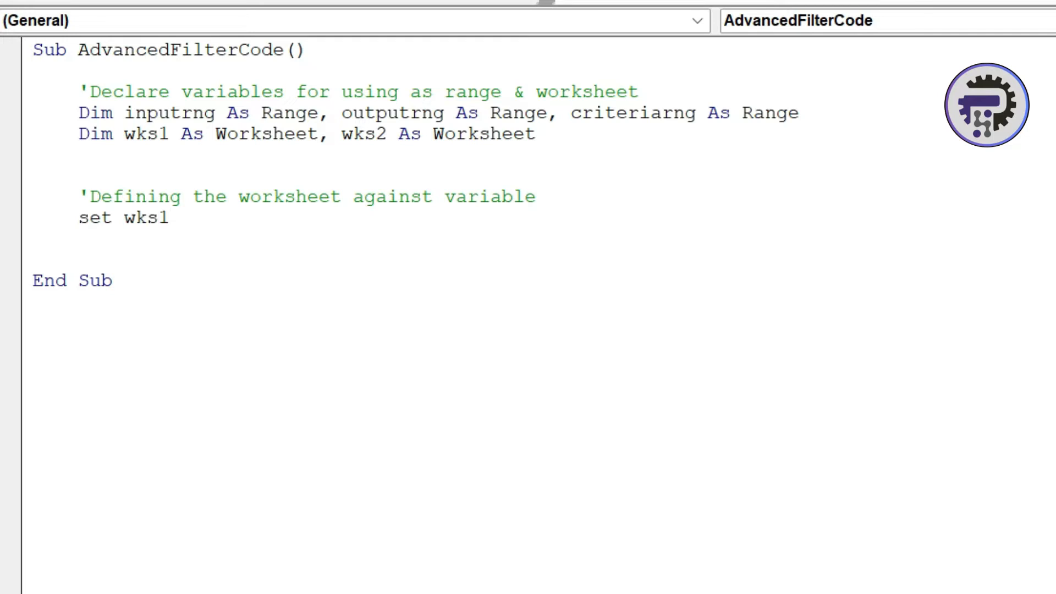
{"action": "type", "text": "= Thiswo"}
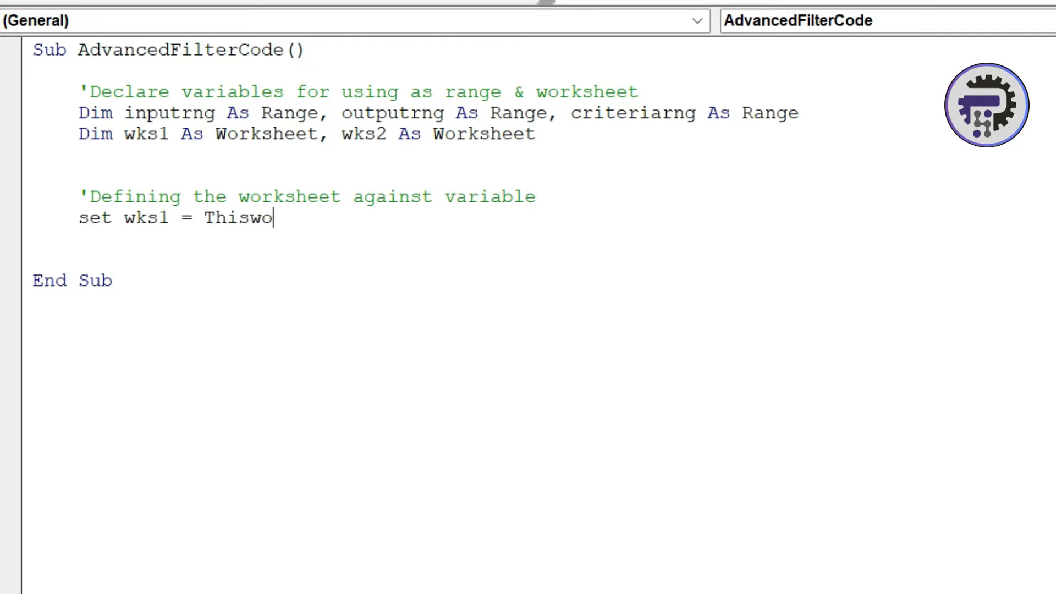
{"action": "type", "text": "rkbook.sheets("}
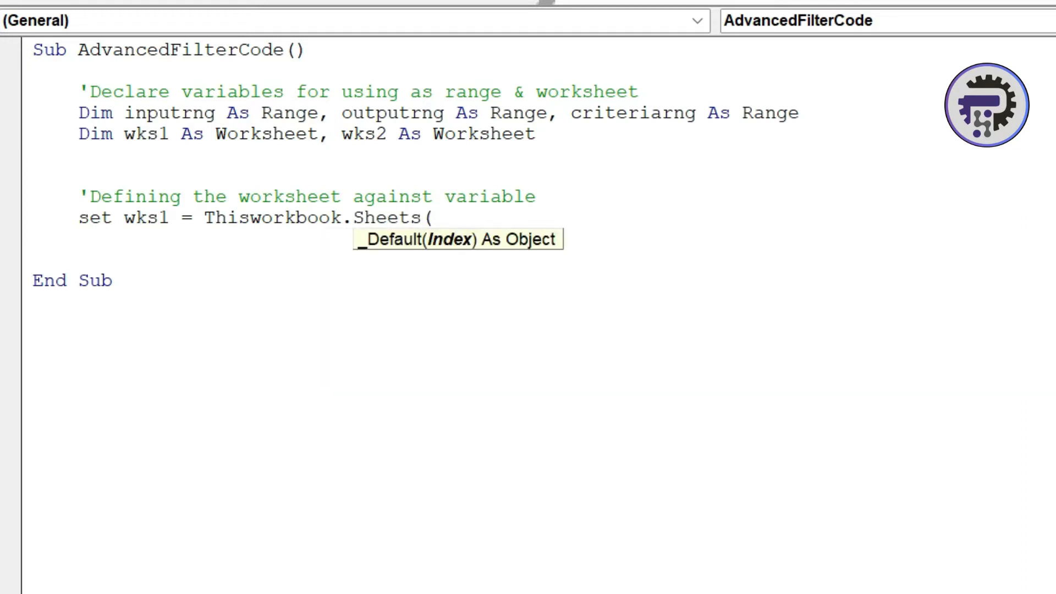
{"action": "type", "text": "\""}
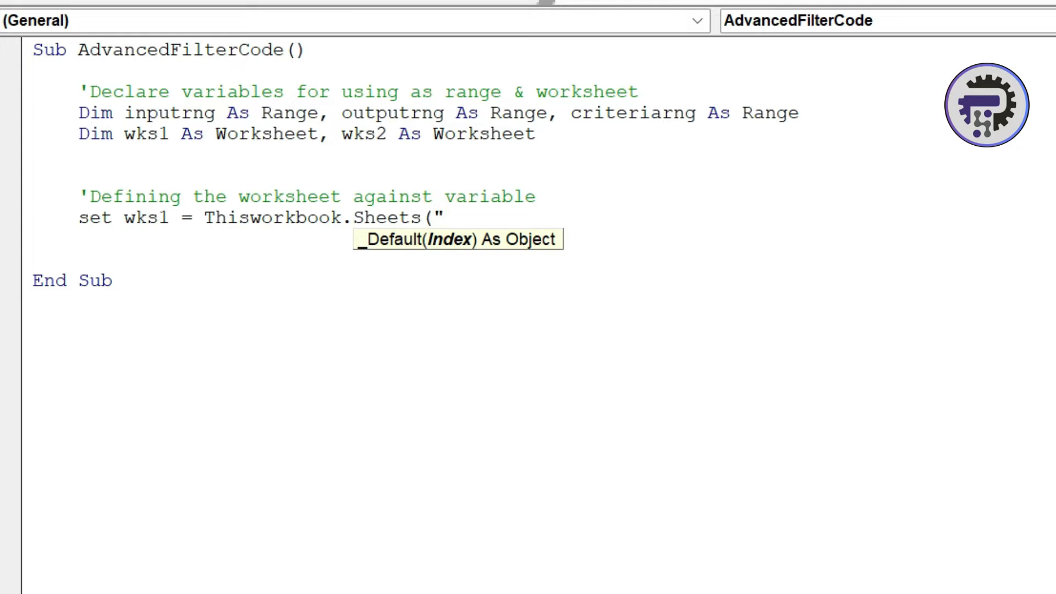
{"action": "type", "text": "RawData"}
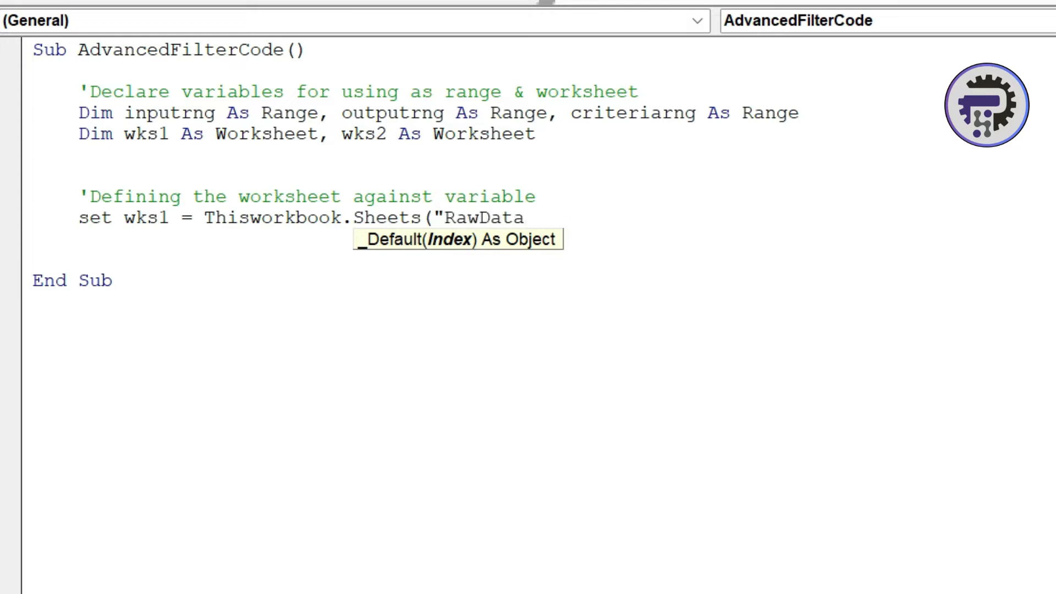
{"action": "type", "text": "\")"}
{"action": "type", "text": "set wk"}
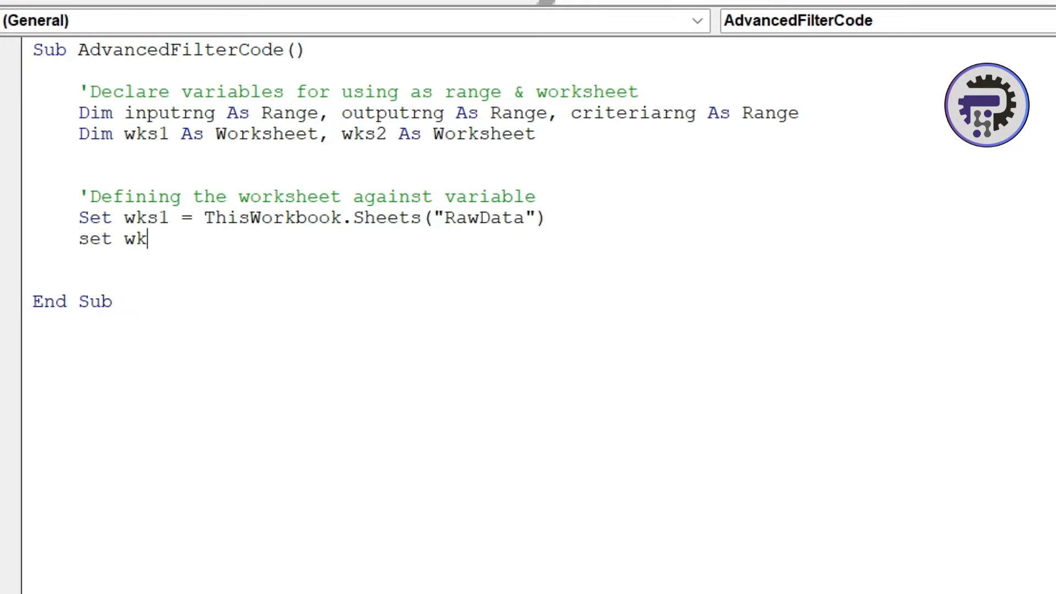
- Write Set wks2 = ThisWorkbook.Sheets("Output") and start a new line
{"action": "type", "text": "s2 ="}
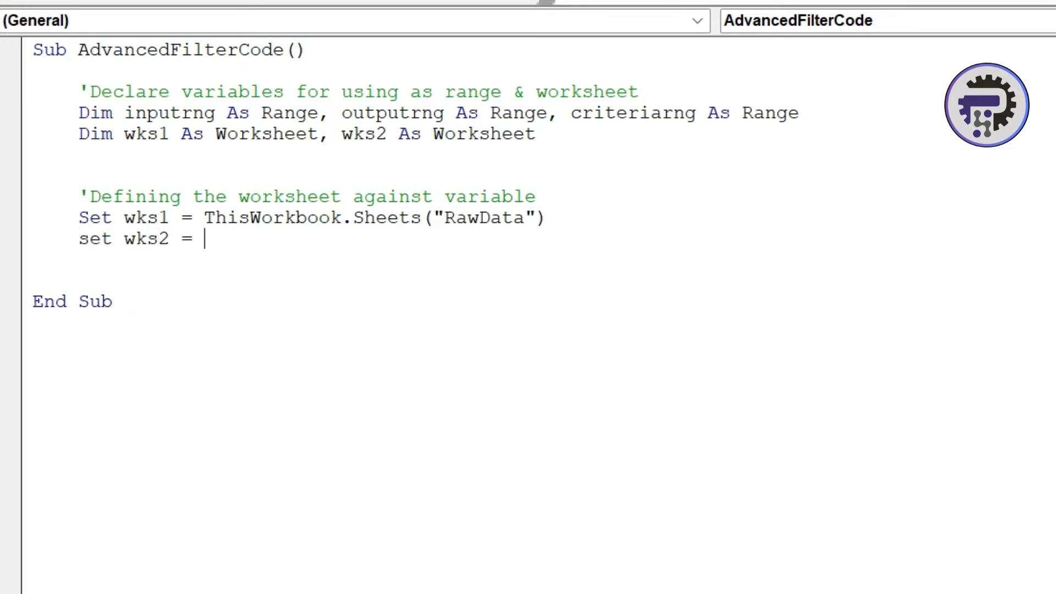
{"action": "type", "text": "This"}
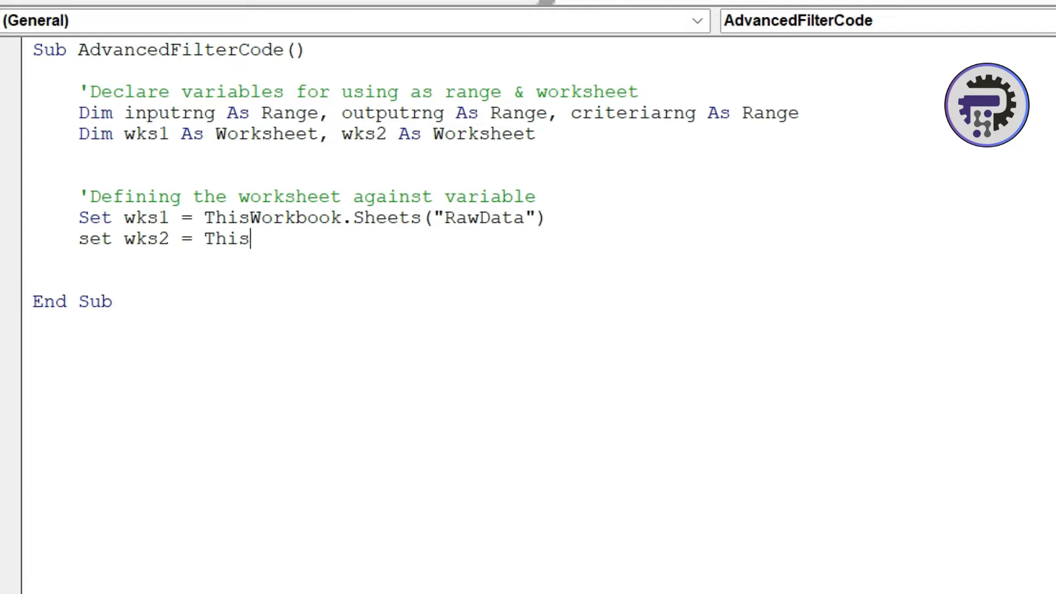
{"action": "type", "text": "workbook."}
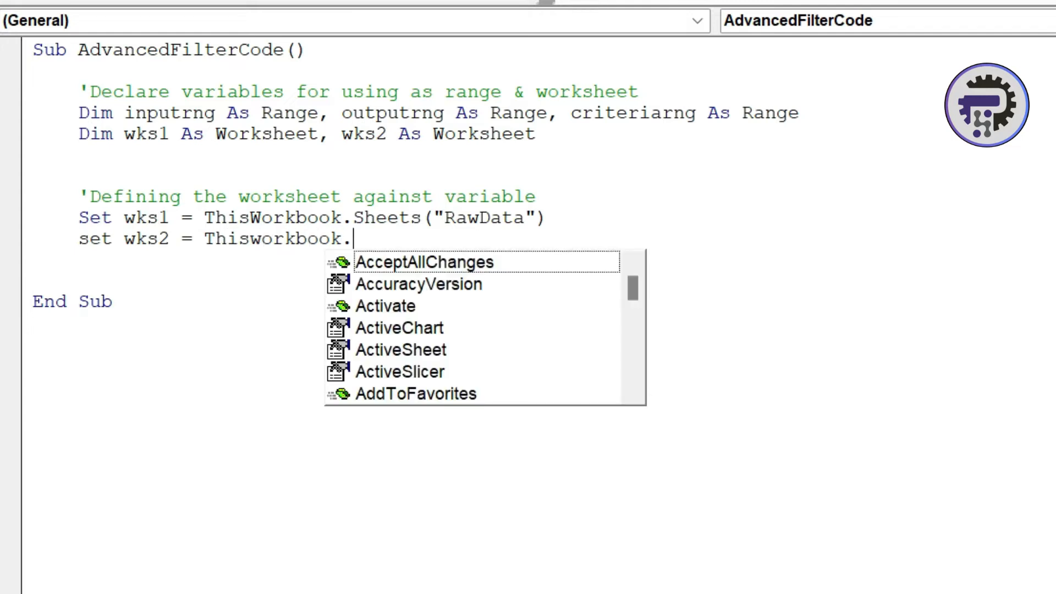
{"action": "type", "text": "Sheets"}
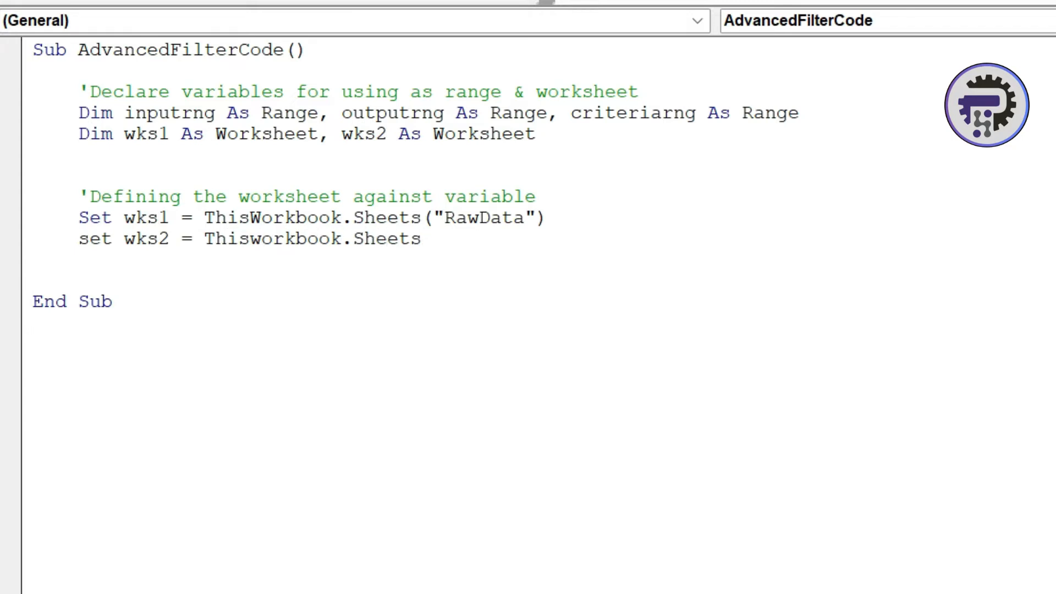
{"action": "type", "text": "(\""}
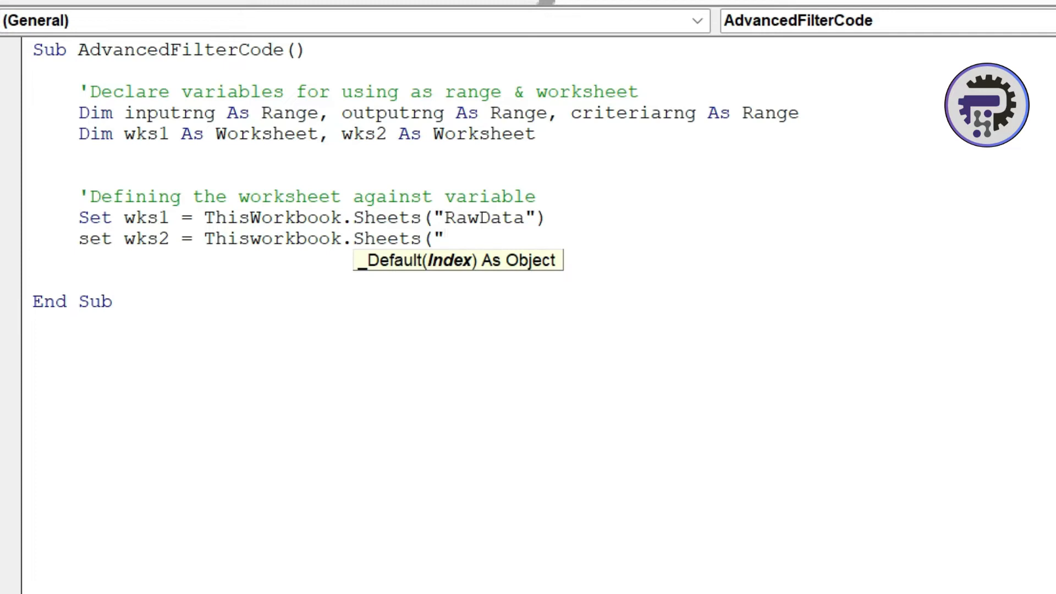
{"action": "type", "text": "Out"}
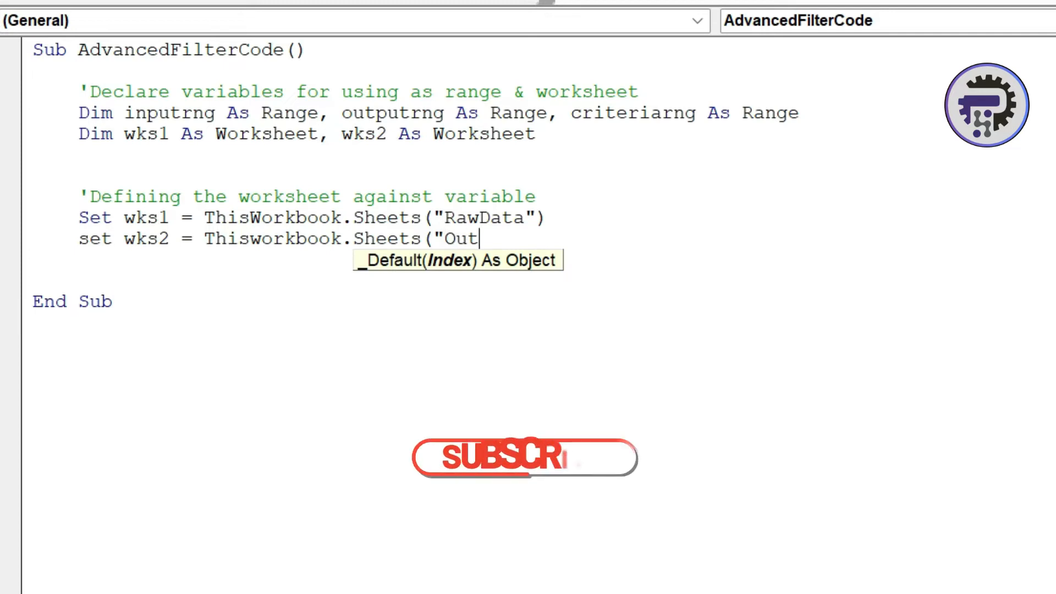
{"action": "type", "text": "put\")"}
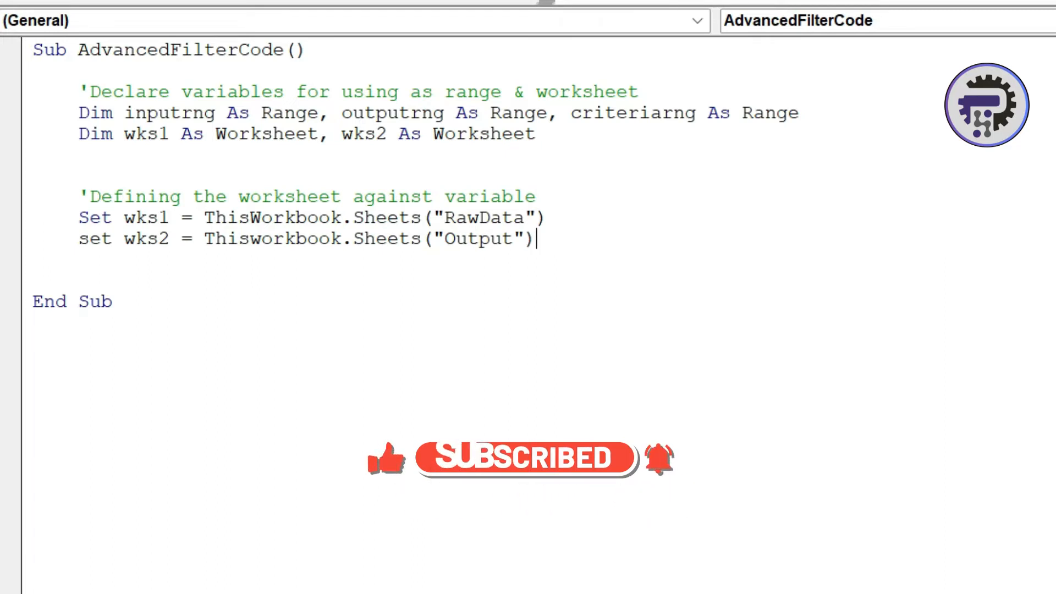
{"action": "key", "text": "Return"}
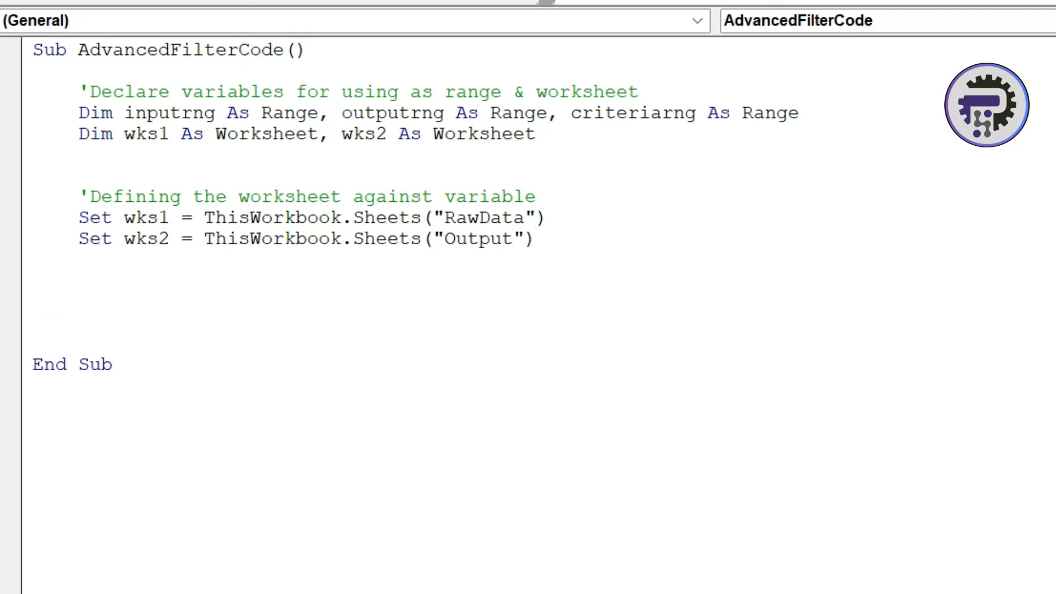
- Add the comment 'Defining all required ranges for using in Advanced Filter'
{"action": "left_click", "coordinate": [80, 301]}
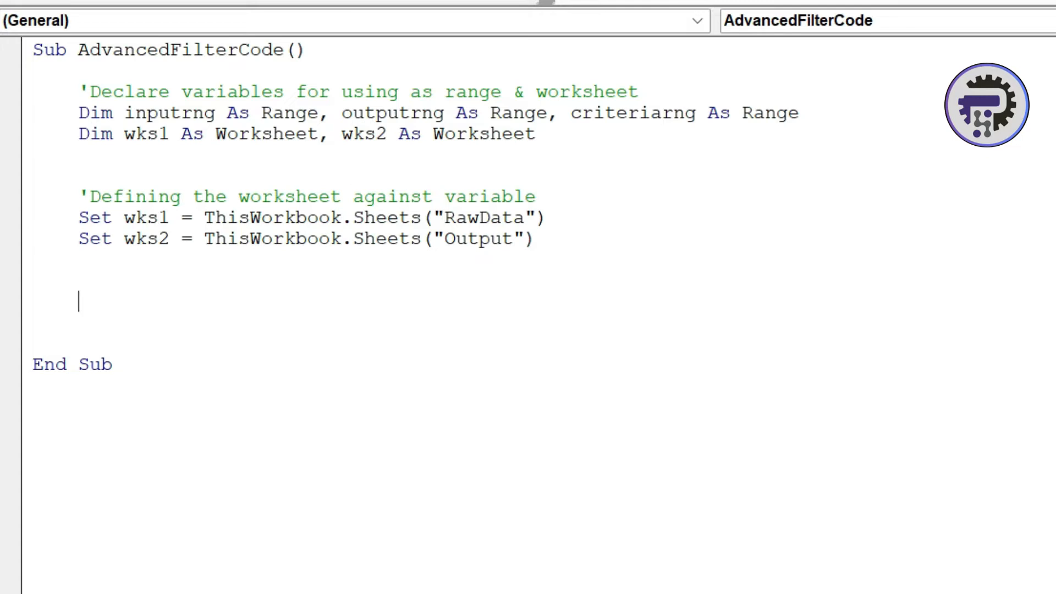
{"action": "type", "text": "'"}
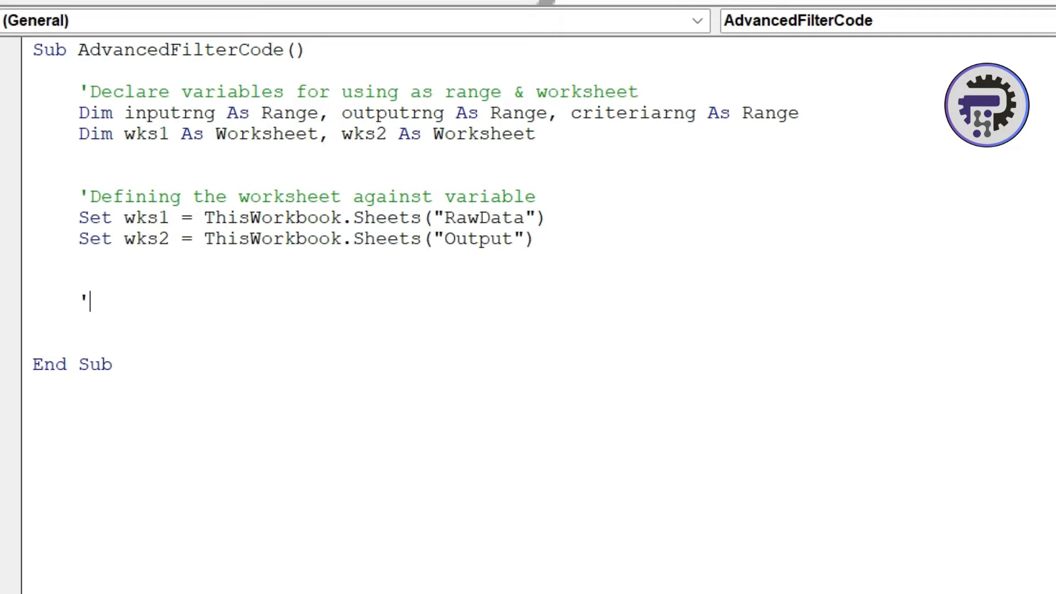
{"action": "type", "text": "Defin"}
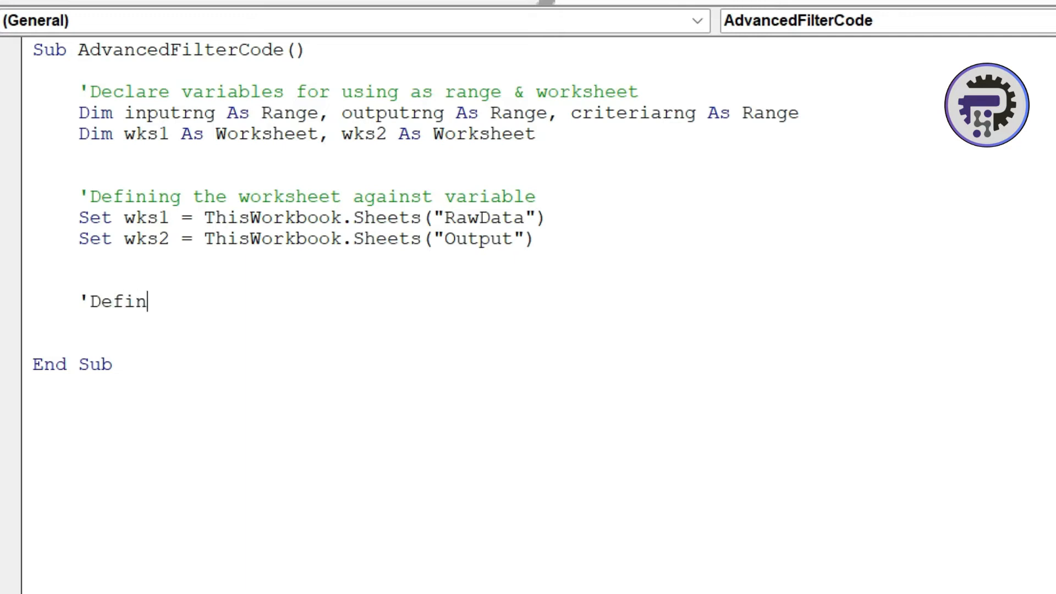
{"action": "type", "text": "ing all r"}
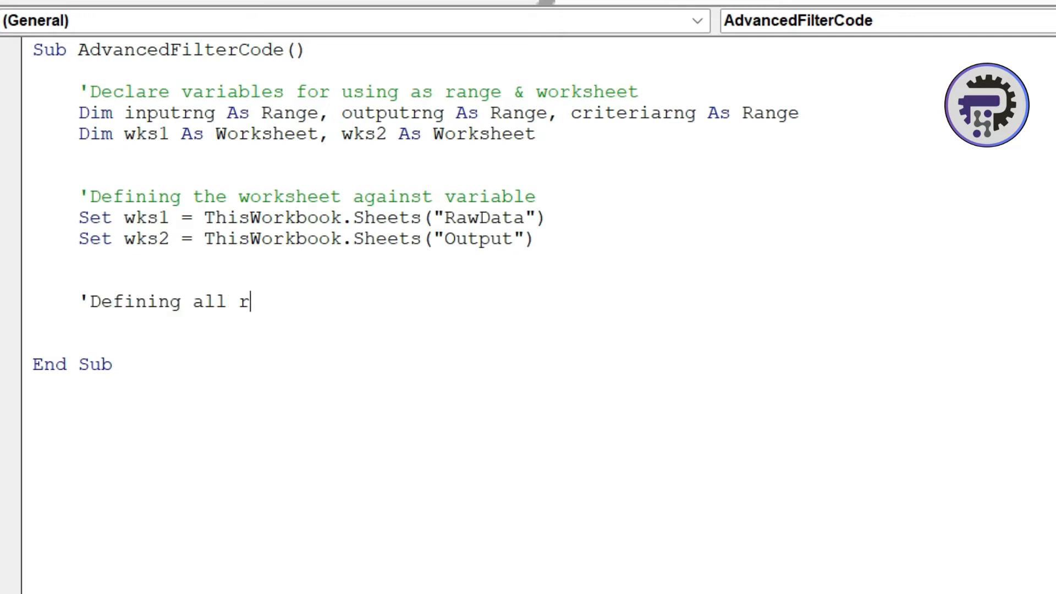
{"action": "type", "text": "equired ranges"}
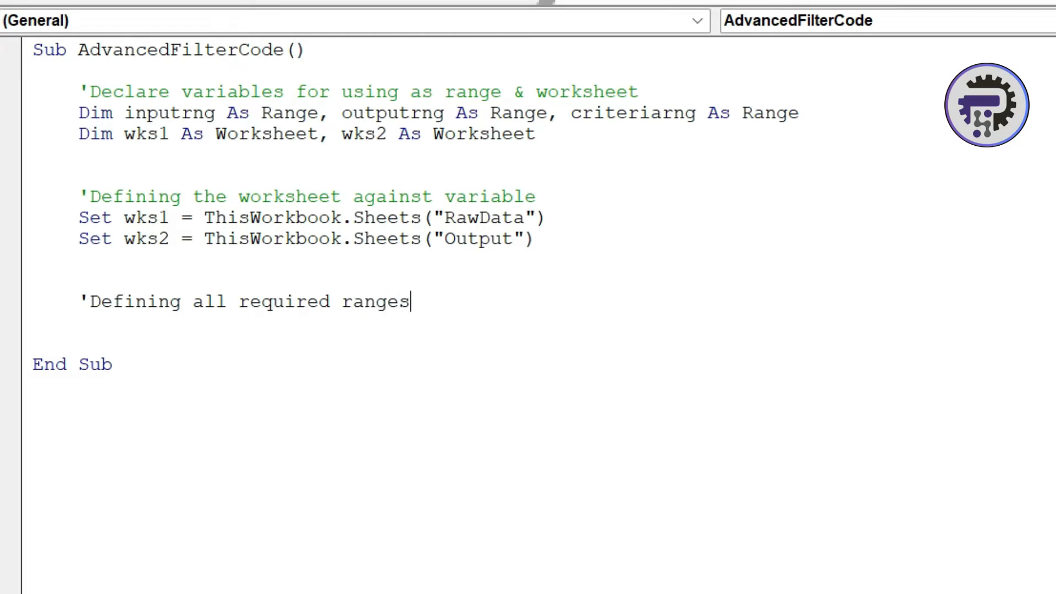
{"action": "type", "text": "for"}
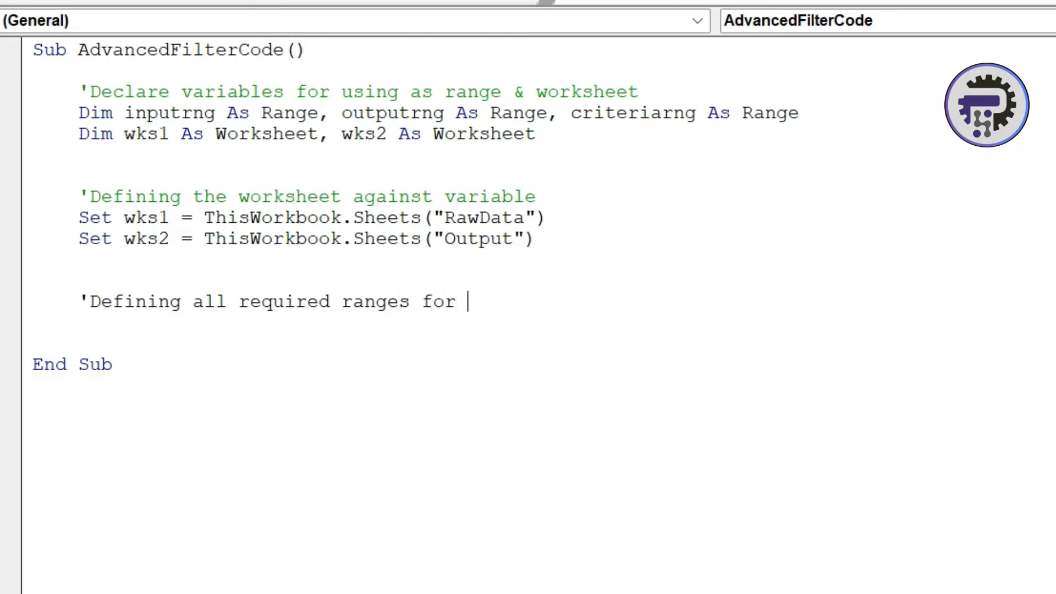
{"action": "type", "text": "using in Adv"}
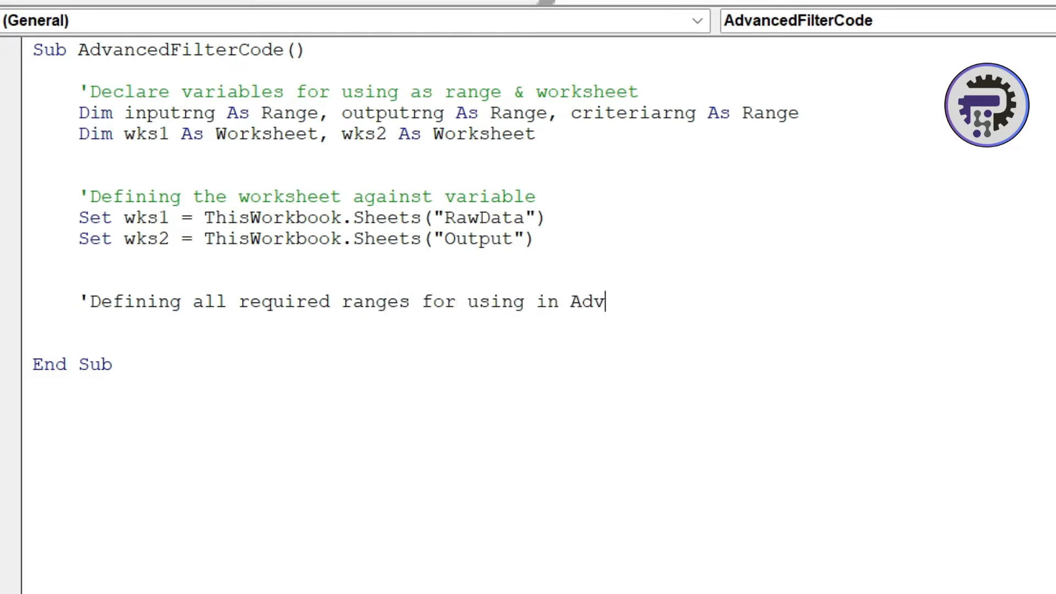
{"action": "type", "text": "anced Filter"}
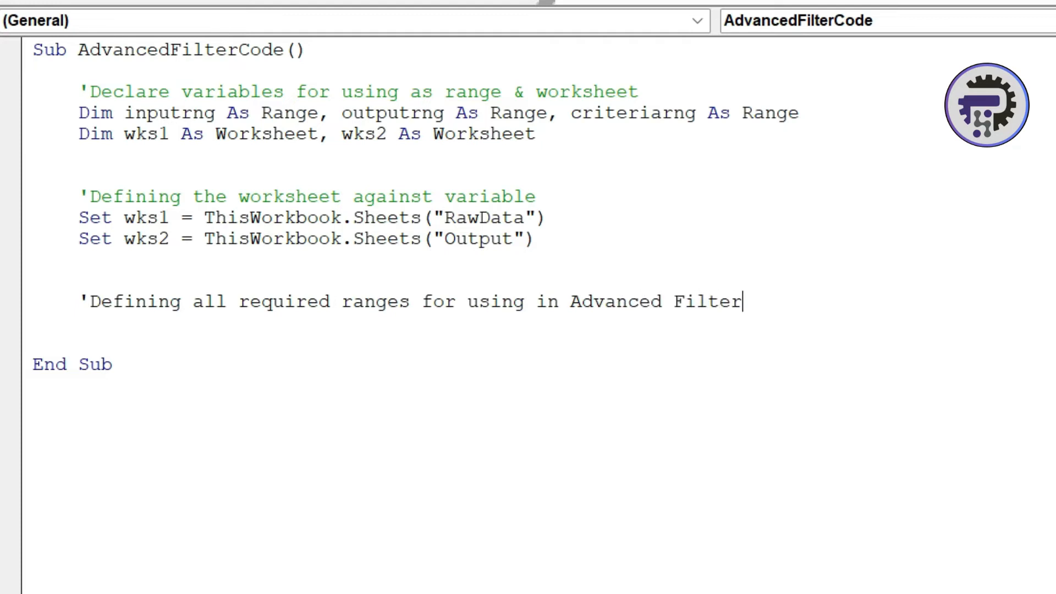
{"action": "key", "text": "Return"}
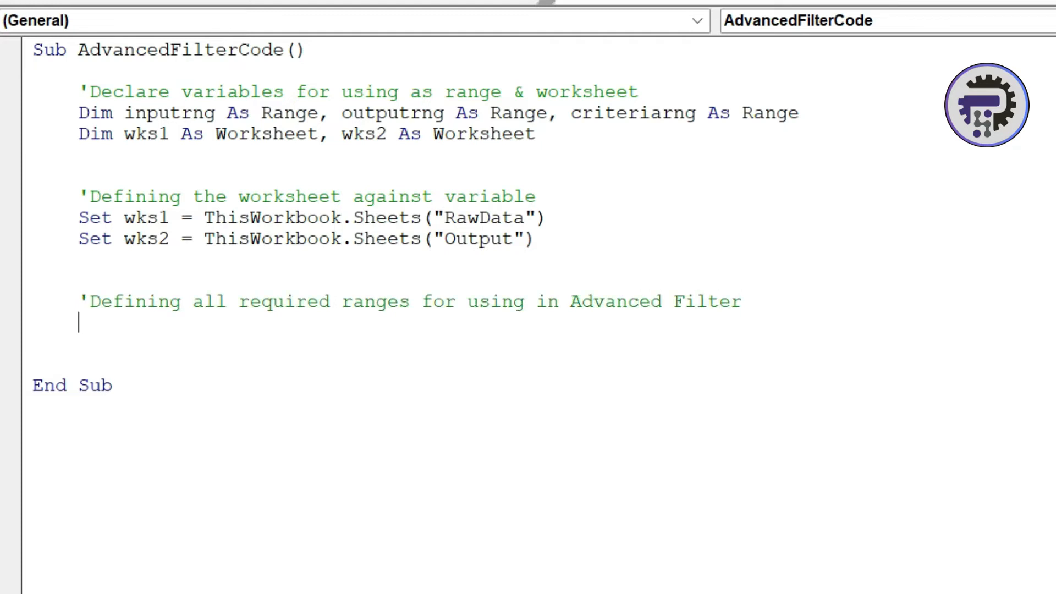
- Write Set inputrng = wks1.Range("A1").CurrentRegion
{"action": "type", "text": "s"}
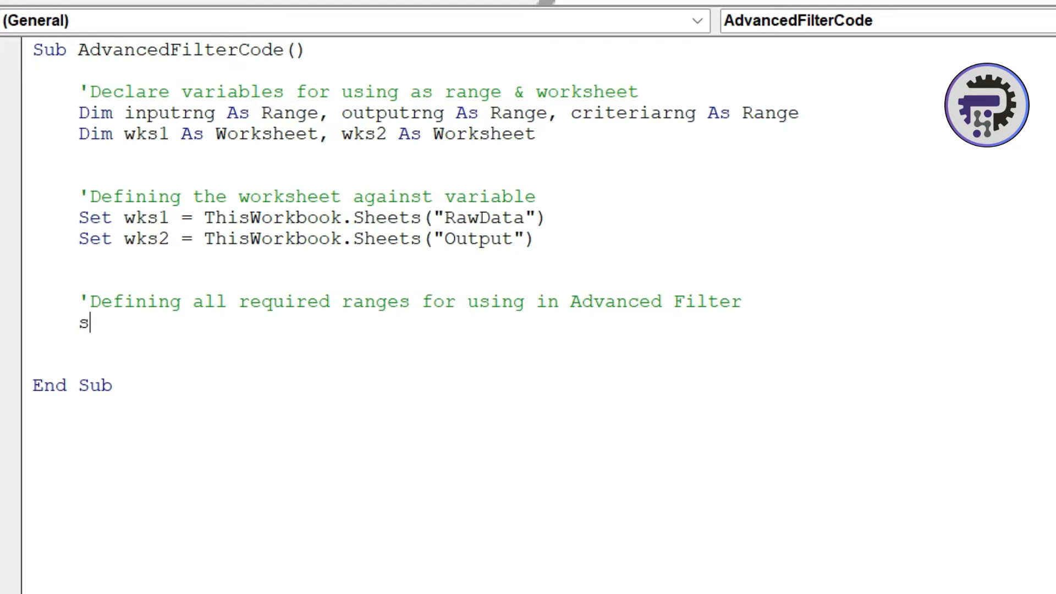
{"action": "type", "text": "et input"}
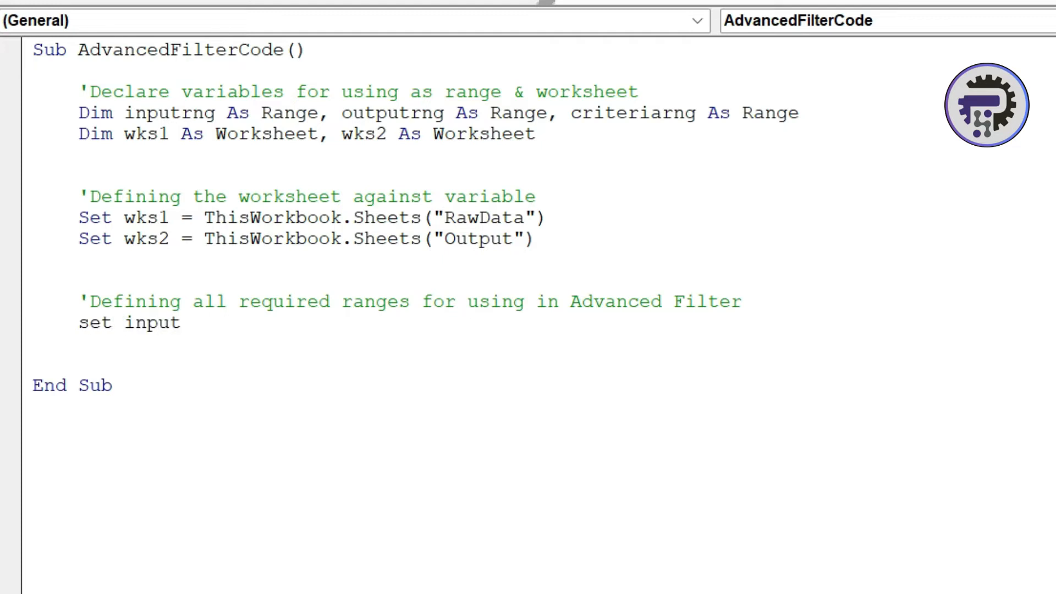
{"action": "type", "text": "rng ="}
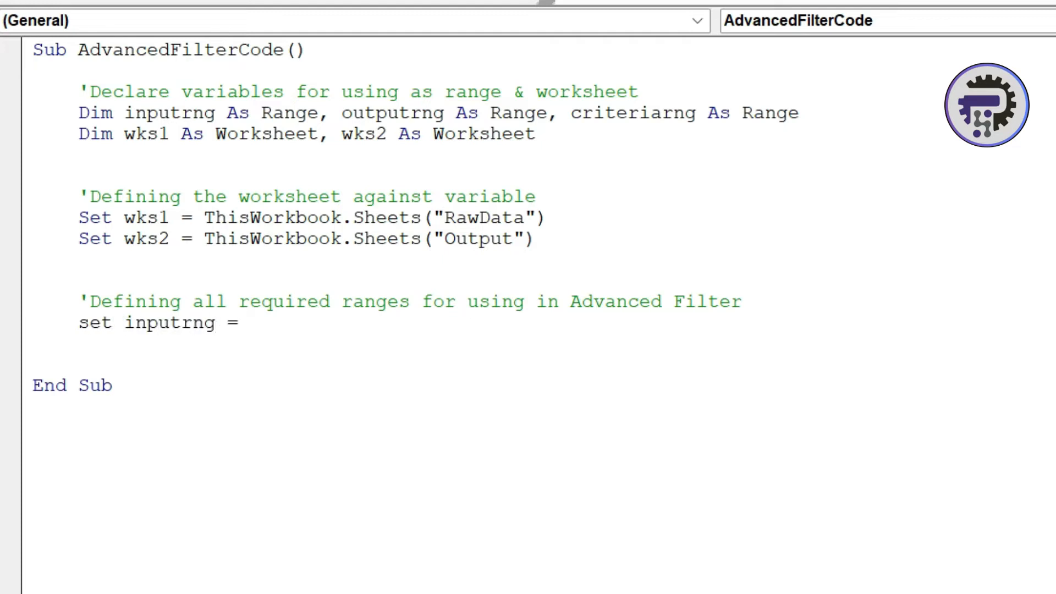
{"action": "type", "text": "wks1."}
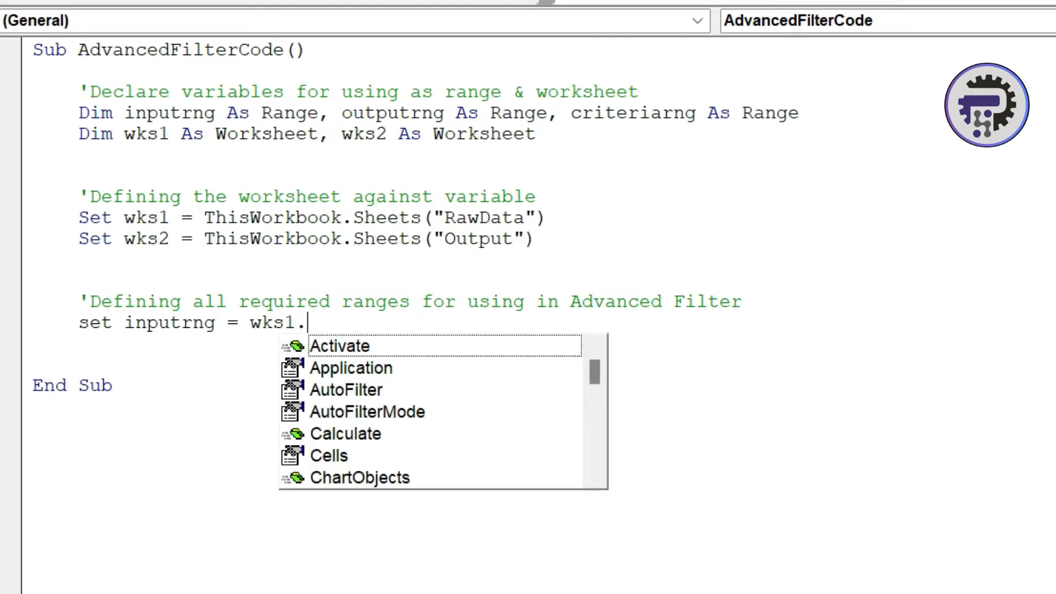
{"action": "type", "text": "Range"}
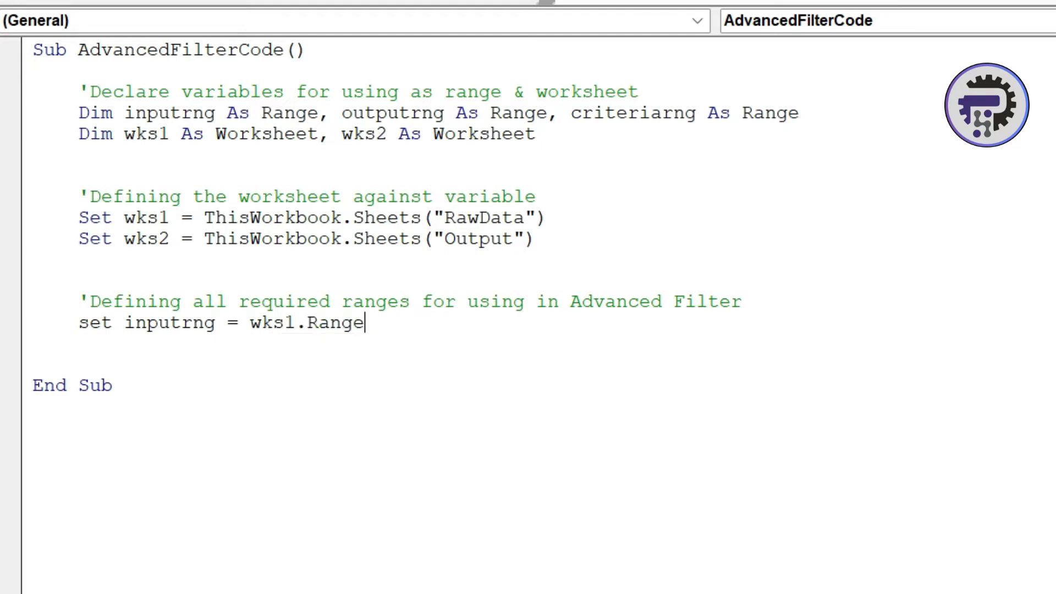
{"action": "type", "text": "(\""}
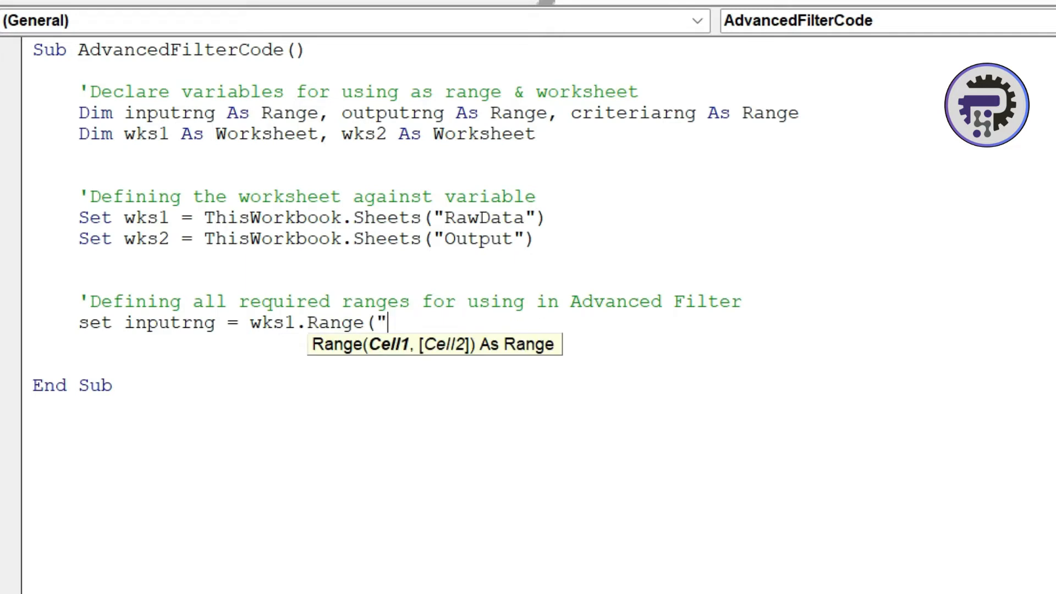
{"action": "type", "text": "A1"}
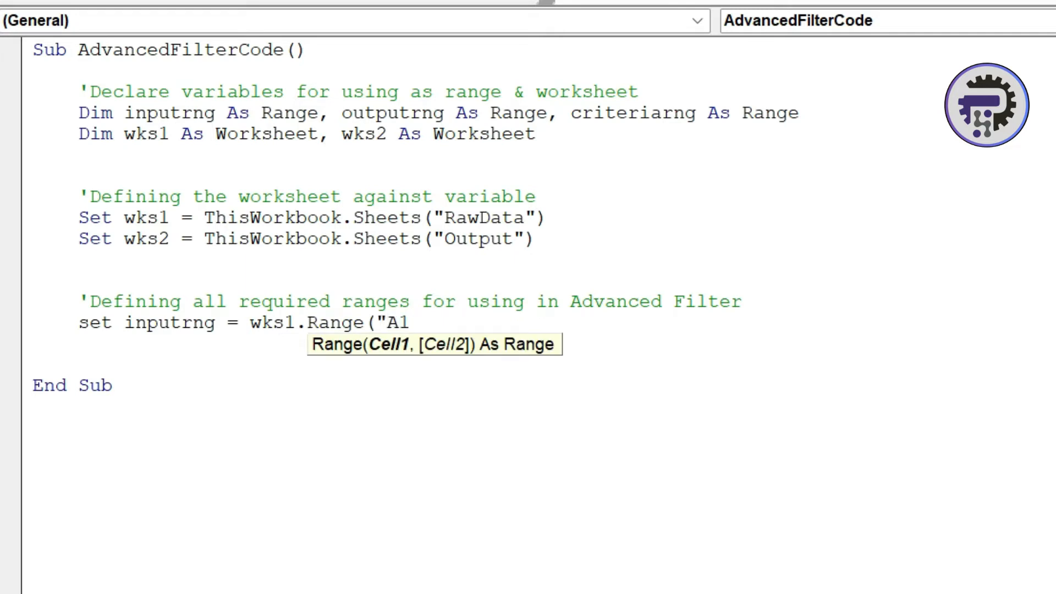
{"action": "type", "text": "\")"}
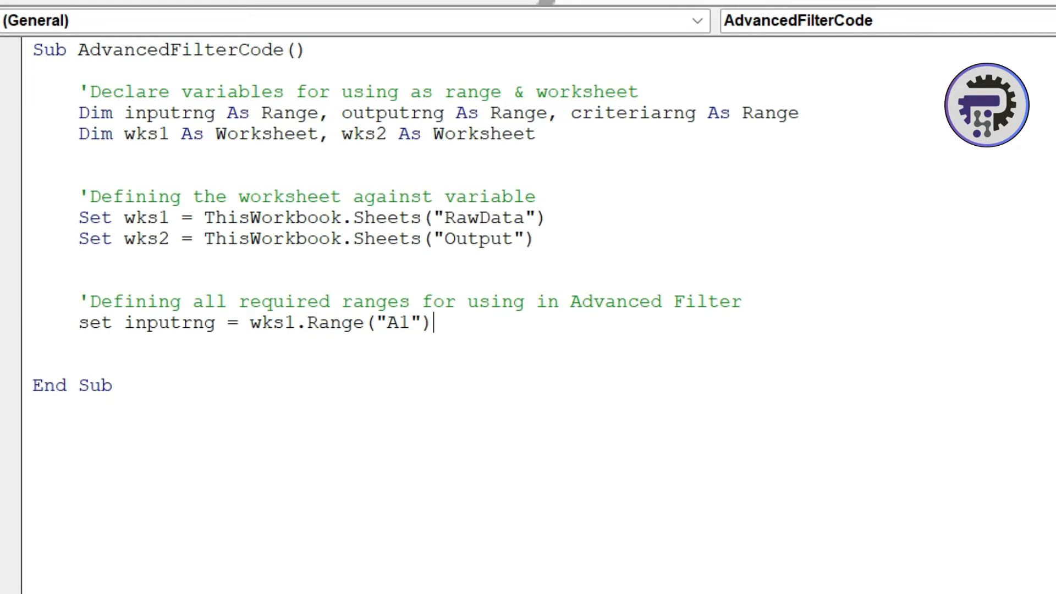
{"action": "type", "text": ".currentRegion"}
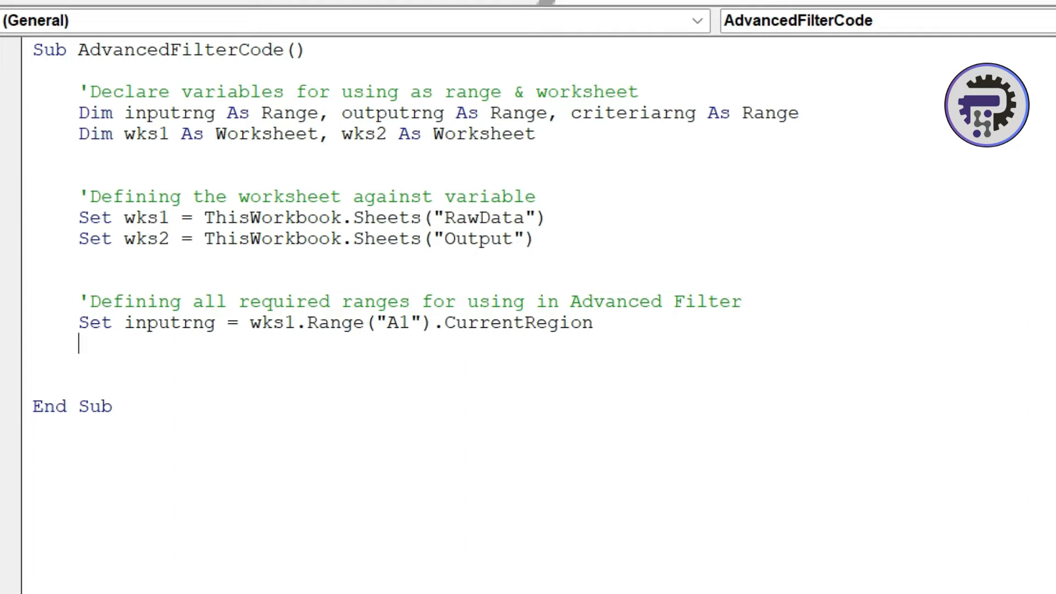
- Write Set criteriarng = wks2.Range("B1").CurrentRegion
{"action": "type", "text": "set"}
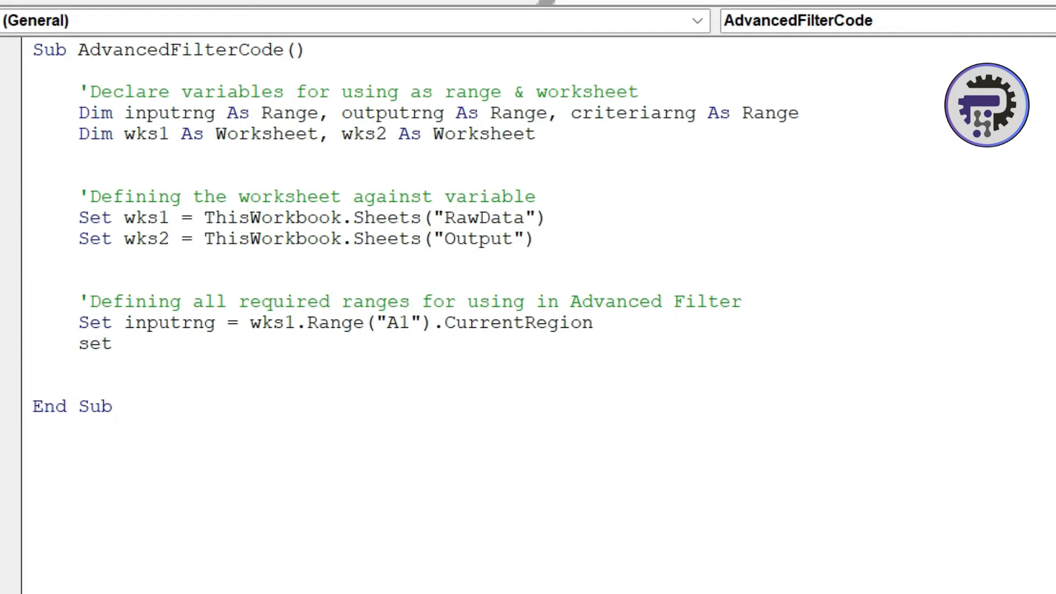
{"action": "type", "text": "criter"}
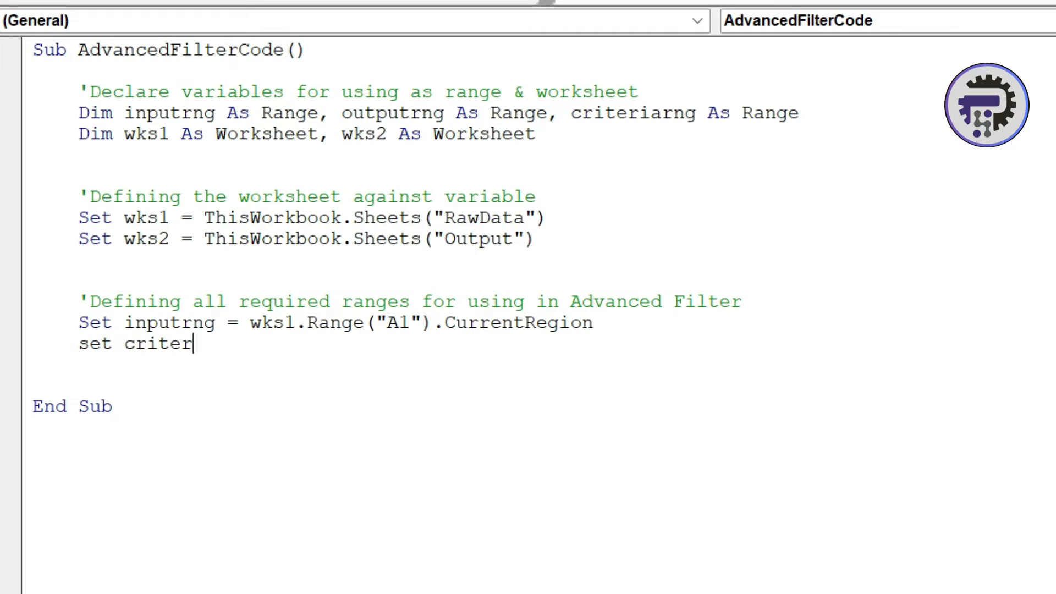
{"action": "type", "text": "iarng"}
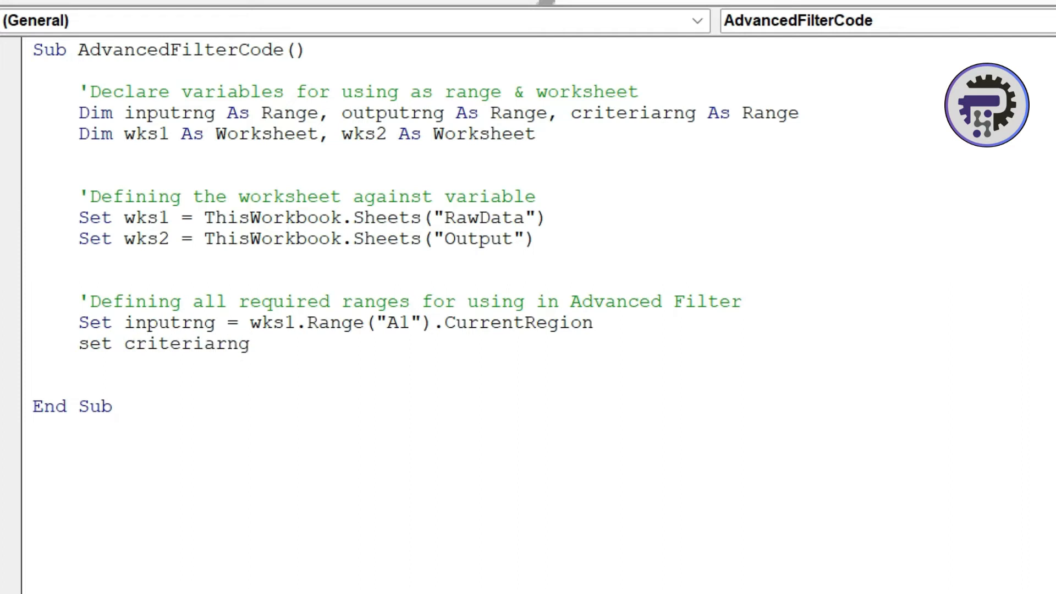
{"action": "type", "text": "= wks2"}
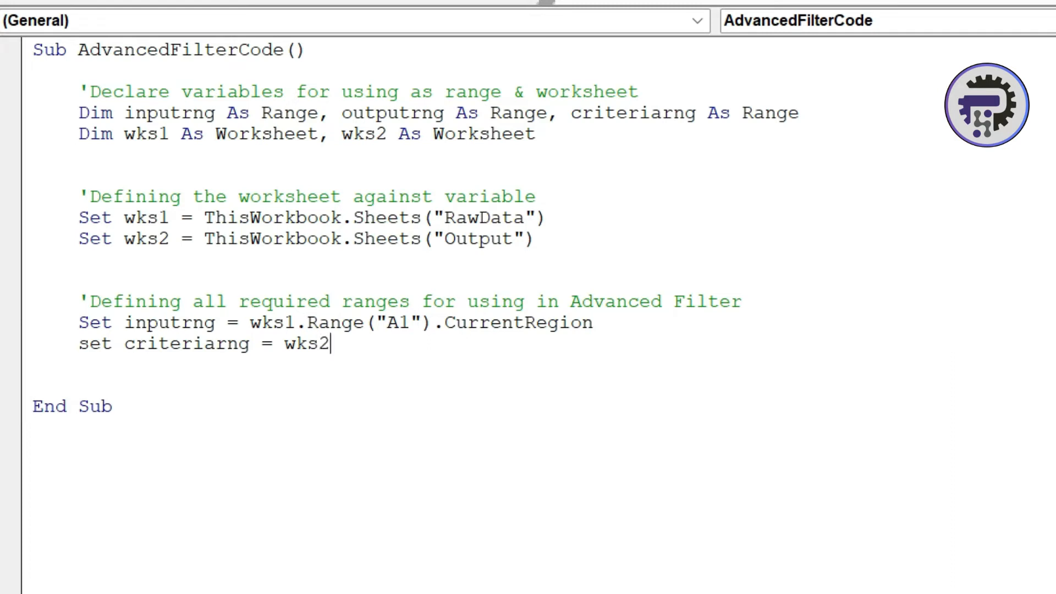
{"action": "type", "text": ".Range"}
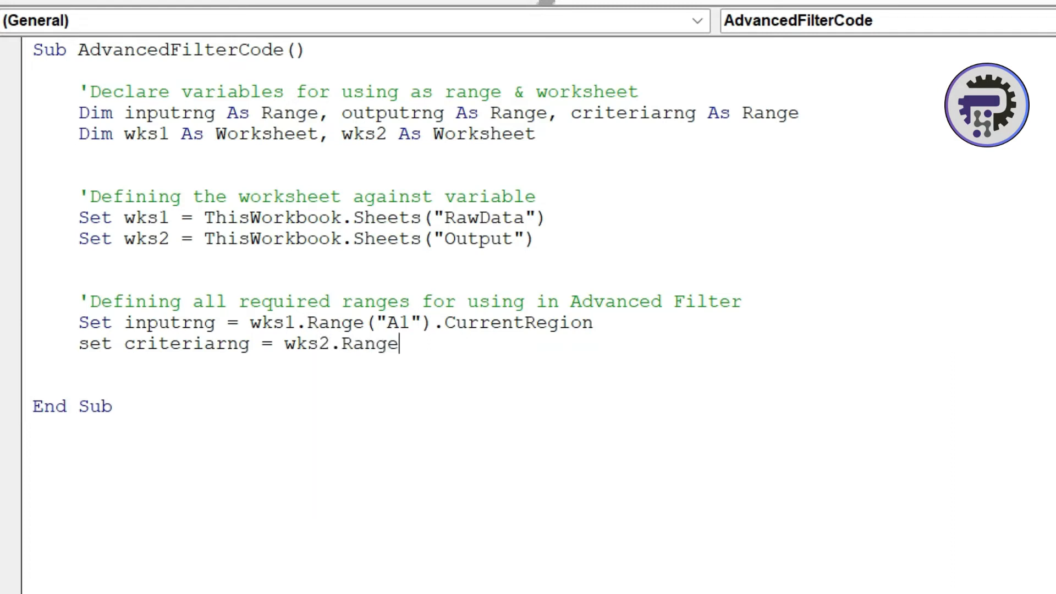
{"action": "type", "text": "("}
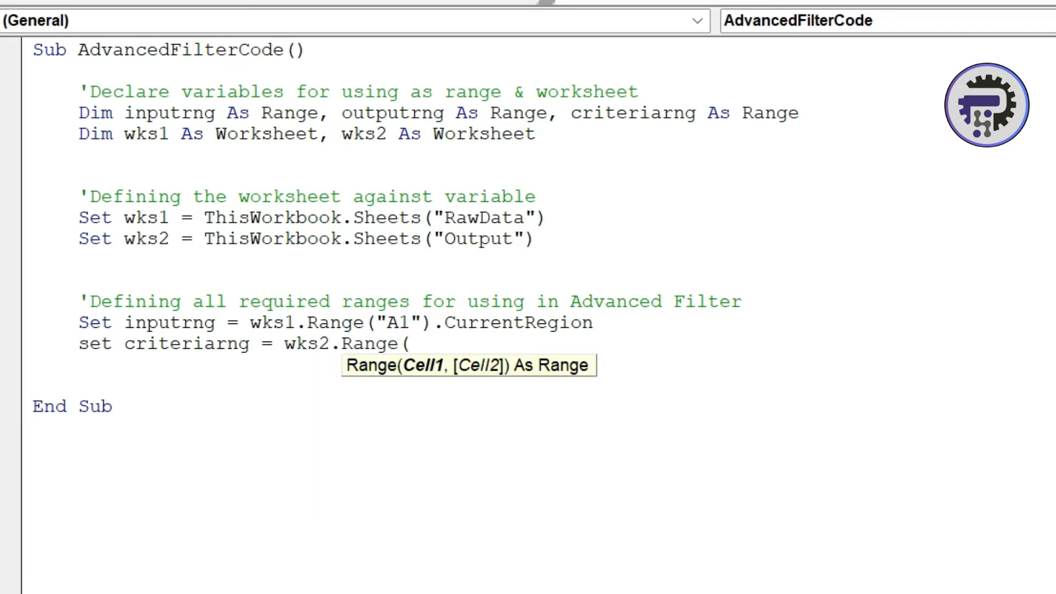
{"action": "type", "text": "\"B"}
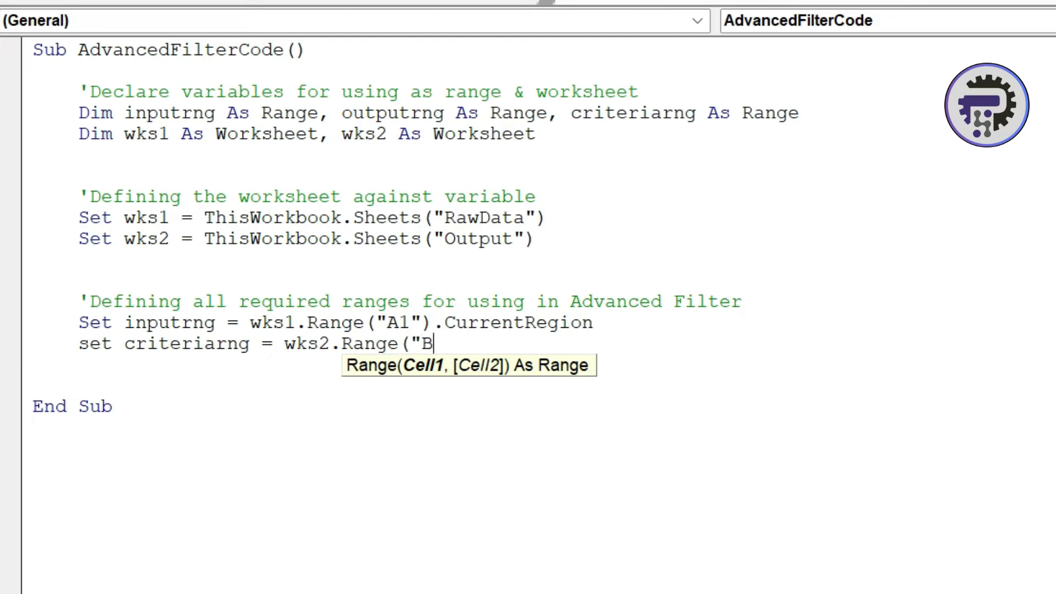
{"action": "type", "text": "1\").c"}
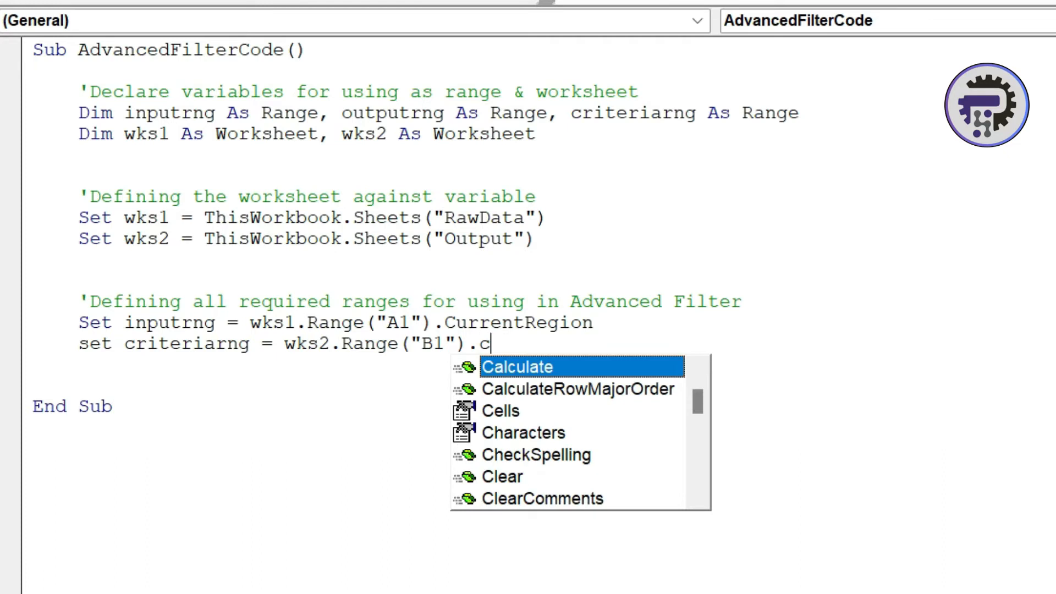
{"action": "type", "text": "urrentRegion"}
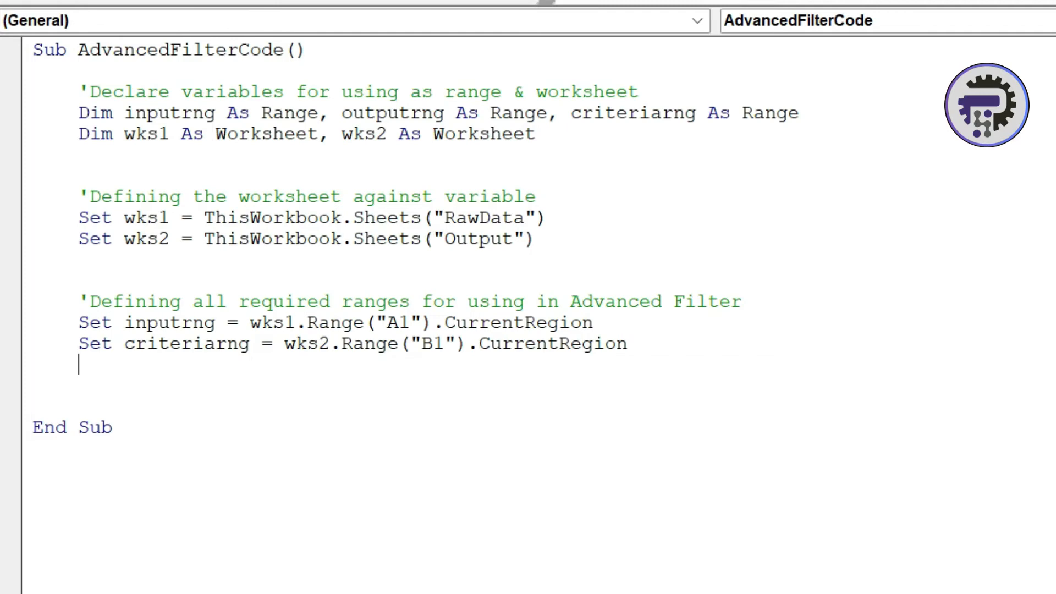
- Write Set outputrng = wks2.Range("B15") and move to a new line below
{"action": "type", "text": "set"}
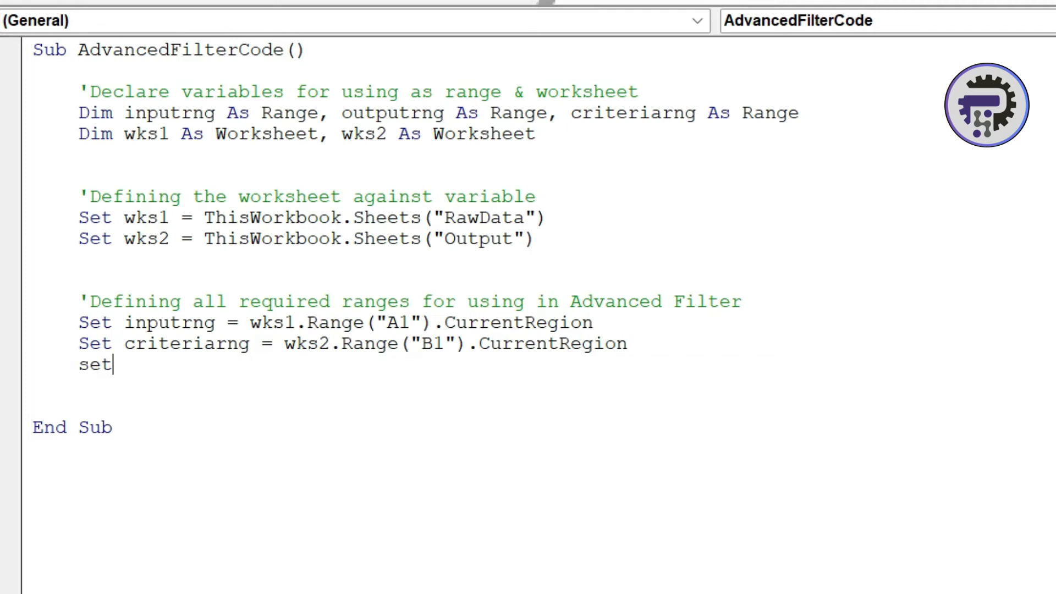
{"action": "type", "text": "outputrng ="}
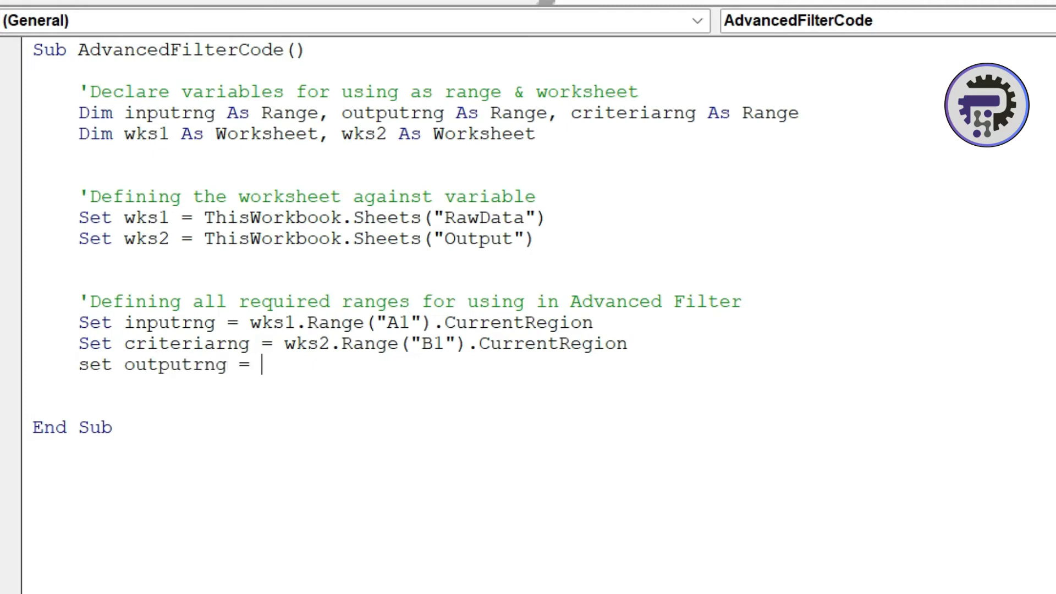
{"action": "type", "text": "wks2"}
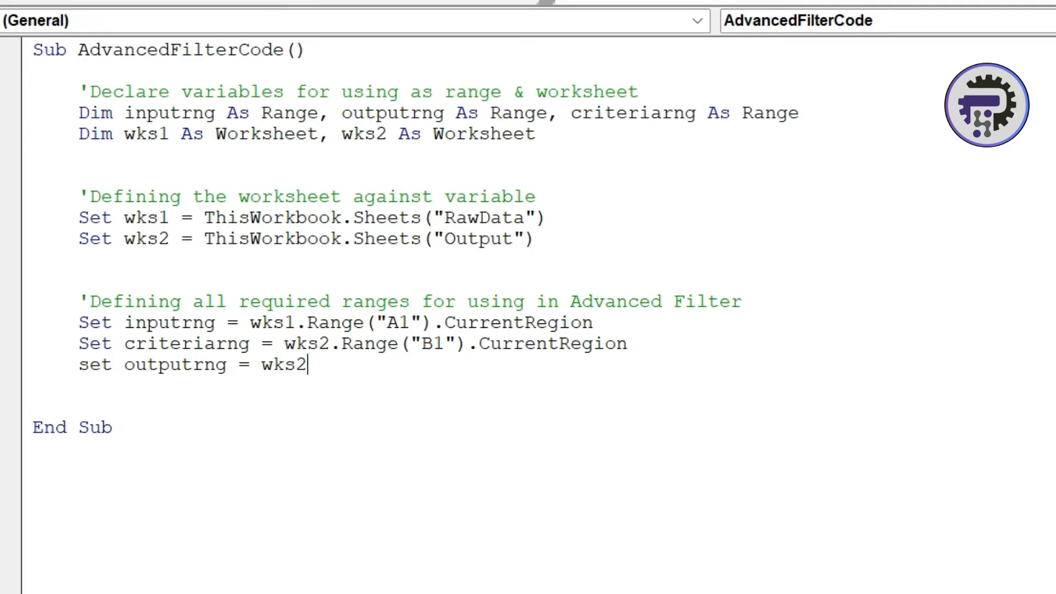
{"action": "type", "text": "."}
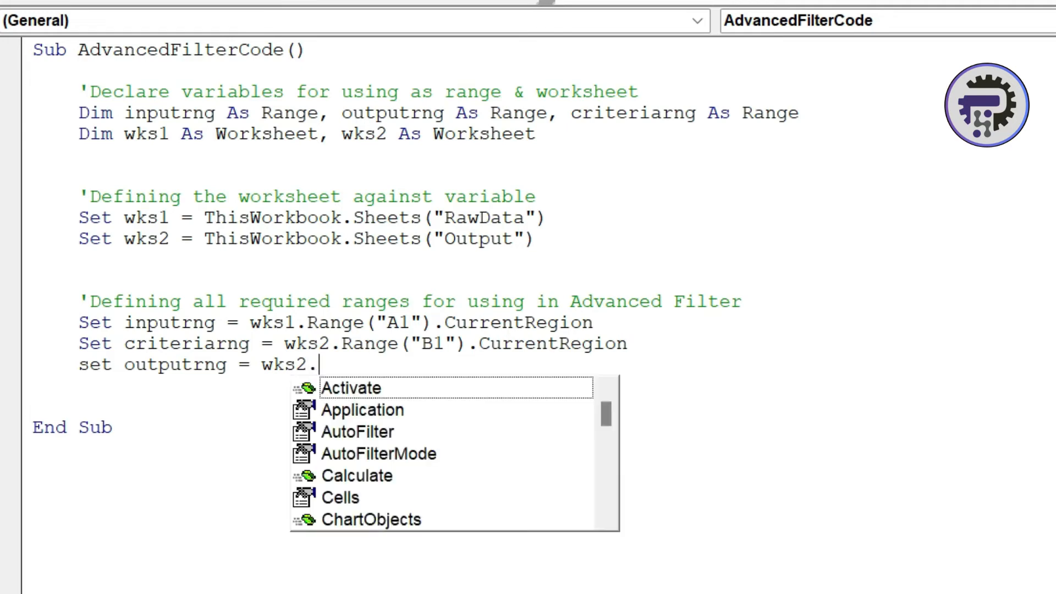
{"action": "type", "text": "Range"}
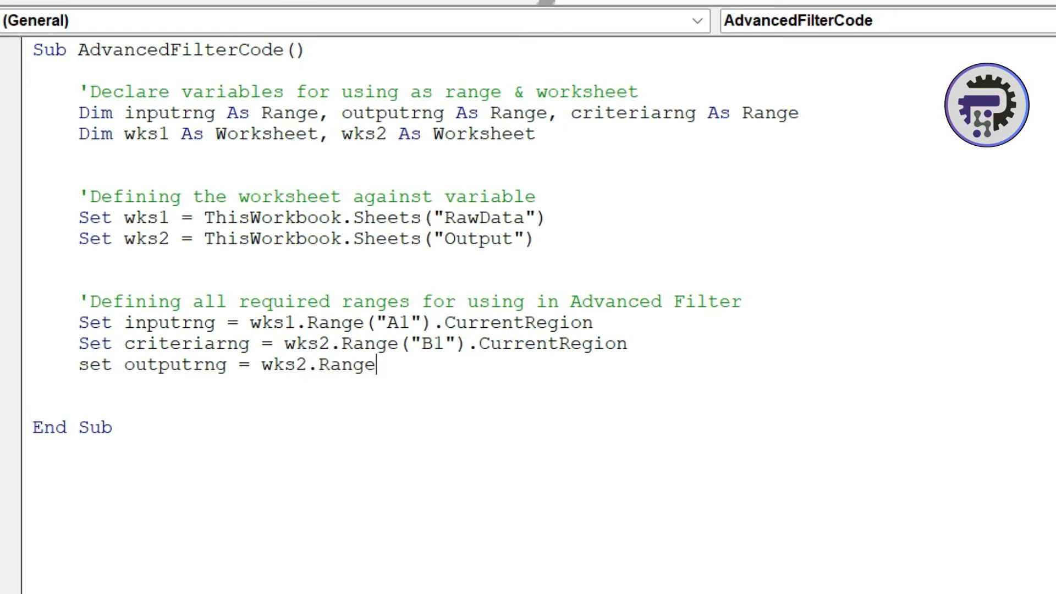
{"action": "type", "text": "("}
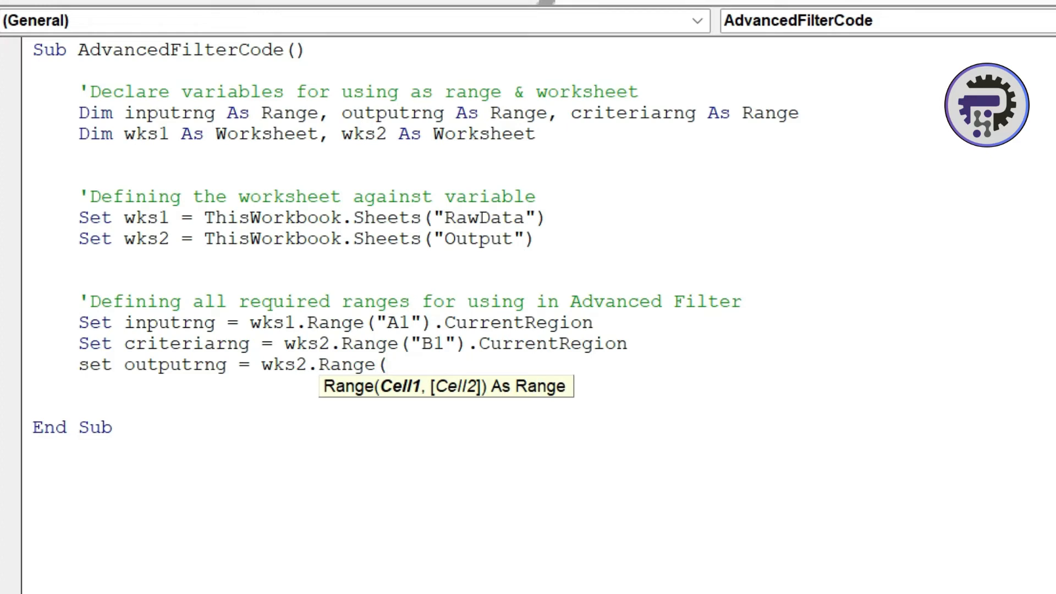
{"action": "type", "text": "\"B15"}
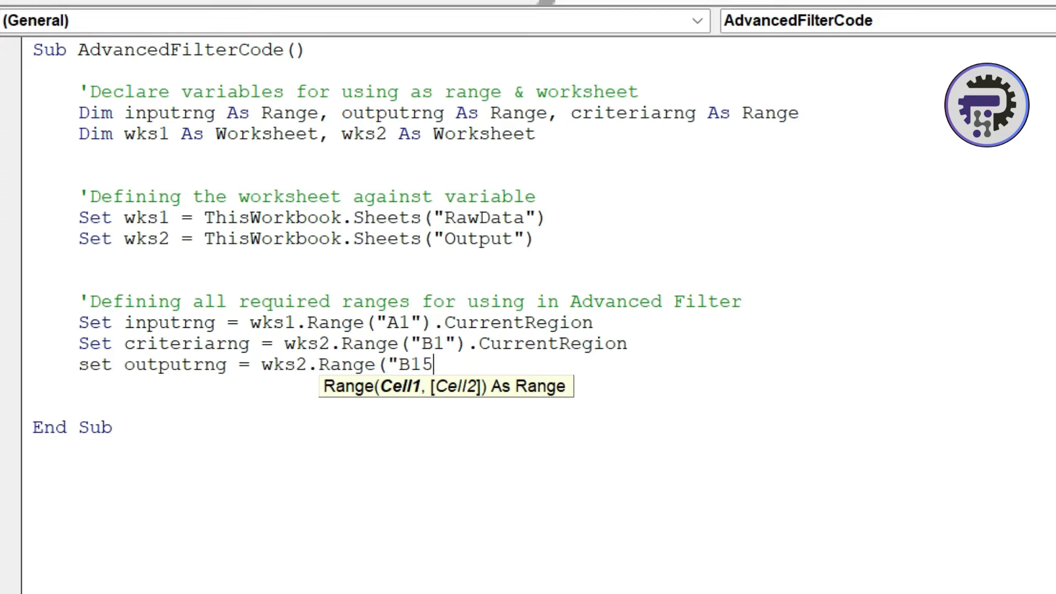
{"action": "type", "text": "\""}
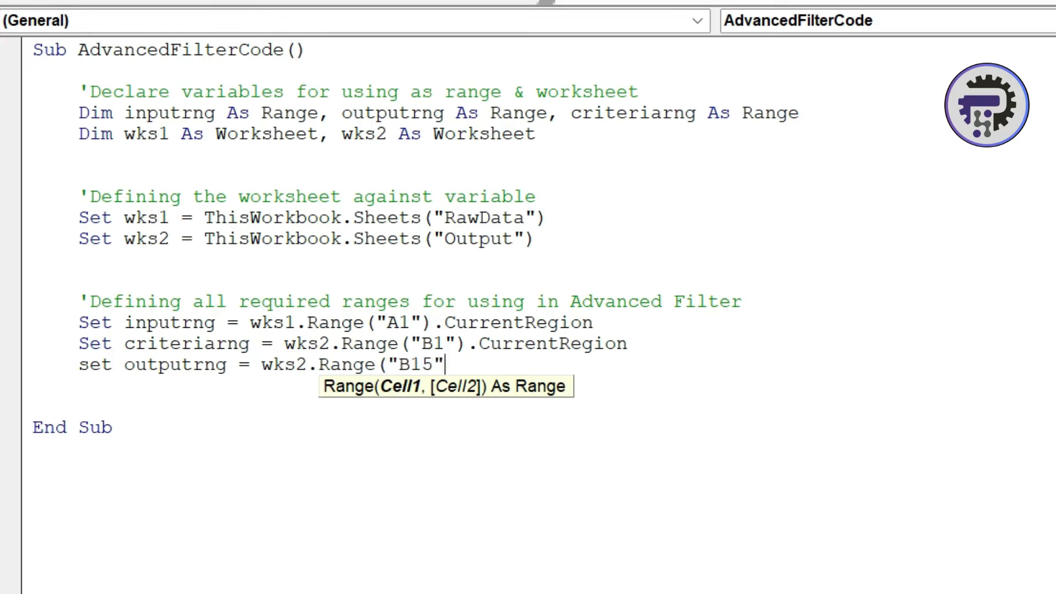
{"action": "type", "text": ")"}
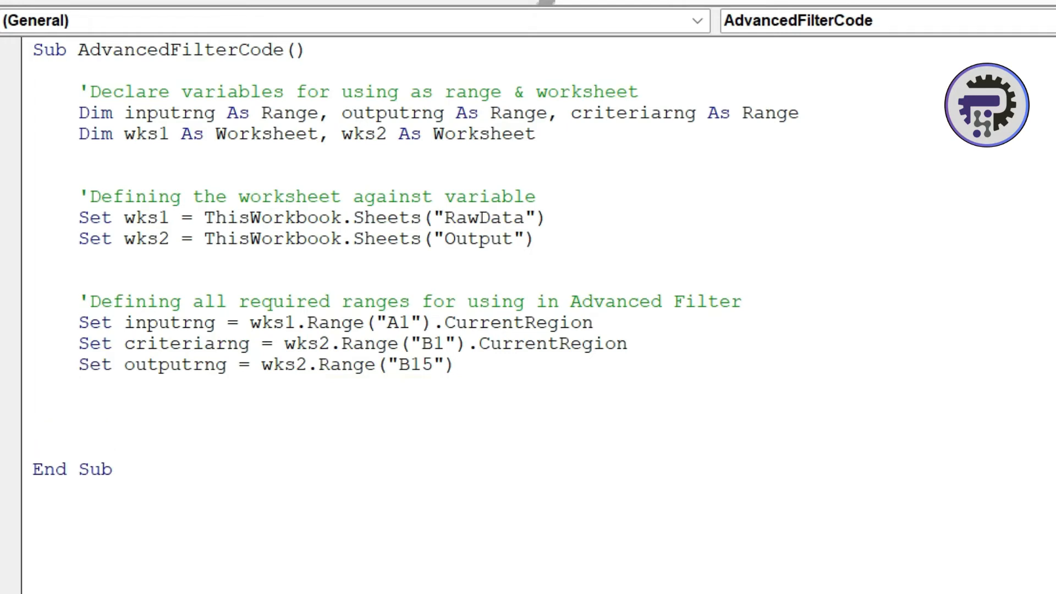
{"action": "left_click", "coordinate": [79, 407]}
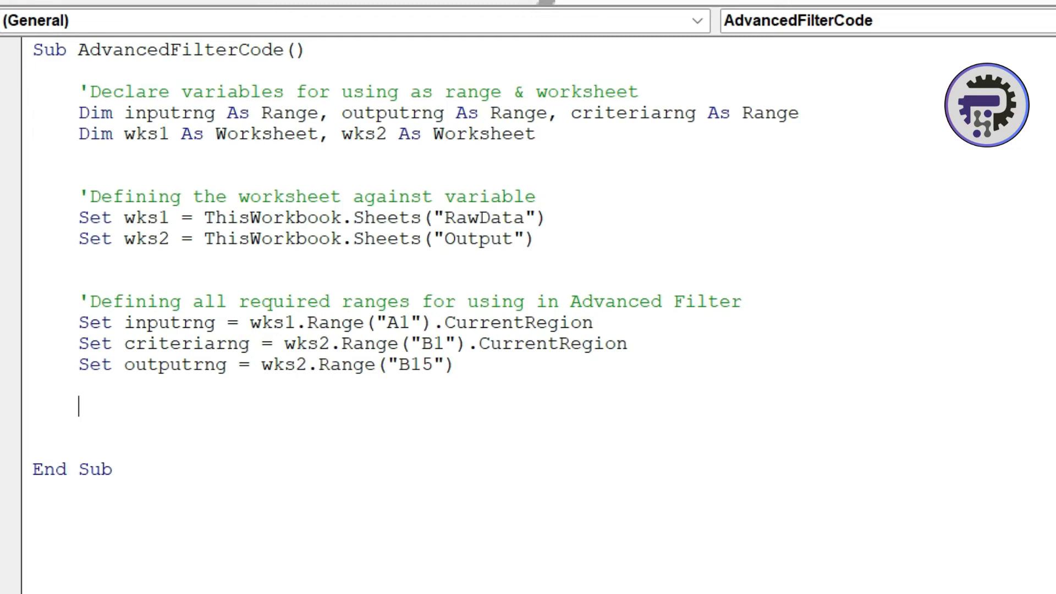
- Add the comment 'Clearing any old data in the output range to the macro
{"action": "type", "text": "'"}
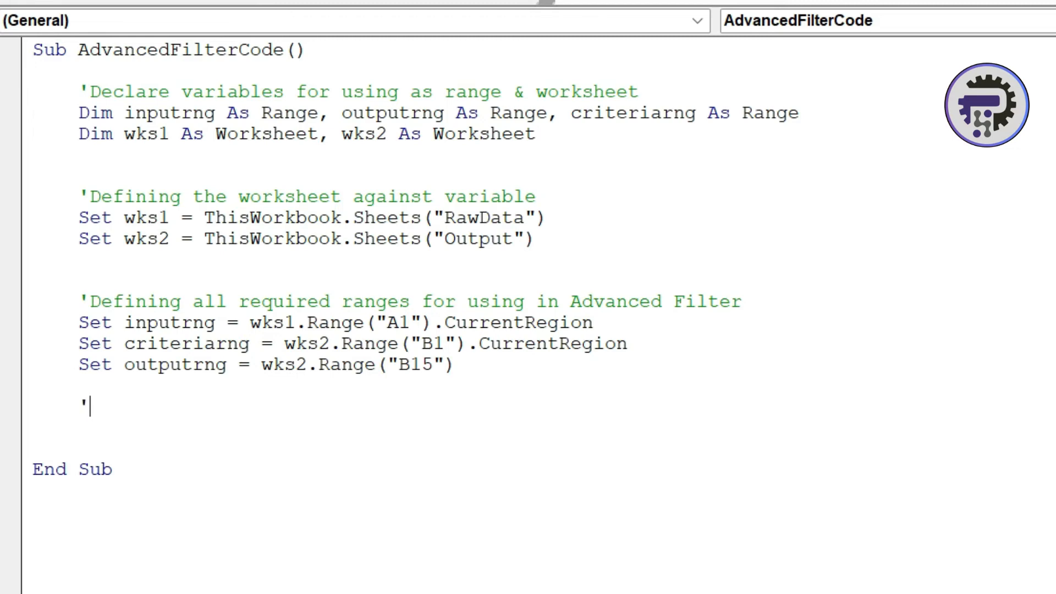
{"action": "type", "text": "Cle"}
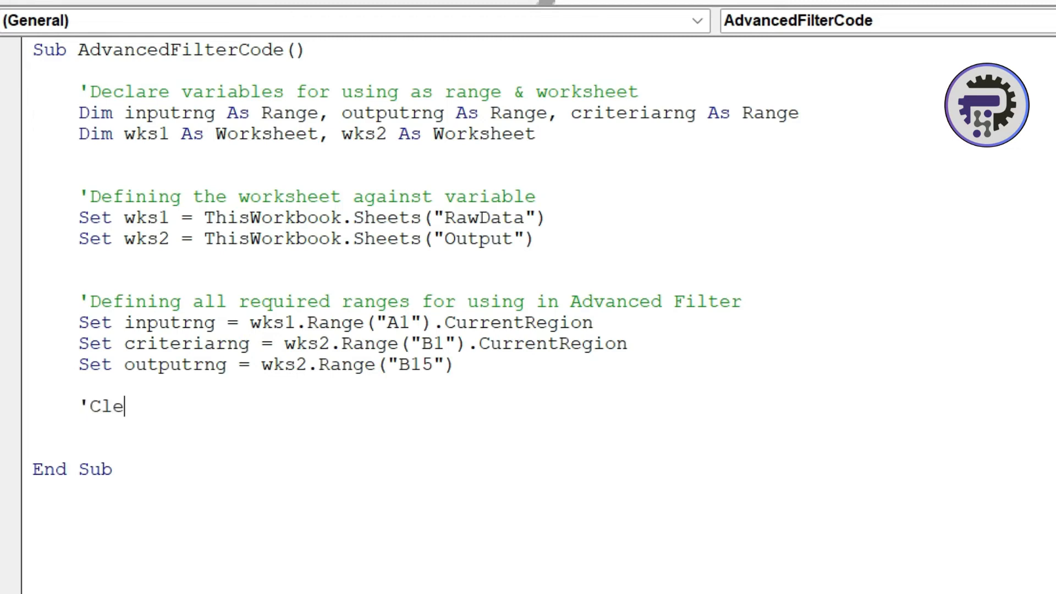
{"action": "type", "text": "aring any"}
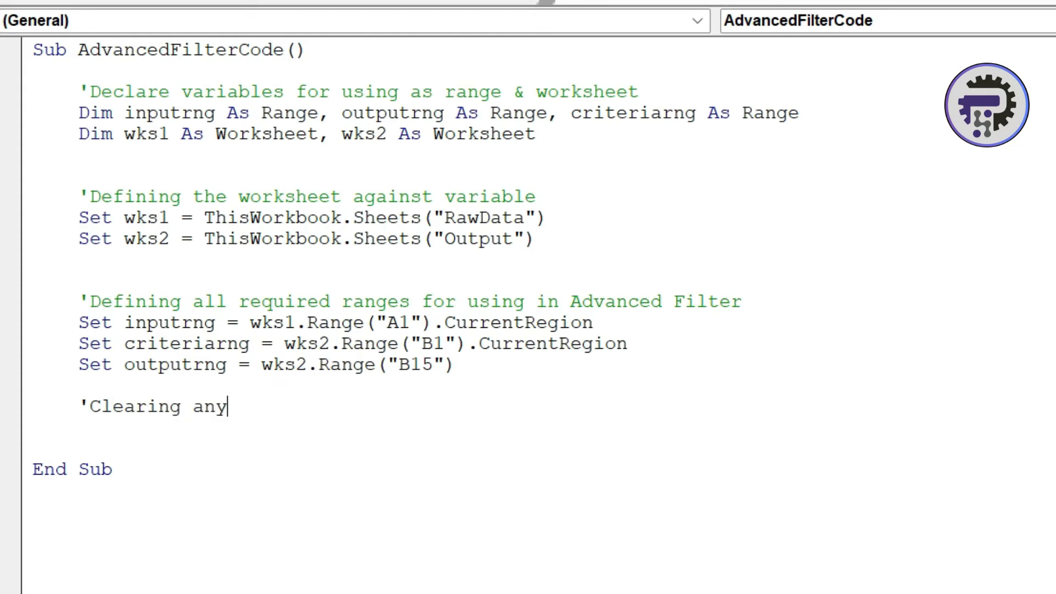
{"action": "type", "text": "old data in"}
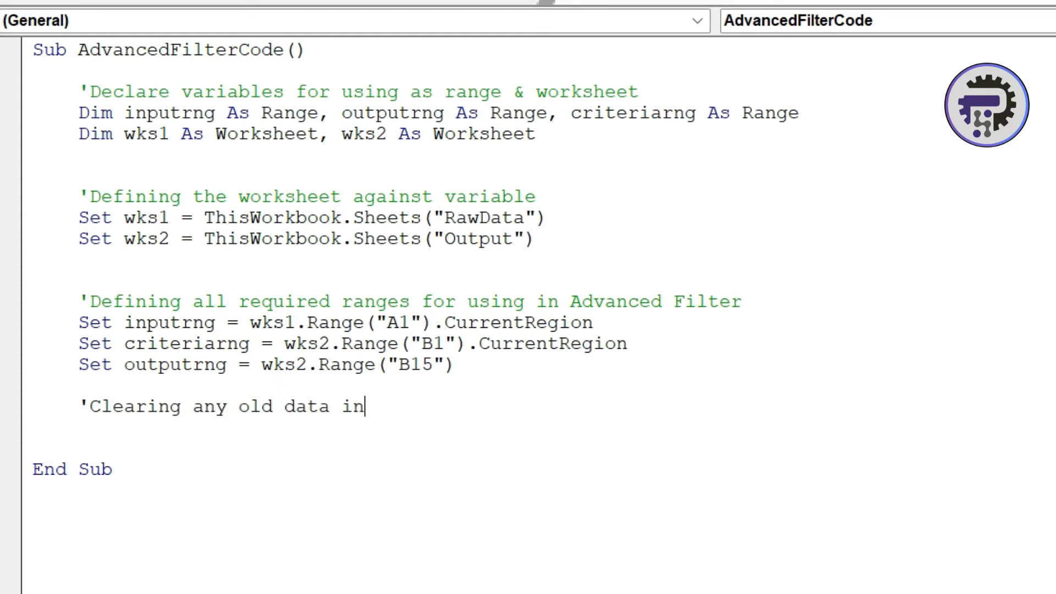
{"action": "type", "text": "the output"}
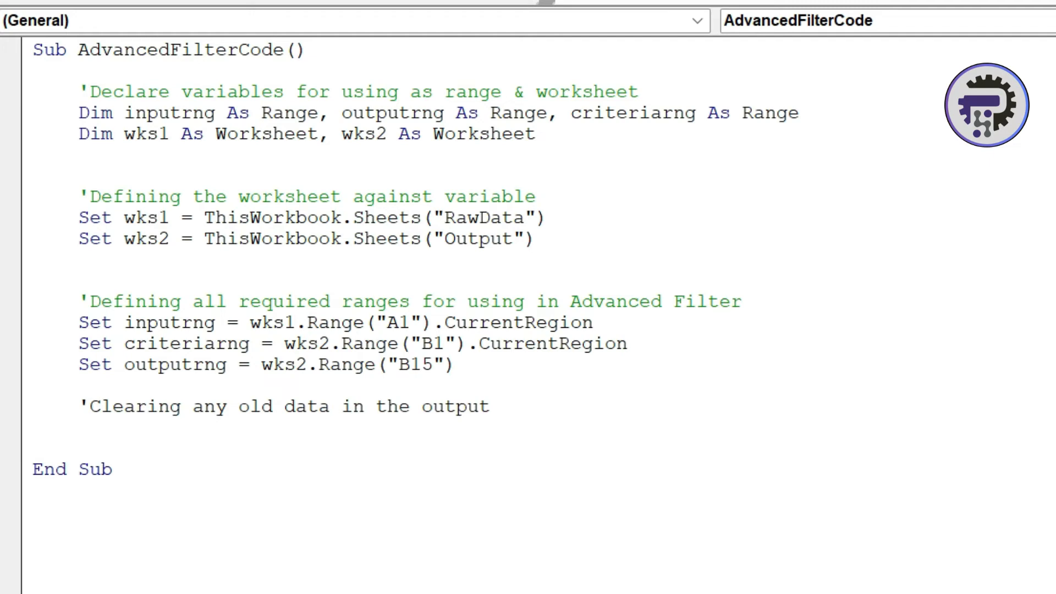
{"action": "type", "text": "range"}
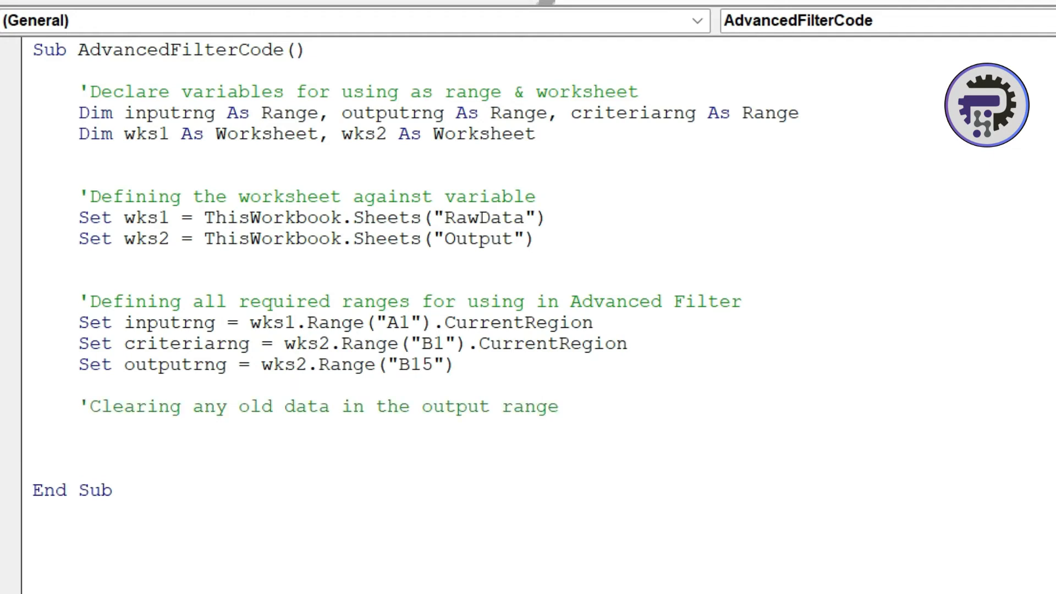
- Write the line outputrng.CurrentRegion.Clear, fixing a stray equals sign along the way
{"action": "type", "text": "out"}
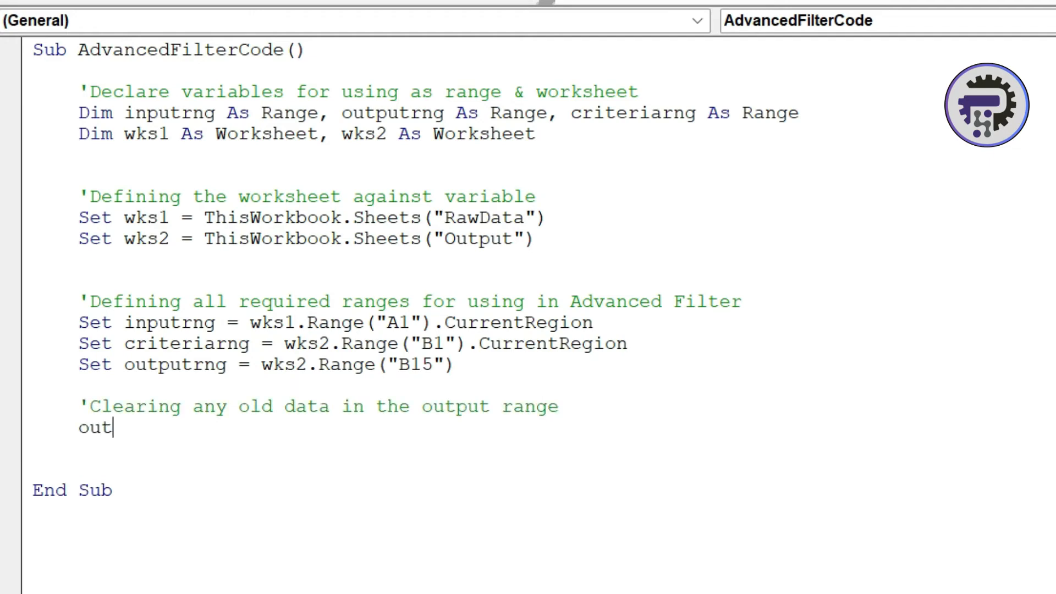
{"action": "type", "text": "putrng"}
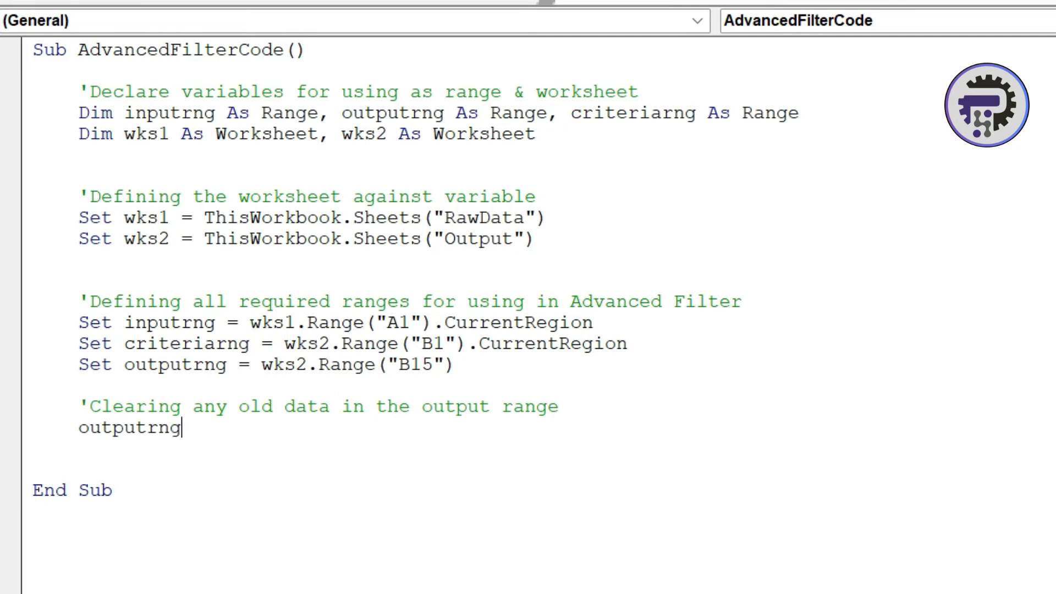
{"action": "type", "text": "="}
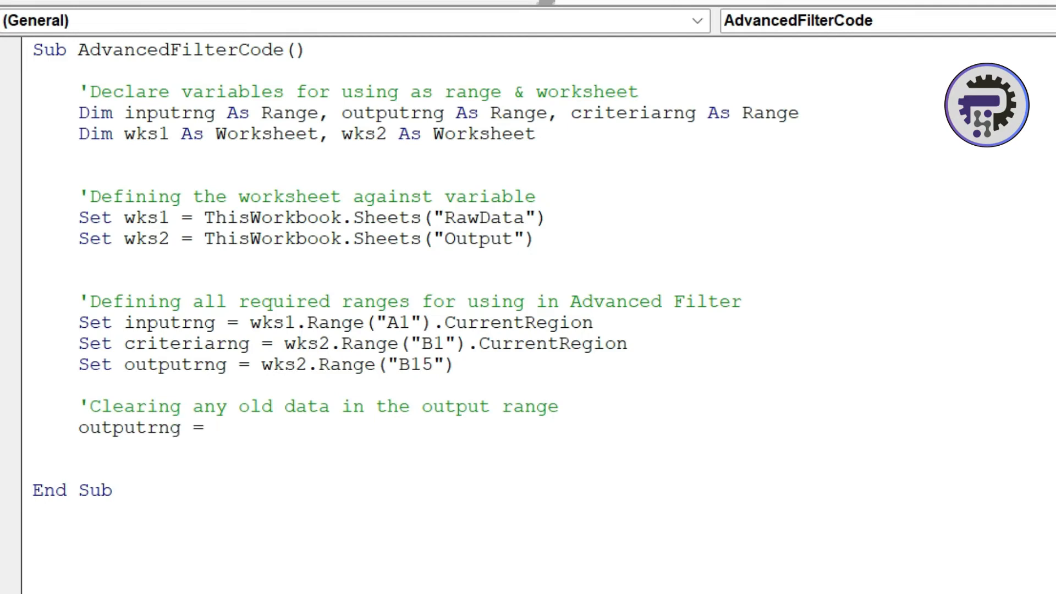
{"action": "key", "text": "Backspace"}
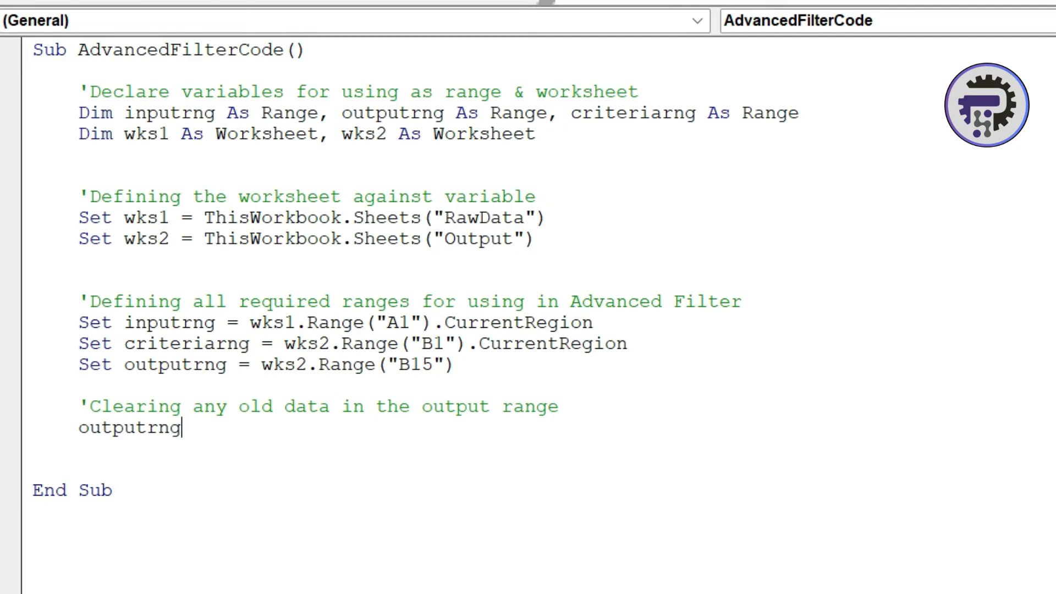
{"action": "type", "text": ".curre"}
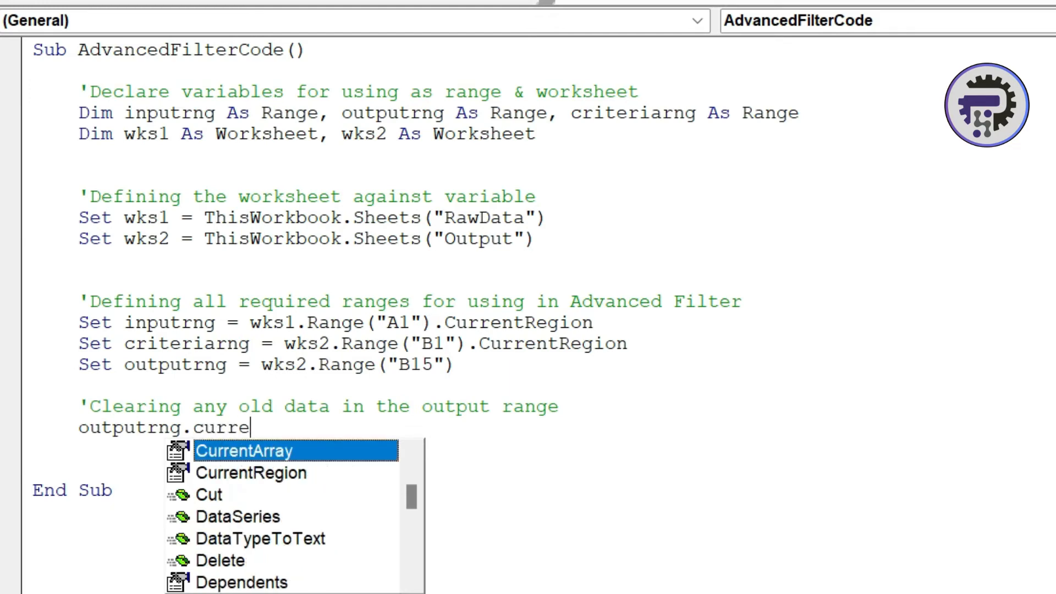
{"action": "type", "text": "CurrentRegion.clear"}
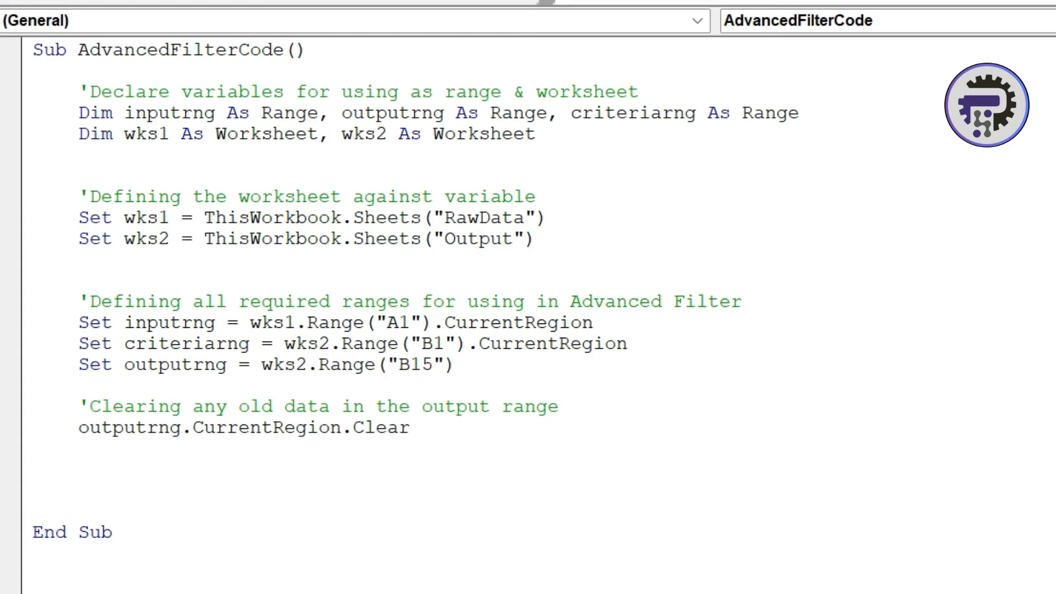
- Add the comment 'Running the advanced filter code to the macro
{"action": "type", "text": "'"}
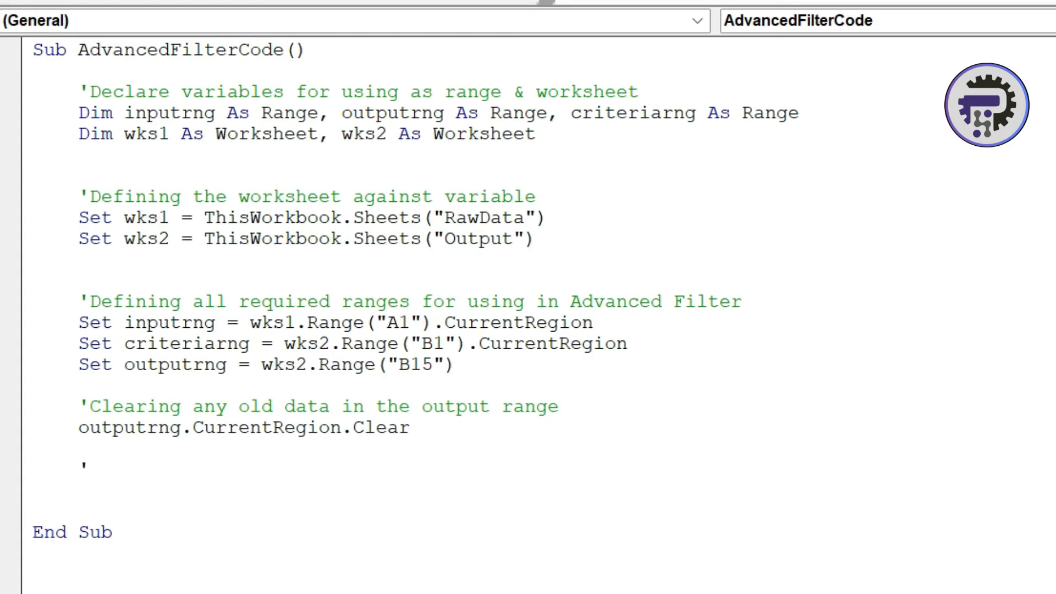
{"action": "type", "text": "R"}
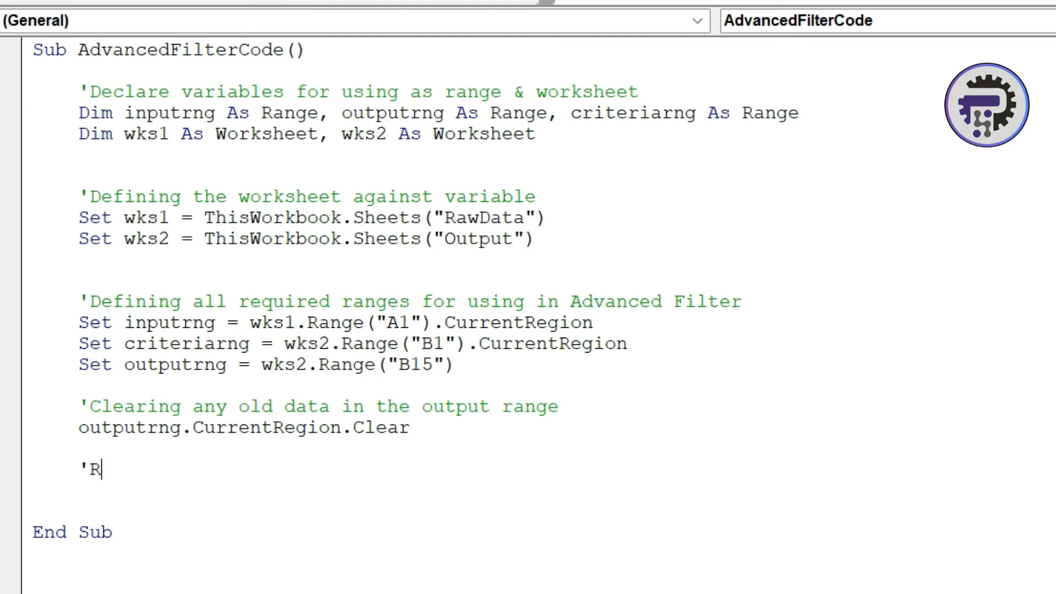
{"action": "type", "text": "unning"}
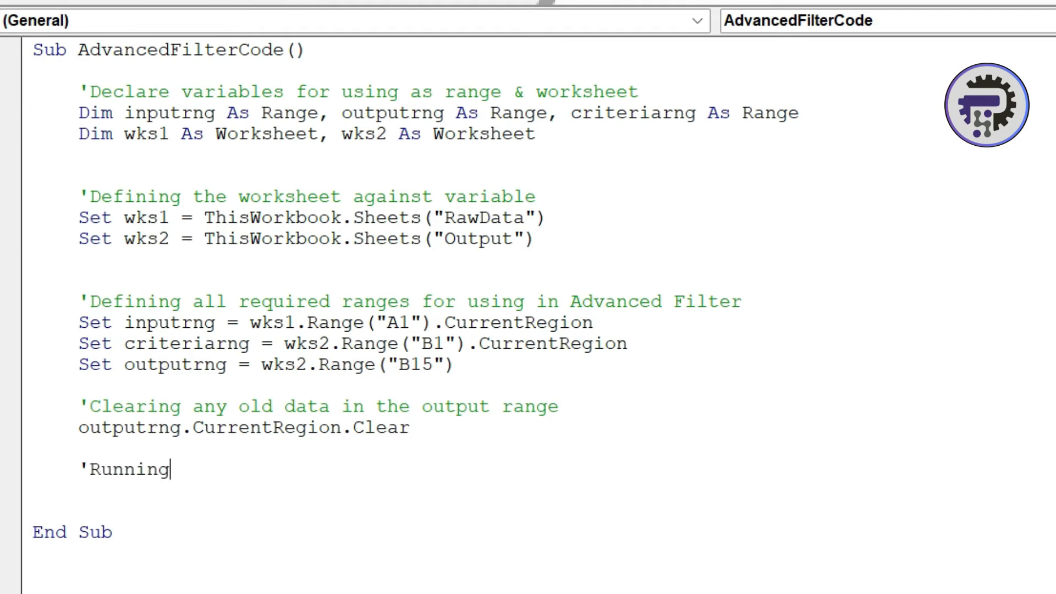
{"action": "type", "text": "t"}
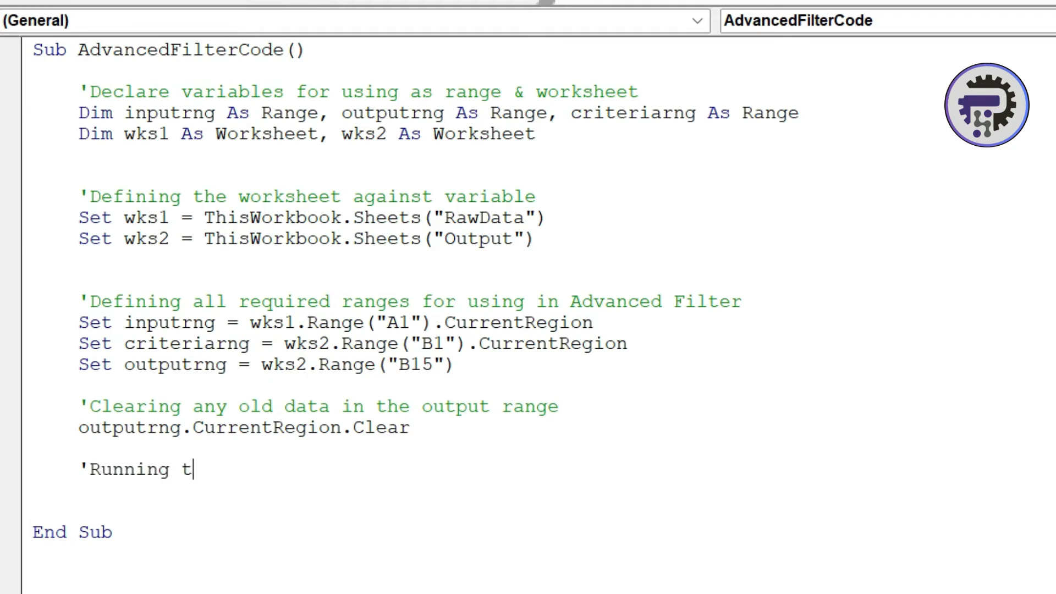
{"action": "type", "text": "he"}
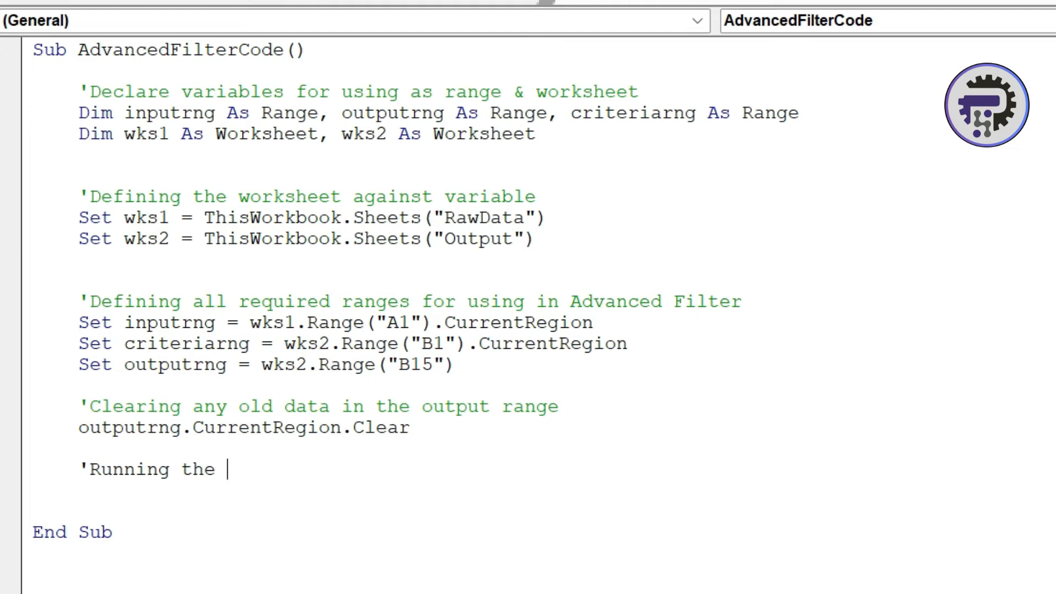
{"action": "type", "text": "a"}
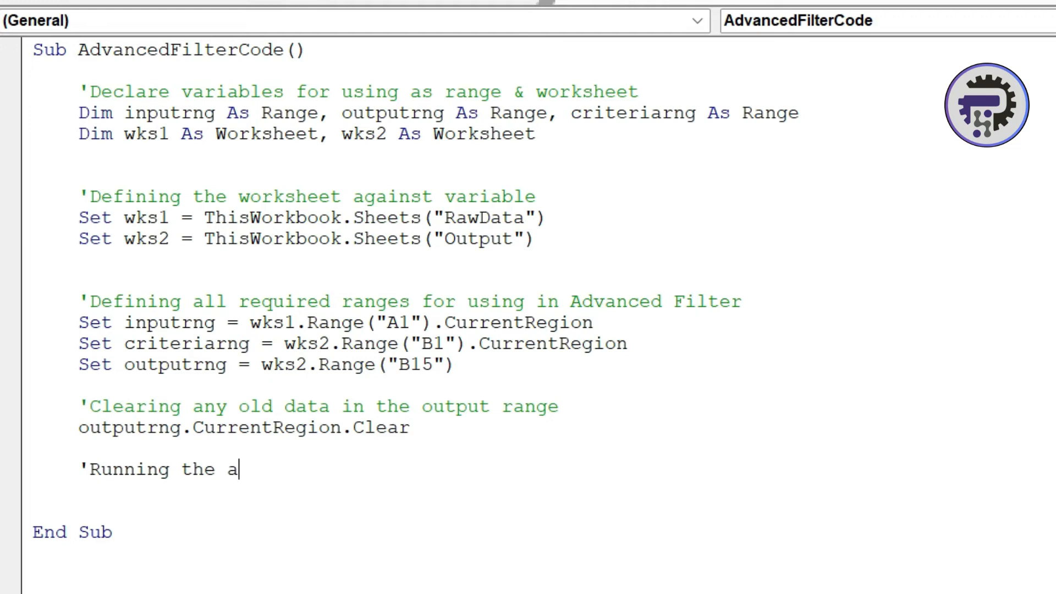
{"action": "type", "text": "dvanced"}
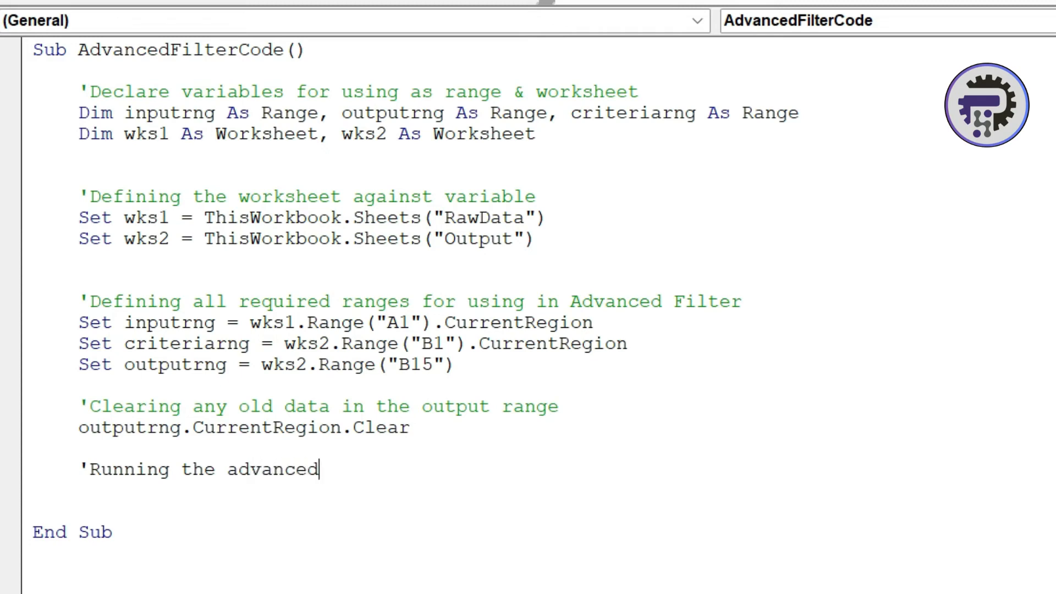
{"action": "type", "text": "filter code"}
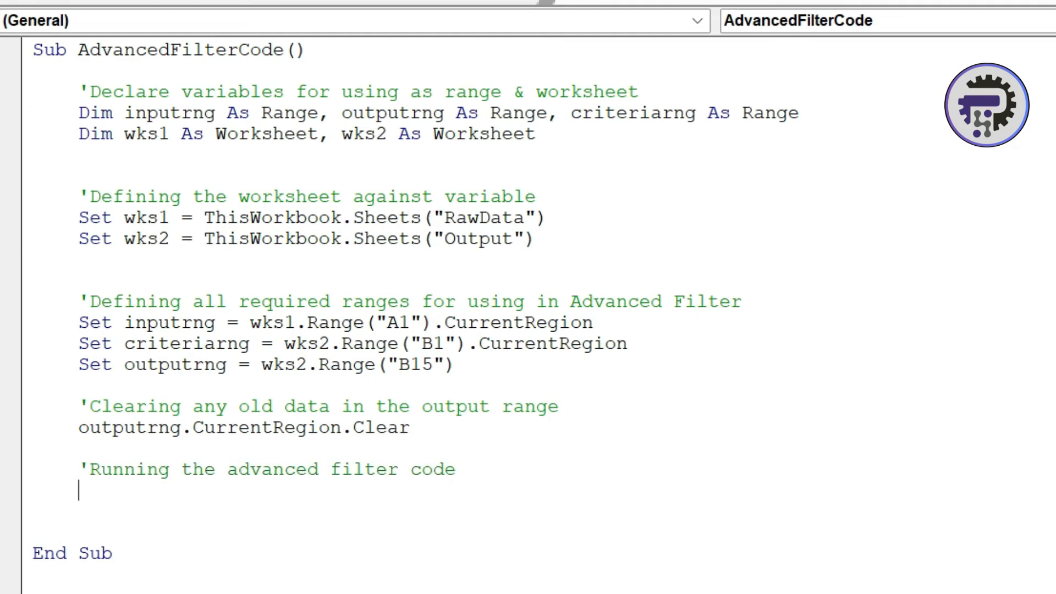
- Write inputrng.AdvancedFilter xlFilterCopy, criteriarng, outputrng to complete the macro
{"action": "type", "text": "inputrng.AdvancedFilter"}
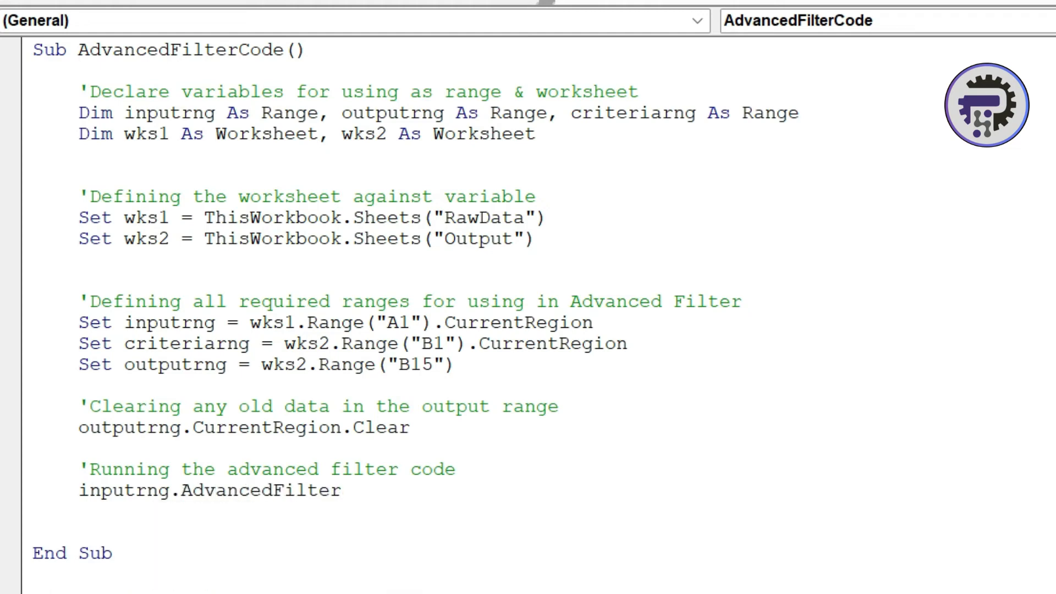
{"action": "type", "text": "xlFilterCopy, c"}
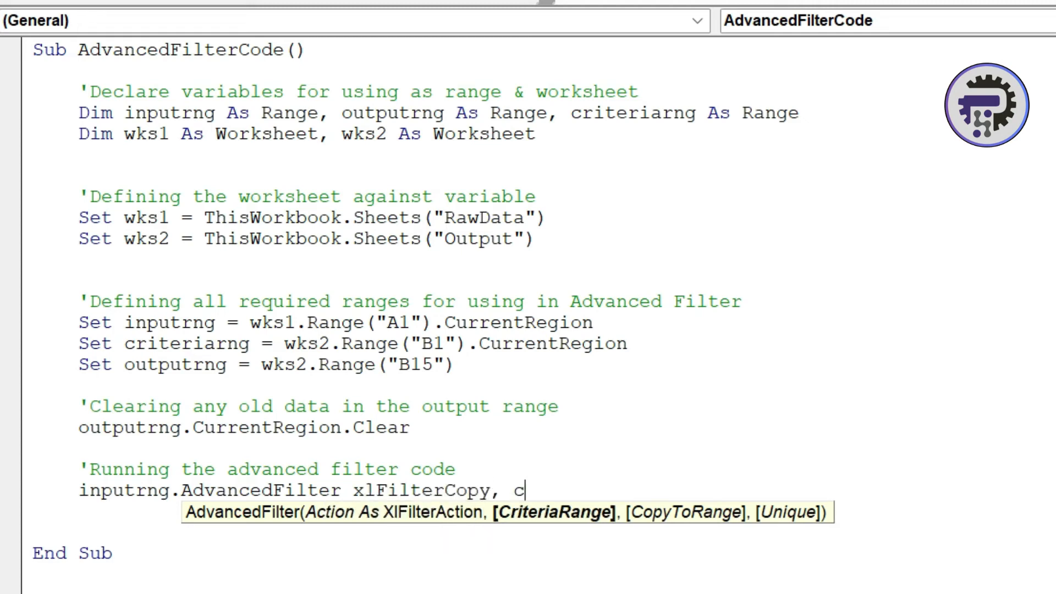
{"action": "type", "text": "riter"}
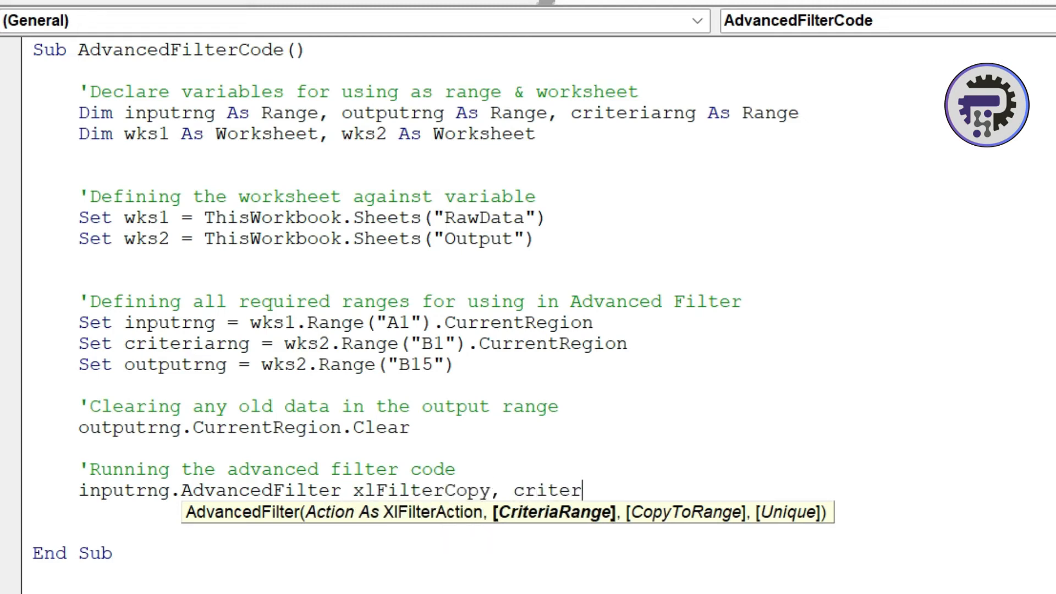
{"action": "key", "text": "BackSpace"}
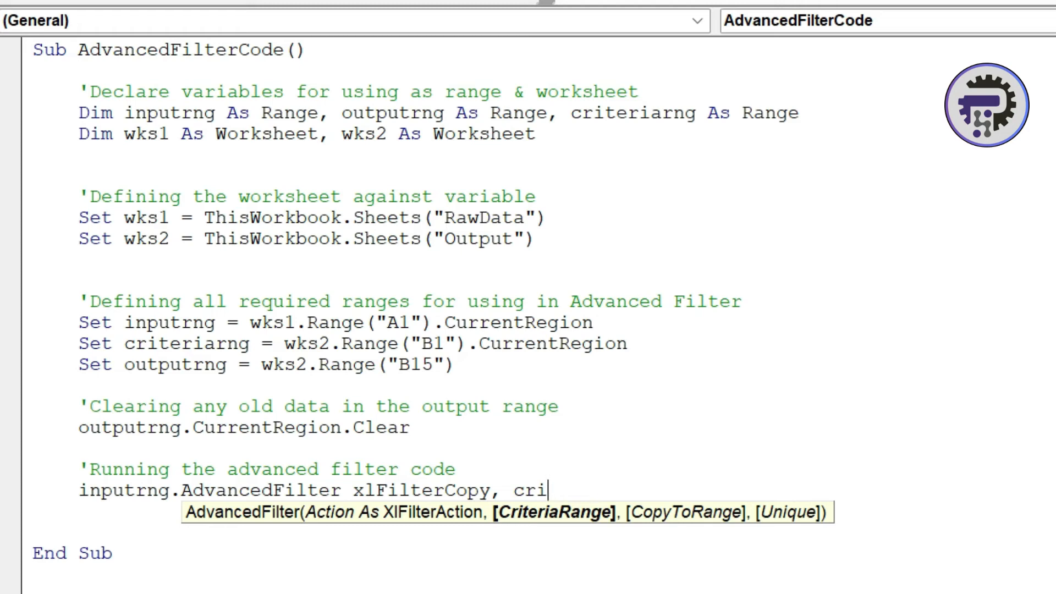
{"action": "type", "text": "teriarng"}
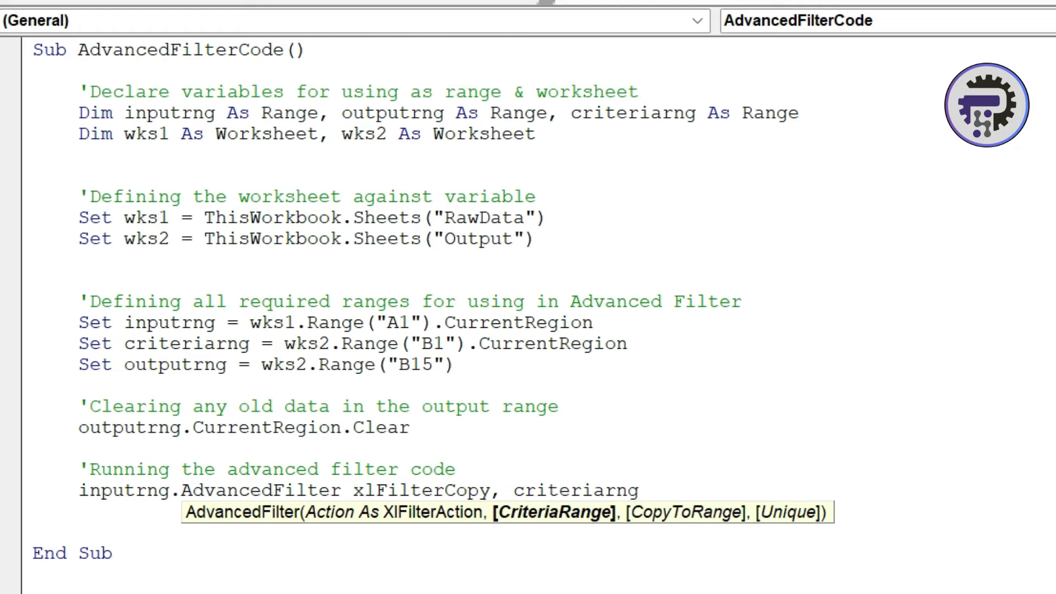
{"action": "type", "text": ", outpu"}
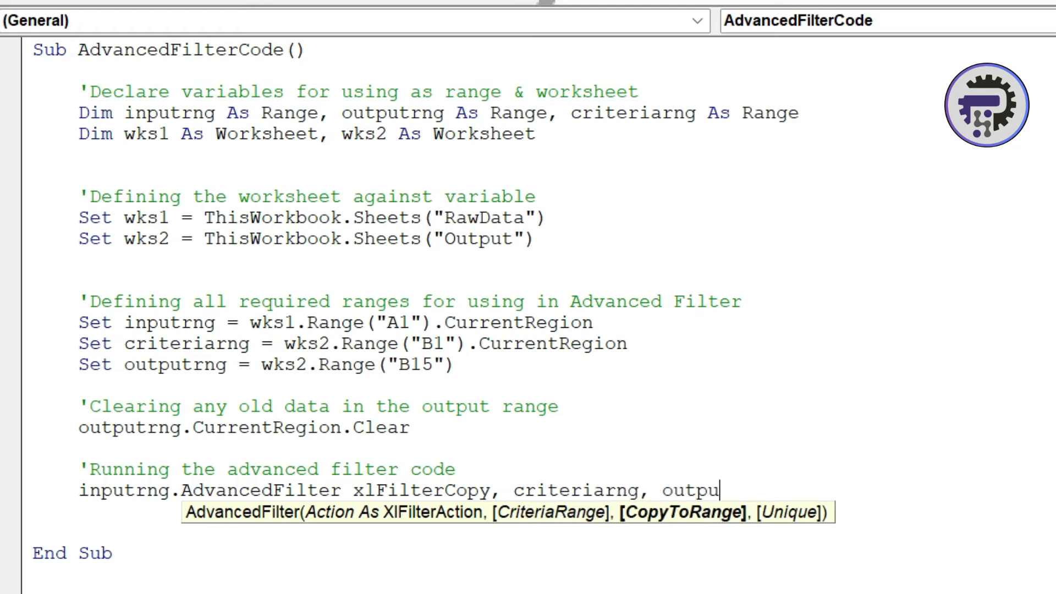
{"action": "type", "text": "trng"}
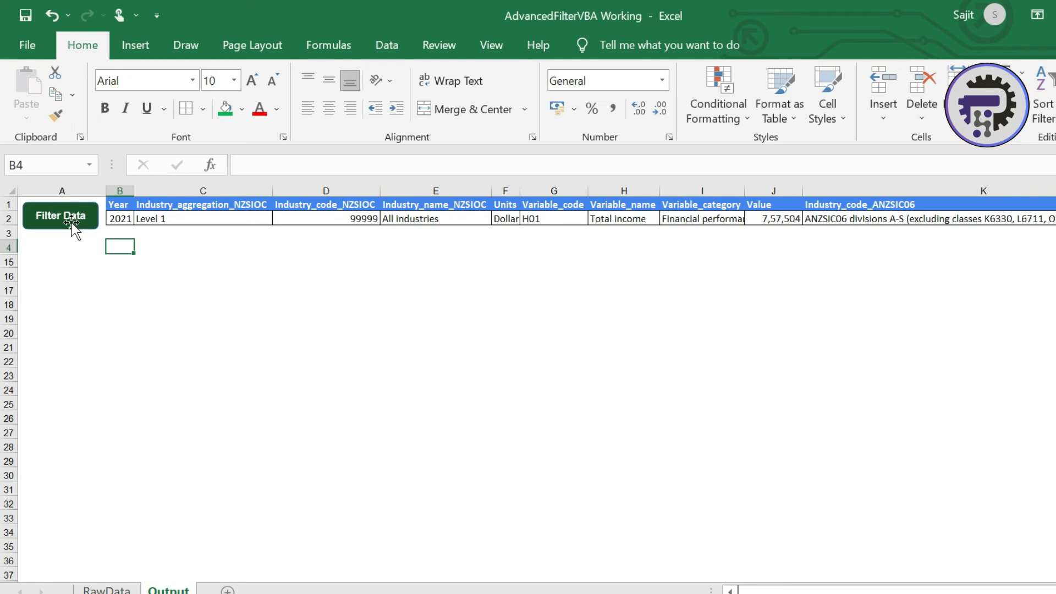
- Assign the AdvancedFilterCode macro to the Filter Data shape on the Output sheet
{"action": "right_click", "coordinate": [60, 216]}
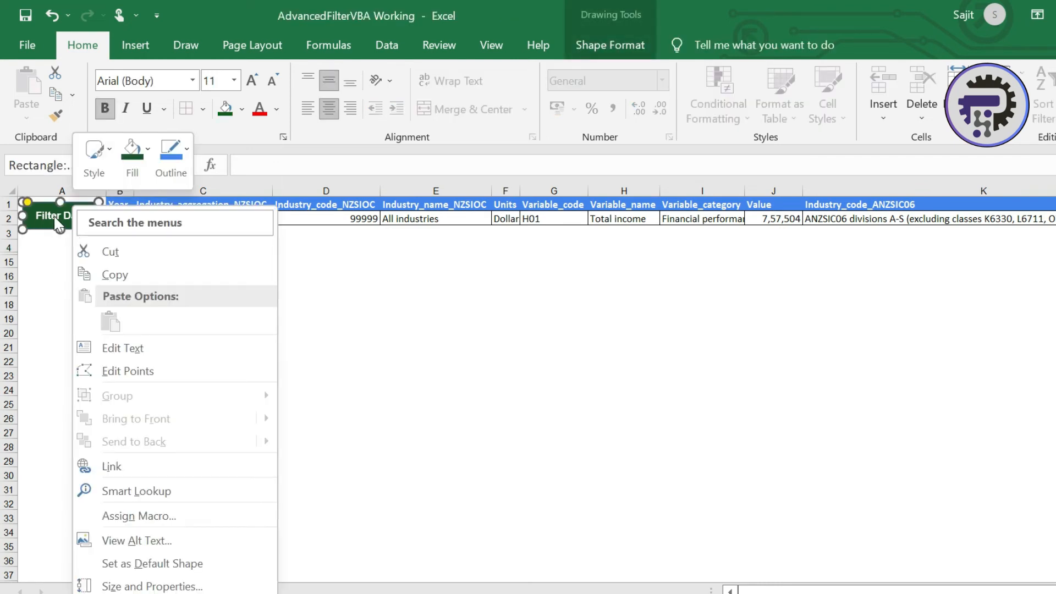
{"action": "mouse_move", "coordinate": [147, 505]}
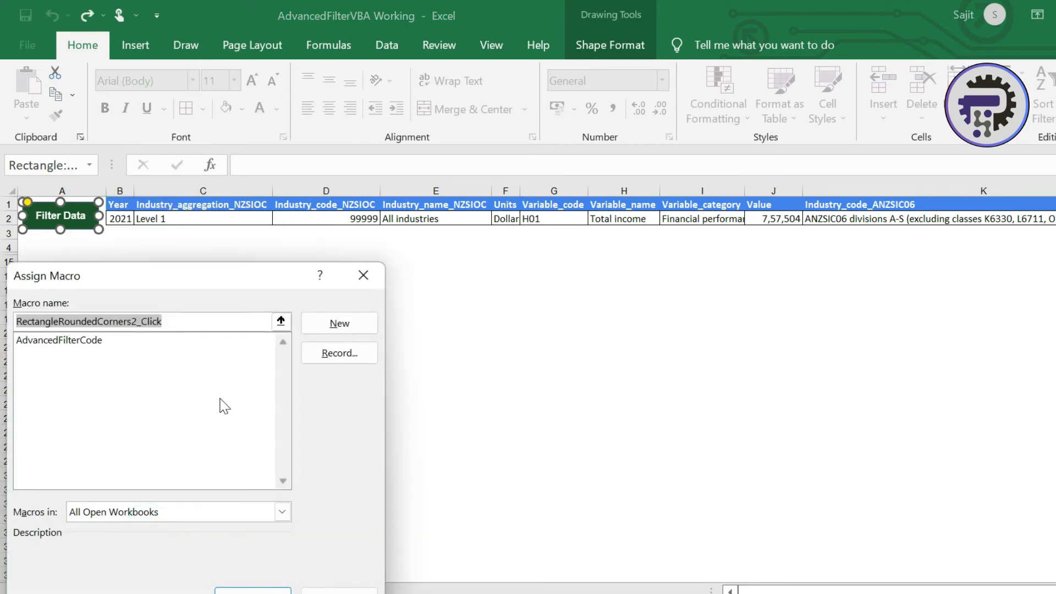
{"action": "left_click", "coordinate": [58, 340]}
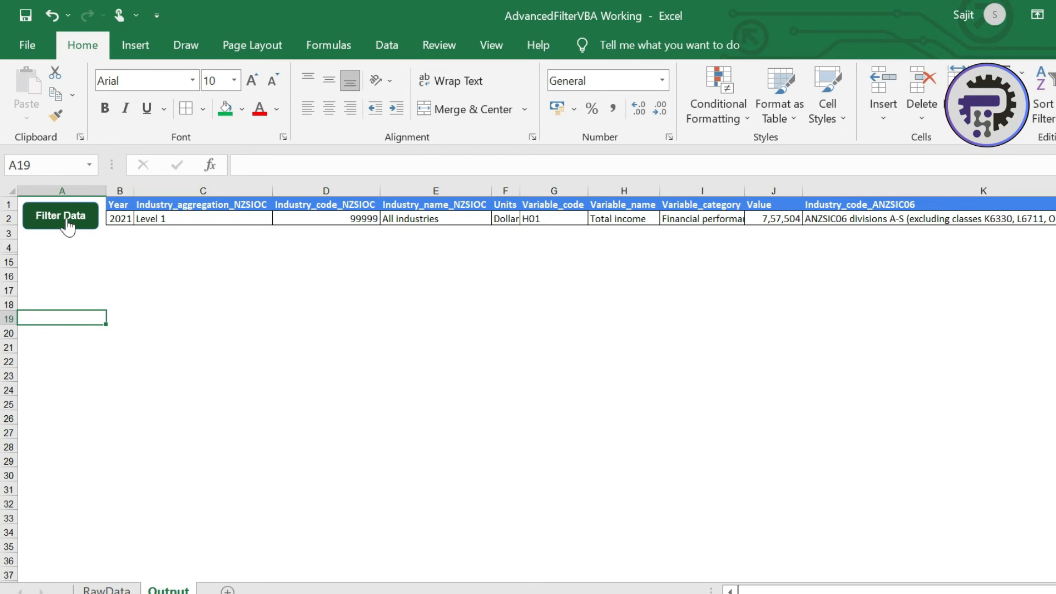
- Run the filter from the Filter Data shape, check the raw data's last row, and review the criteria range B1:K2
{"action": "left_click", "coordinate": [59, 215]}
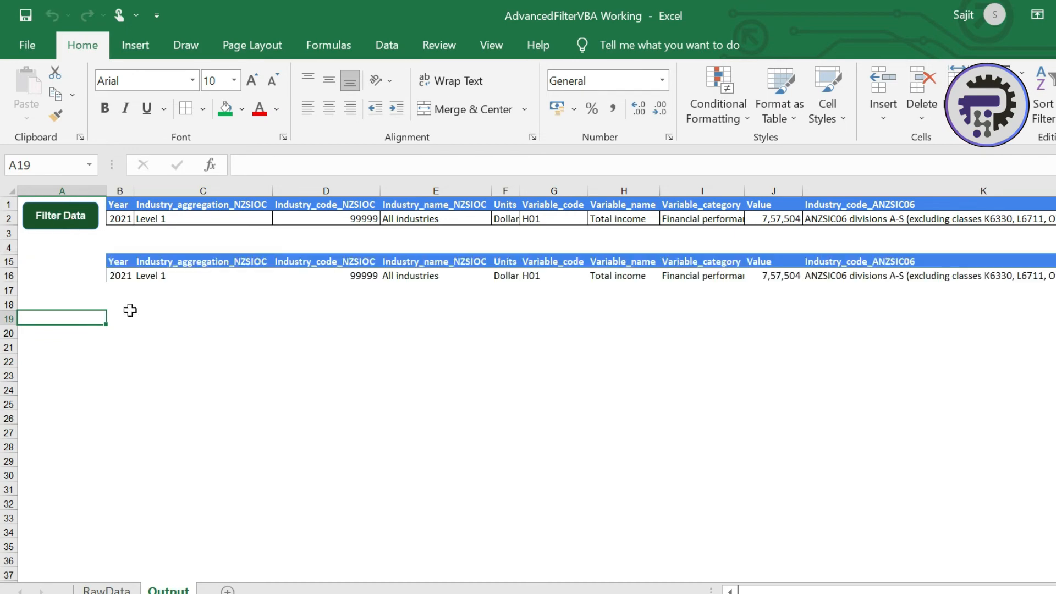
{"action": "mouse_move", "coordinate": [140, 274]}
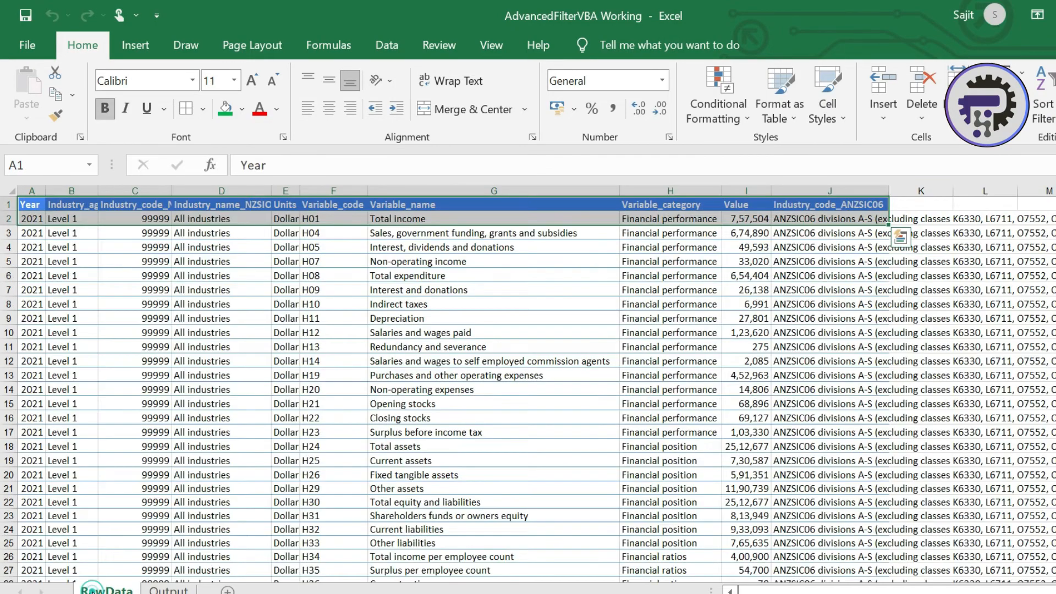
{"action": "key", "text": "ctrl+End"}
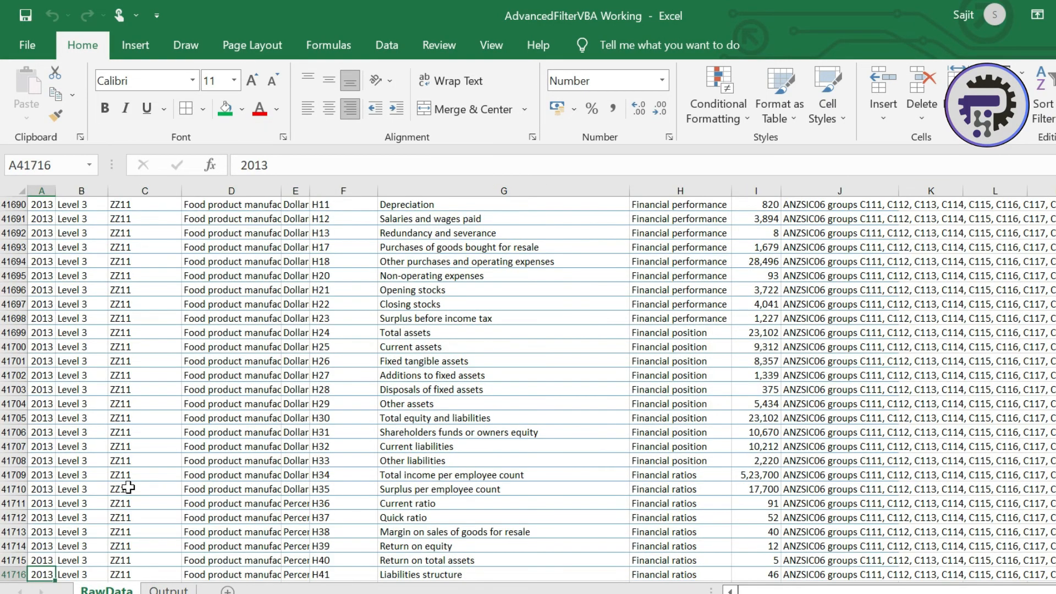
{"action": "scroll", "scroll_direction": "down", "scroll_amount": 3}
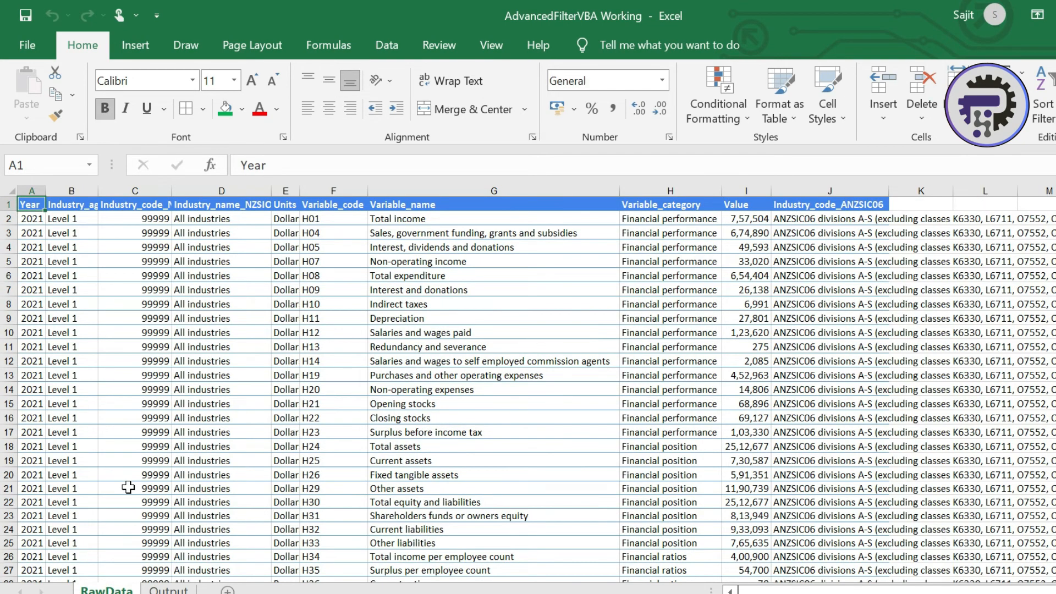
{"action": "left_click", "coordinate": [167, 587]}
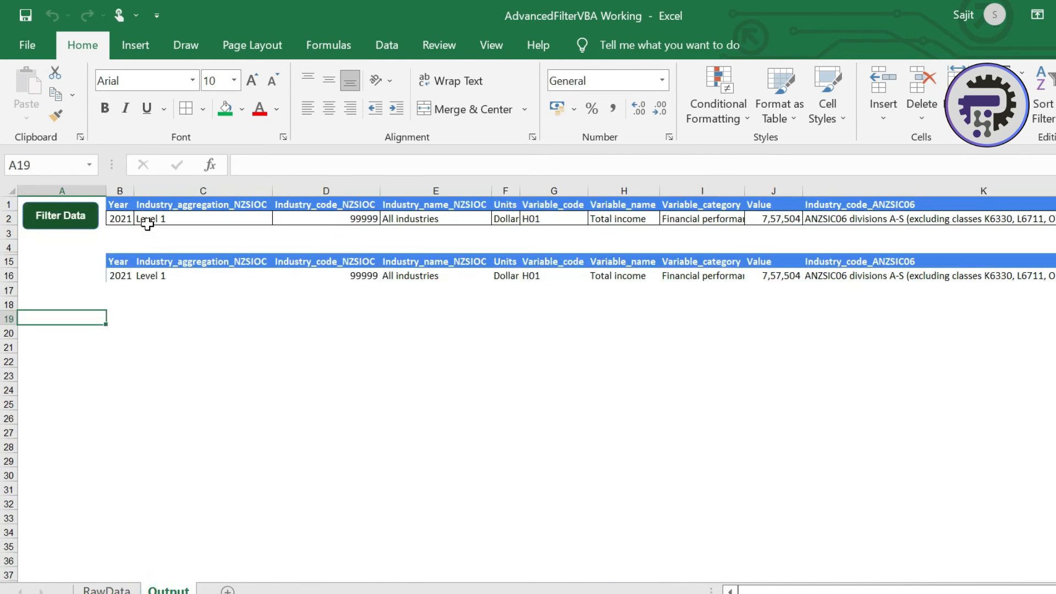
{"action": "left_click", "coordinate": [202, 218]}
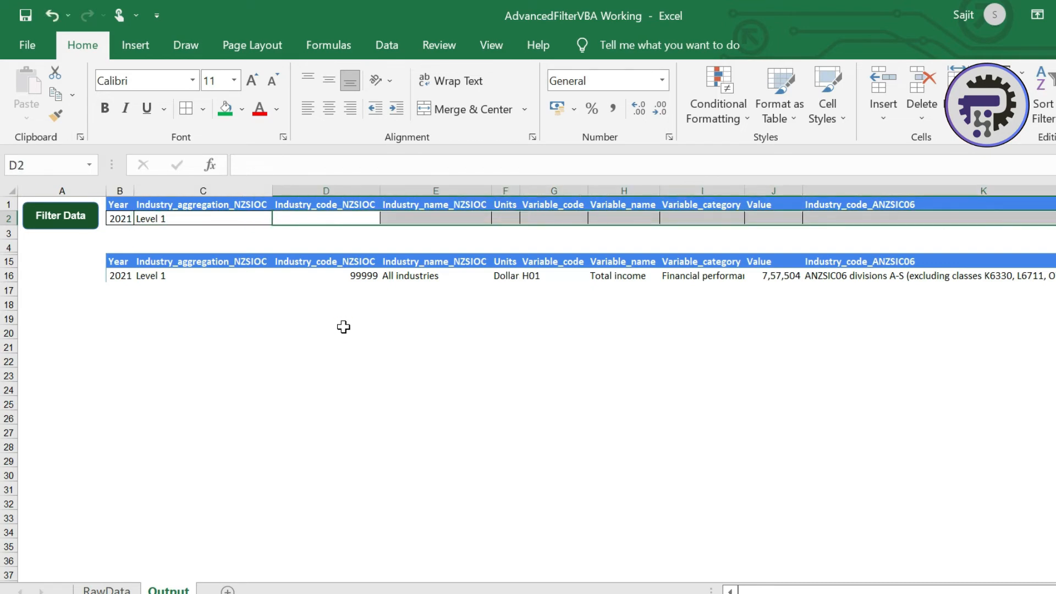
{"action": "left_click_drag", "start_coordinate": [118, 204], "coordinate": [203, 218]}
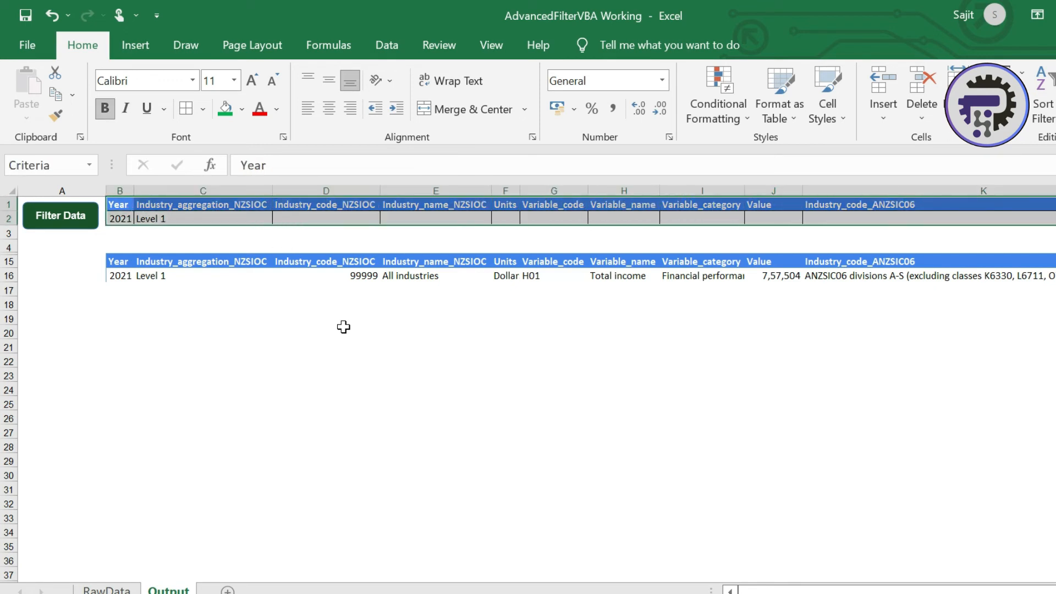
- Rerun the filter so the 2021 Level 1 rows fill the output, then select the year criterion in B2
{"action": "left_click", "coordinate": [118, 261]}
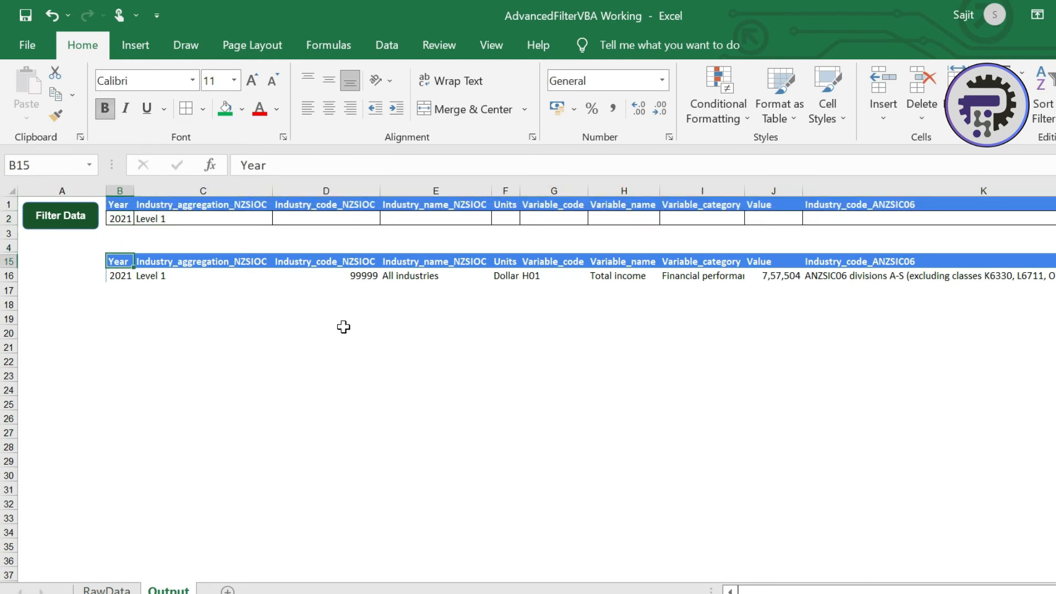
{"action": "left_click", "coordinate": [119, 232]}
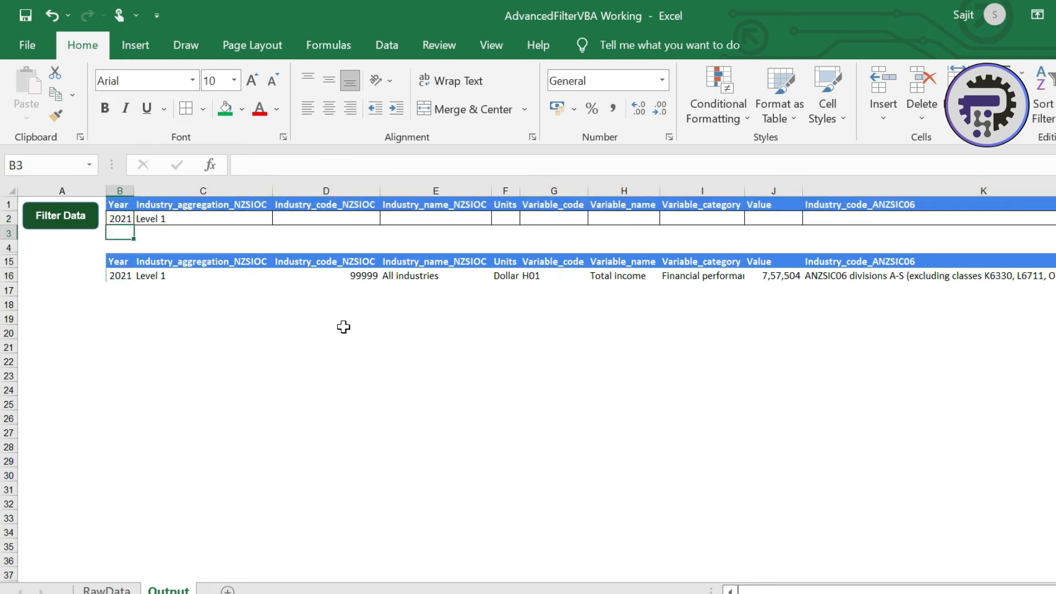
{"action": "left_click", "coordinate": [120, 217]}
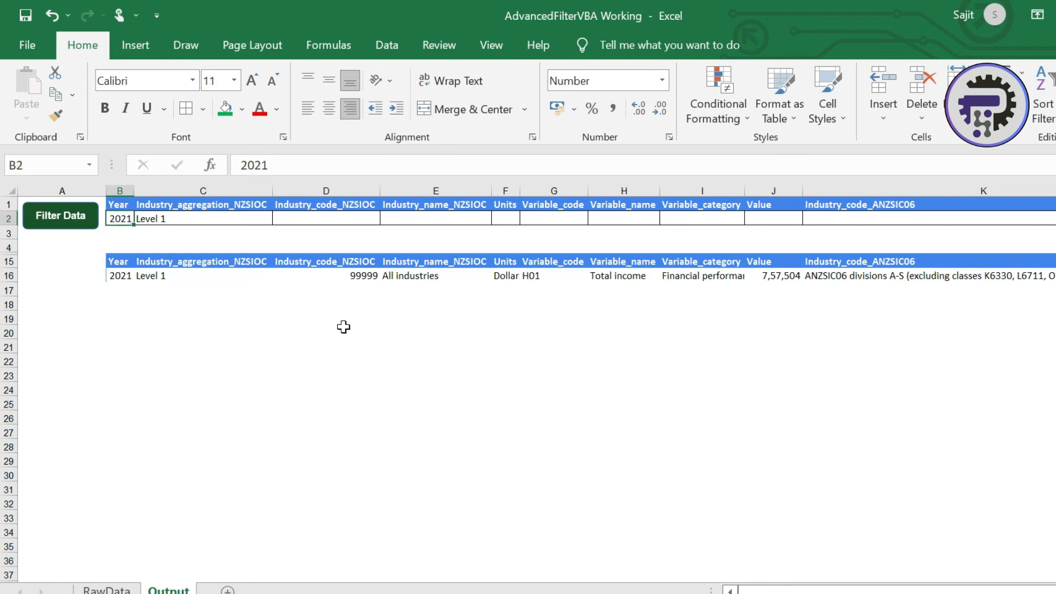
{"action": "left_click", "coordinate": [202, 218]}
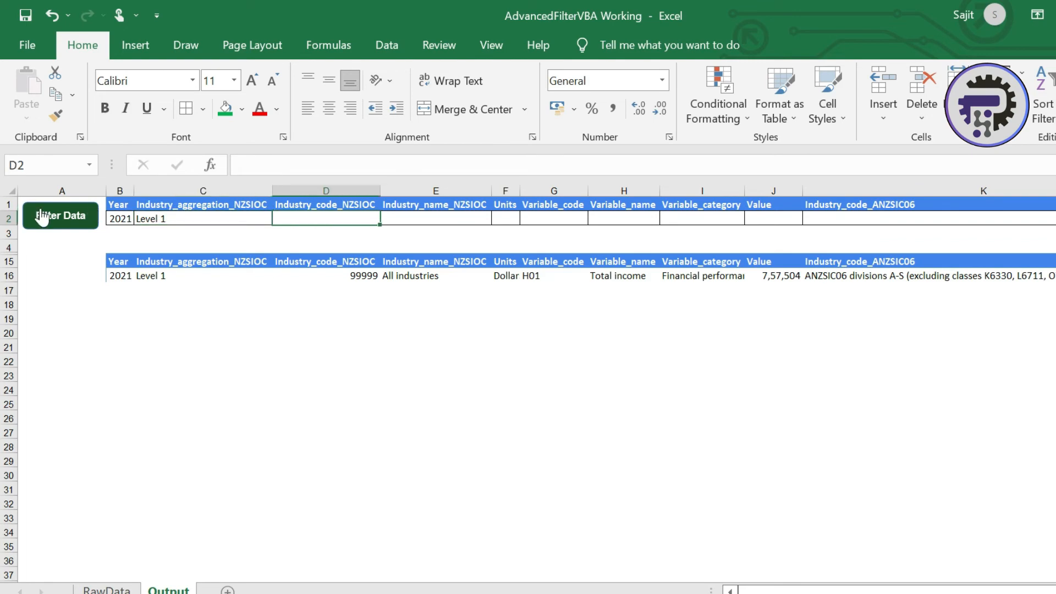
{"action": "left_click", "coordinate": [60, 215]}
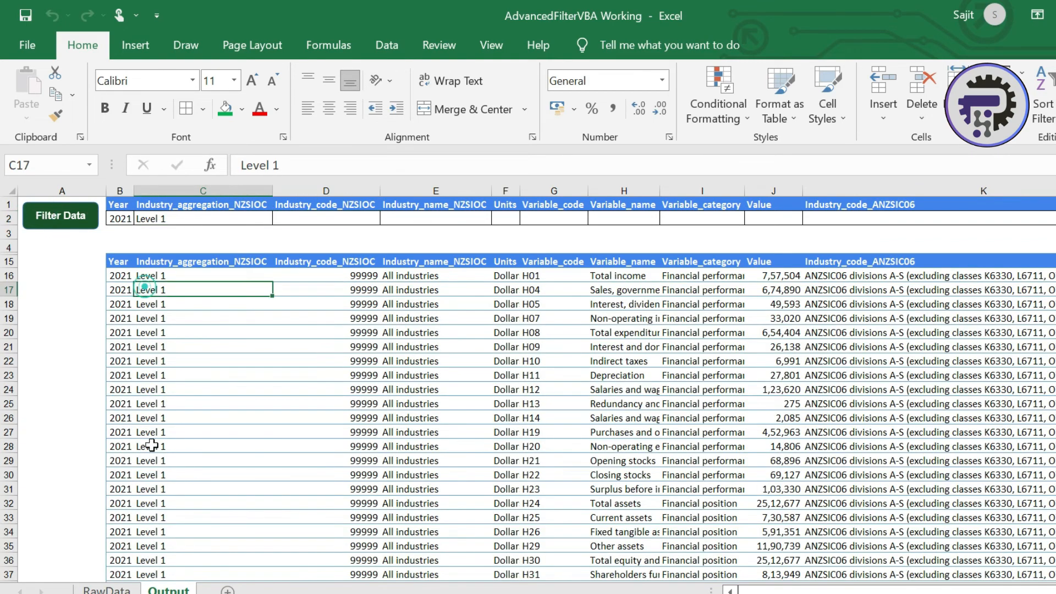
{"action": "left_click", "coordinate": [117, 275]}
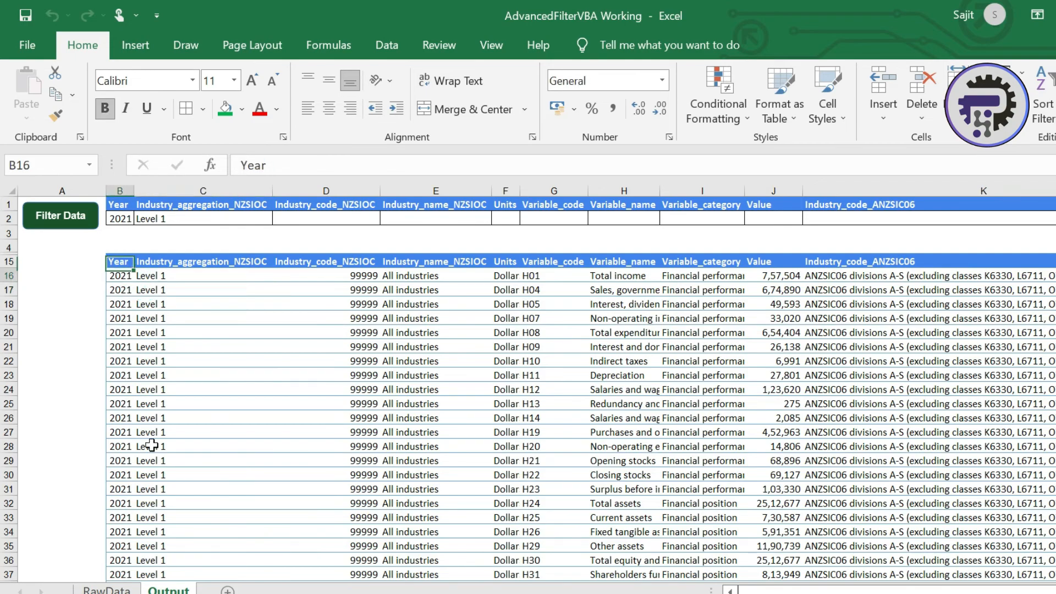
{"action": "scroll", "scroll_direction": "down", "scroll_amount": 3}
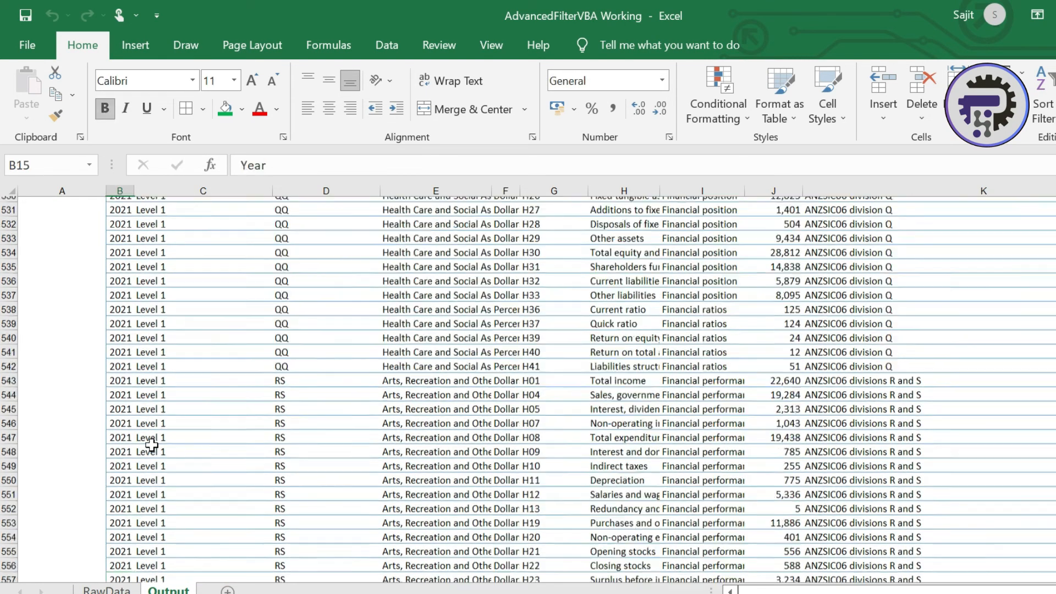
{"action": "left_click", "coordinate": [59, 216]}
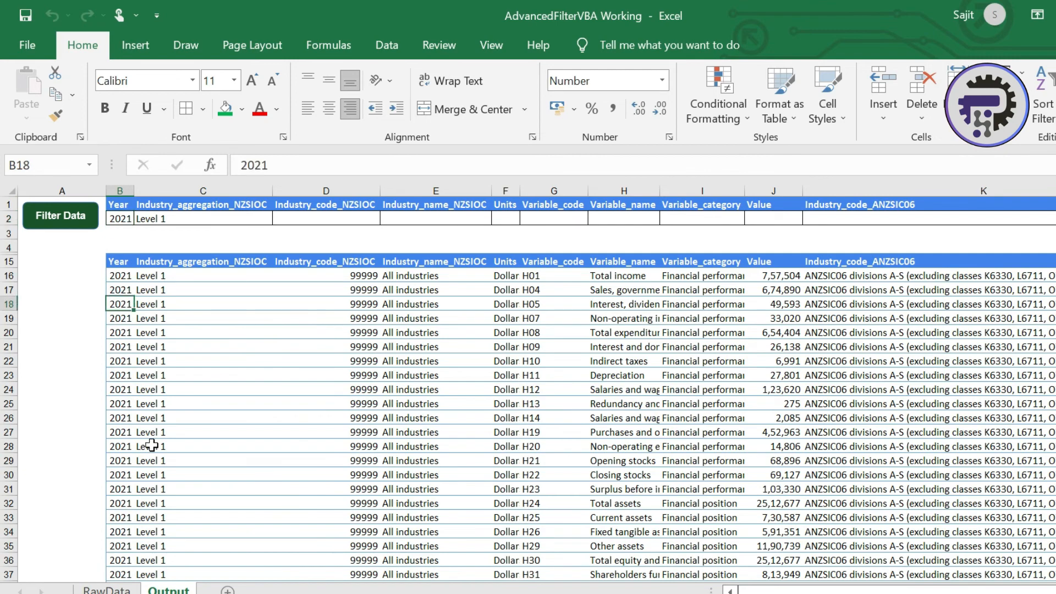
{"action": "left_click", "coordinate": [119, 218]}
{"action": "type", "text": "2013"}
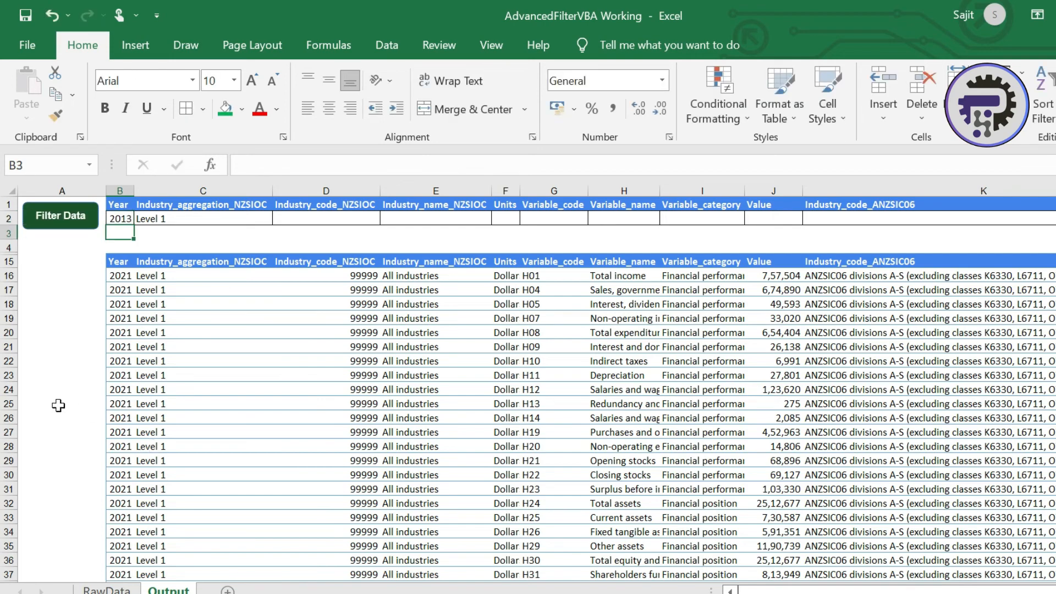
- Refresh the output with the 2013 year criterion and inspect the resulting Level 1 rows and criteria cells
{"action": "left_click", "coordinate": [60, 216]}
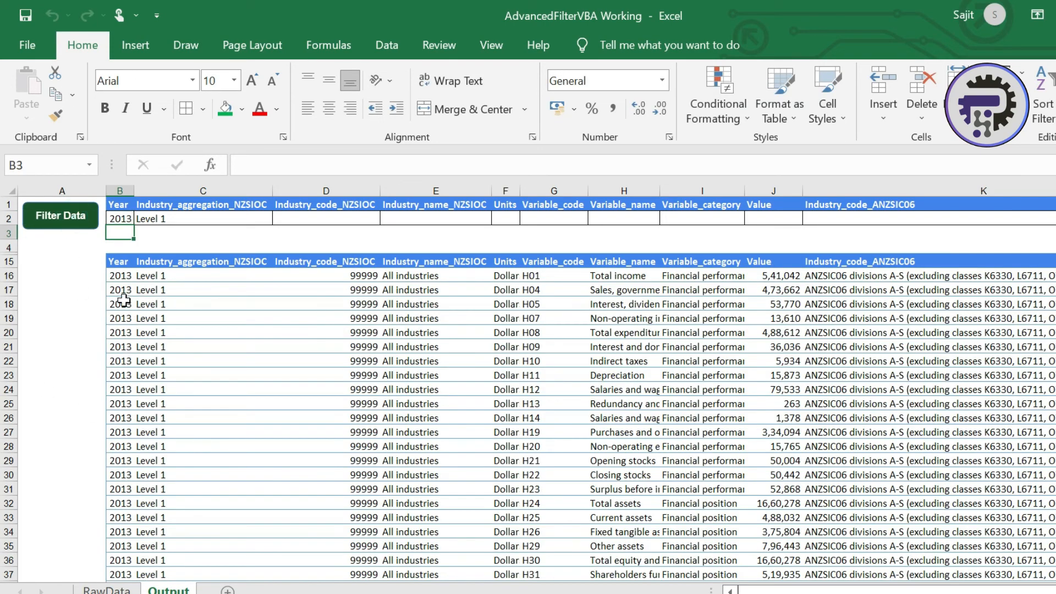
{"action": "left_click", "coordinate": [120, 303]}
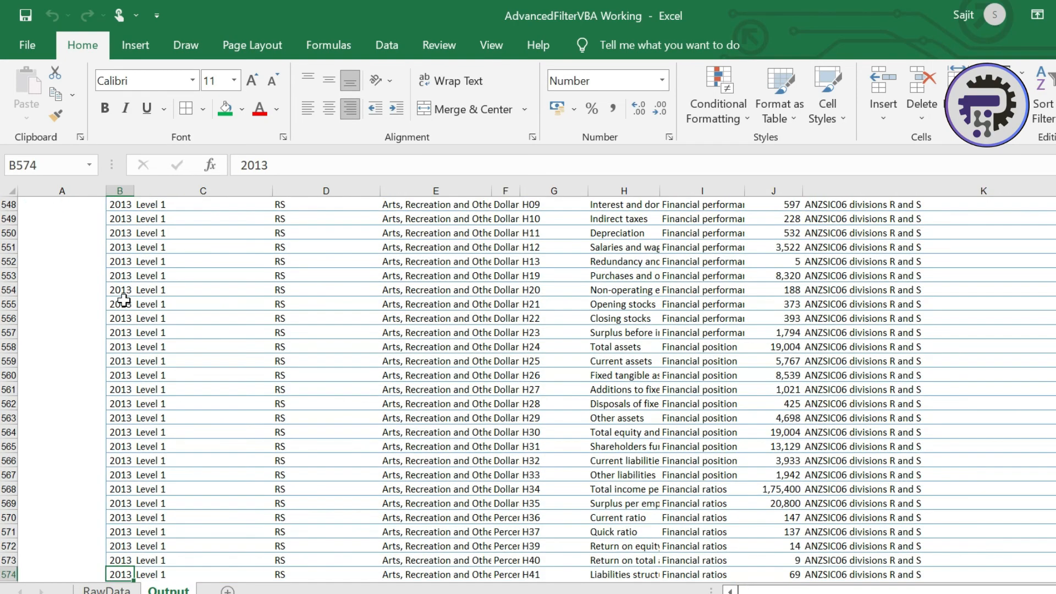
{"action": "left_click", "coordinate": [59, 215]}
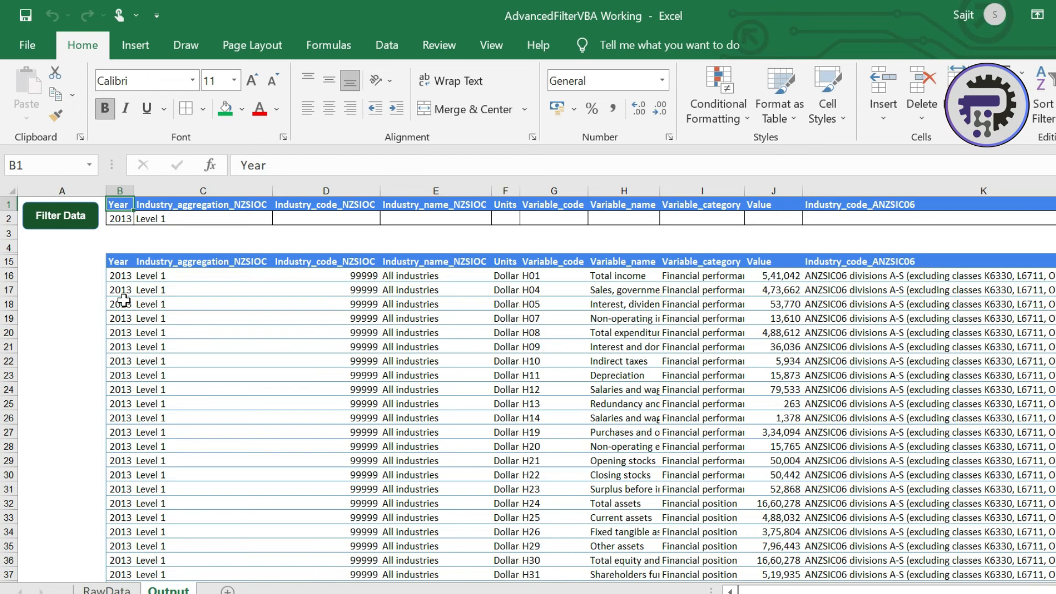
{"action": "left_click", "coordinate": [119, 218]}
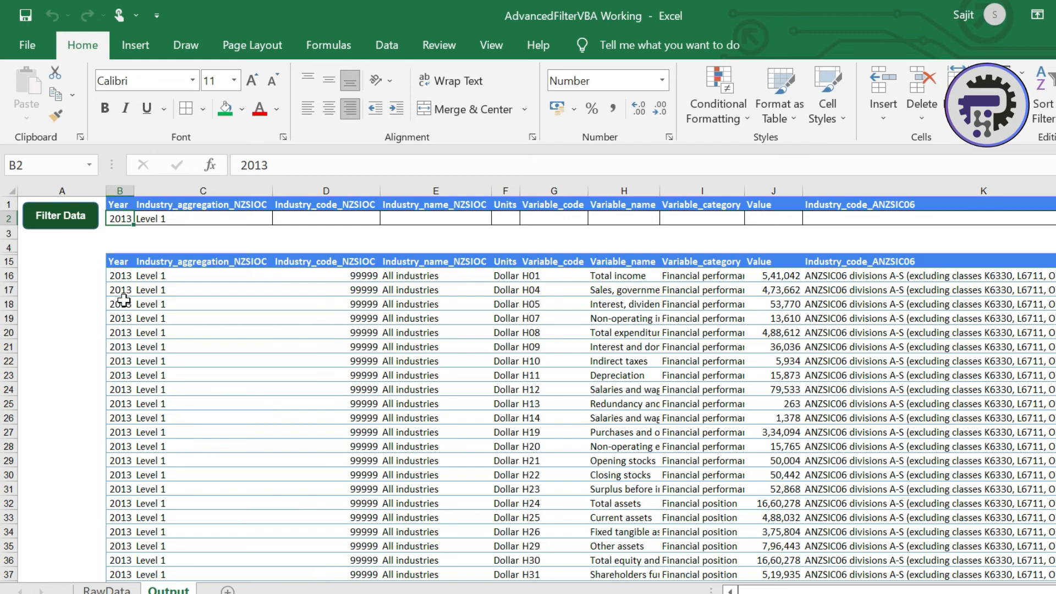
{"action": "left_click", "coordinate": [326, 217]}
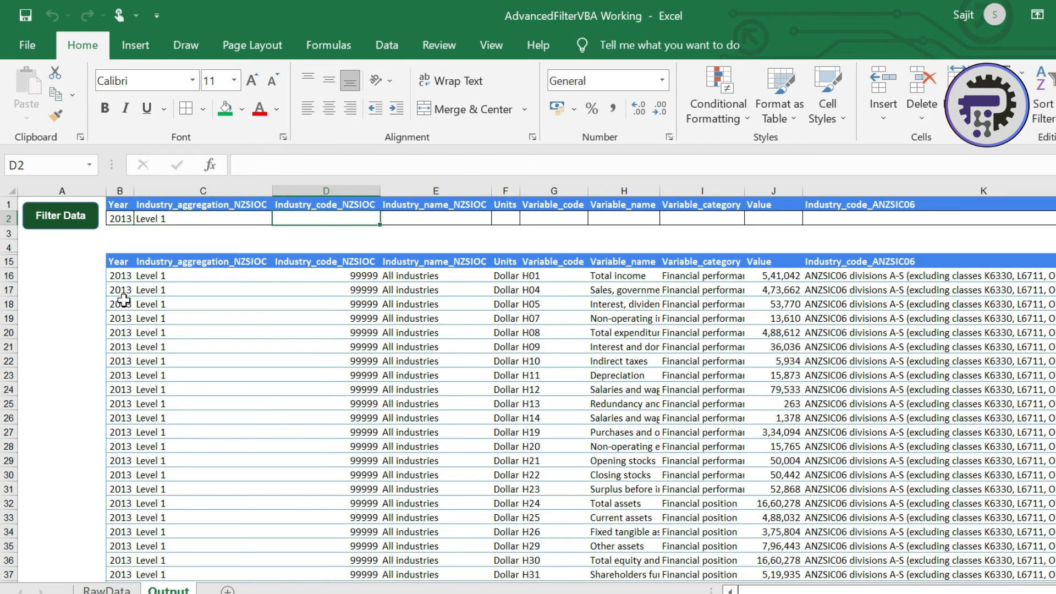
{"action": "left_click", "coordinate": [435, 217]}
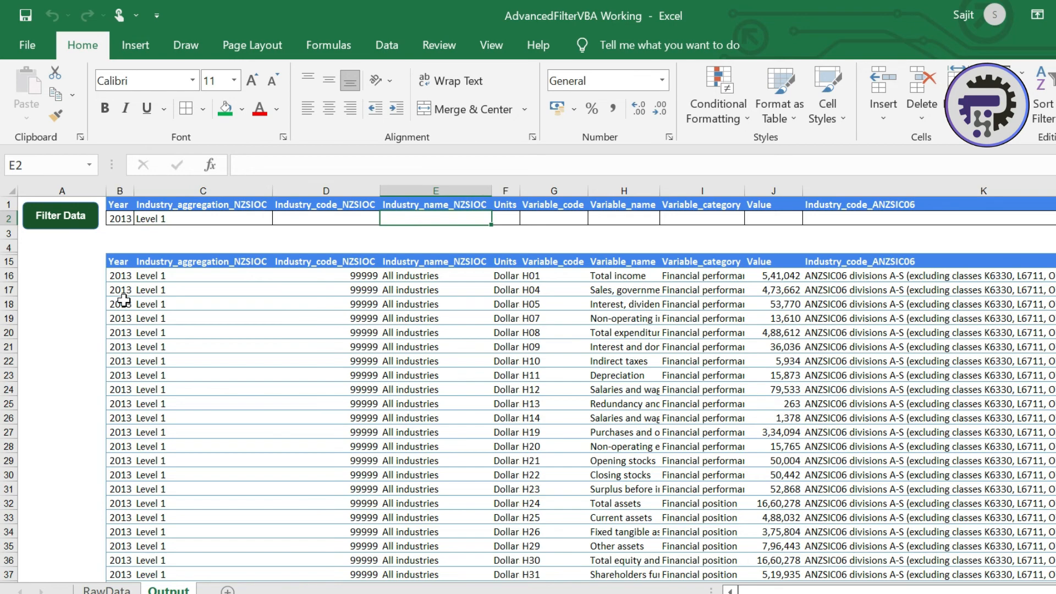
{"action": "left_click", "coordinate": [325, 217]}
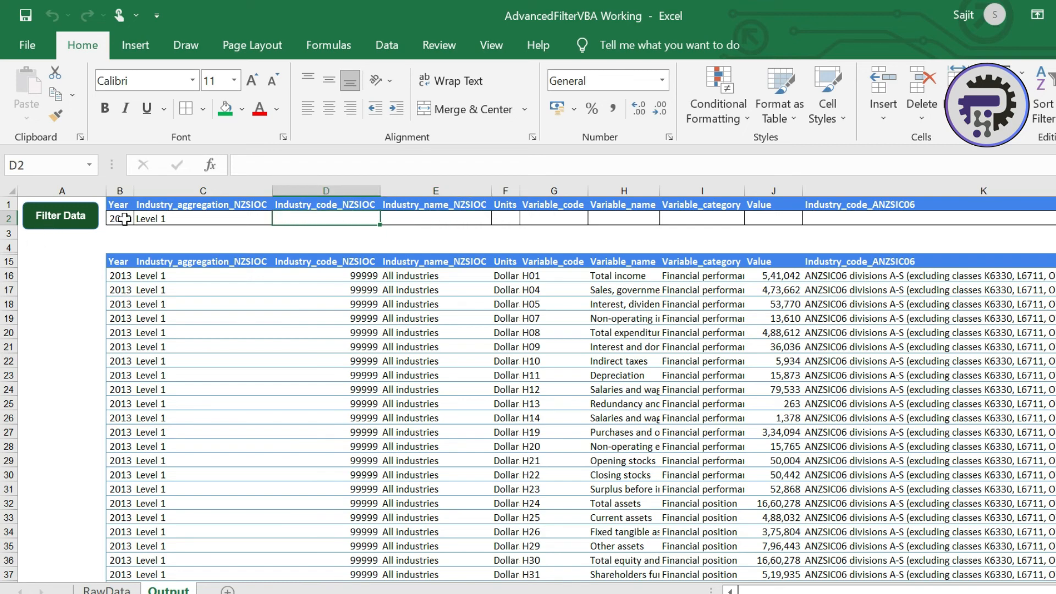
{"action": "mouse_move", "coordinate": [119, 234]}
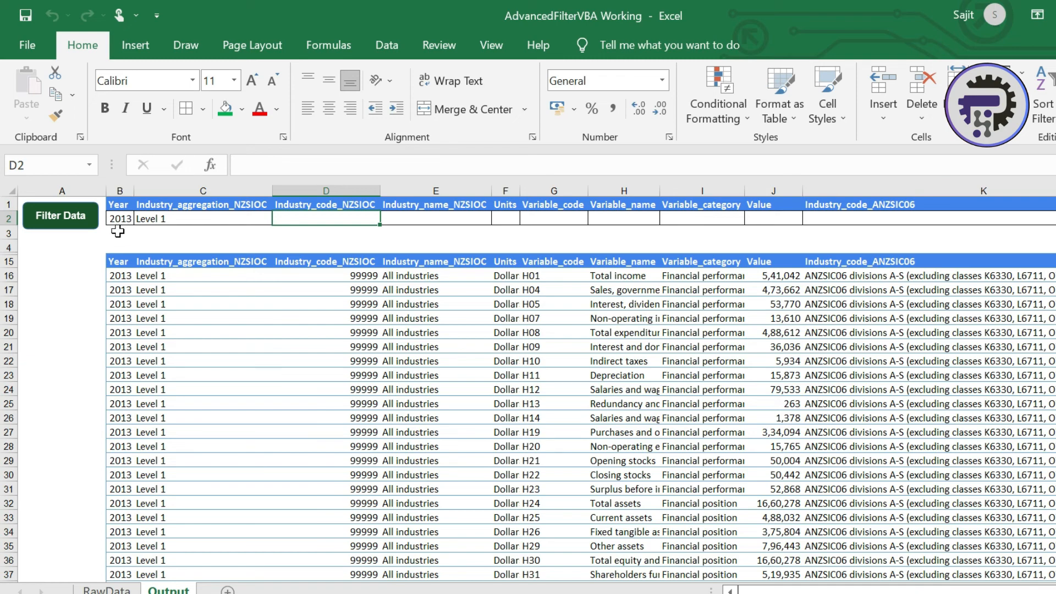
- Enter 2020 in cell B3 as a second year criterion and check the criteria cells
{"action": "left_click", "coordinate": [120, 233]}
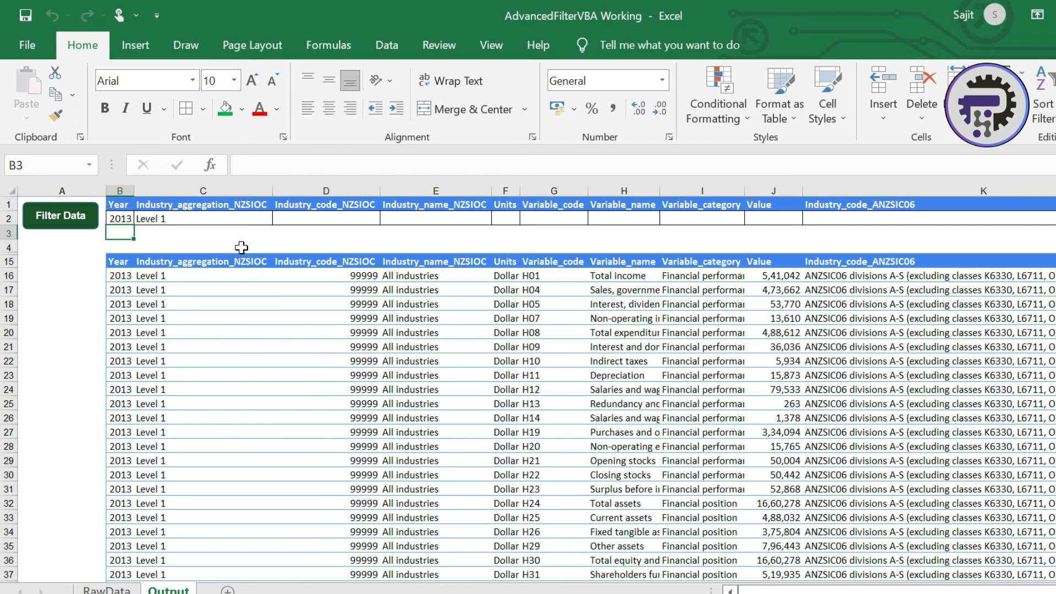
{"action": "type", "text": "202"}
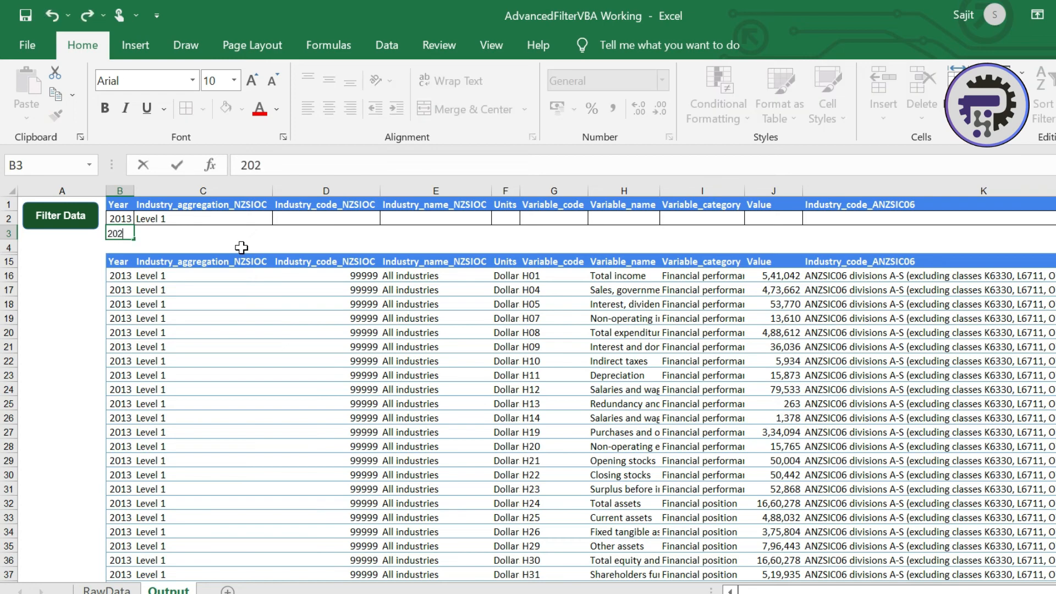
{"action": "type", "text": "0"}
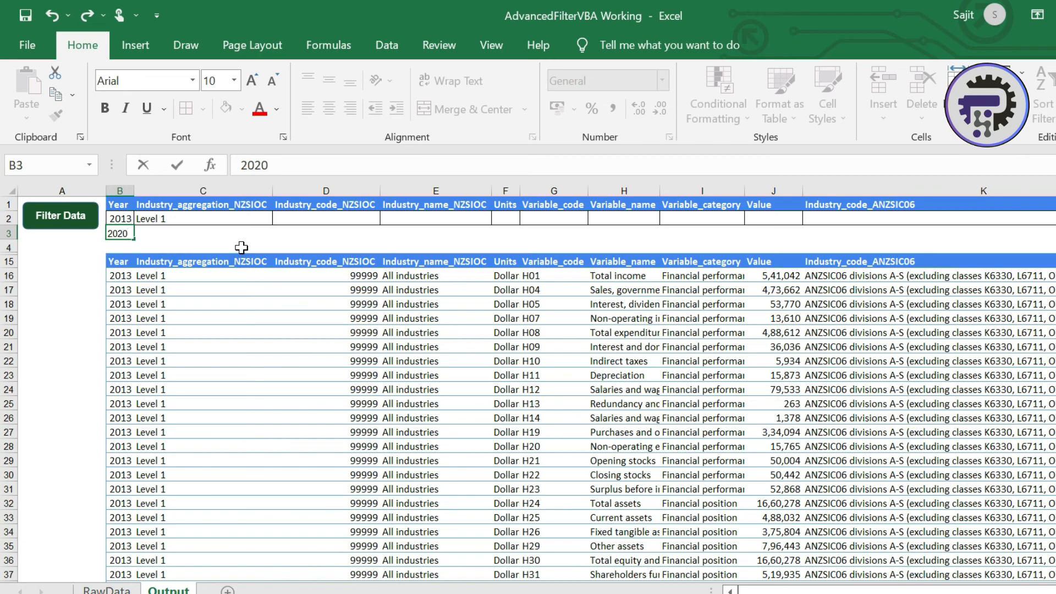
{"action": "left_click", "coordinate": [118, 262]}
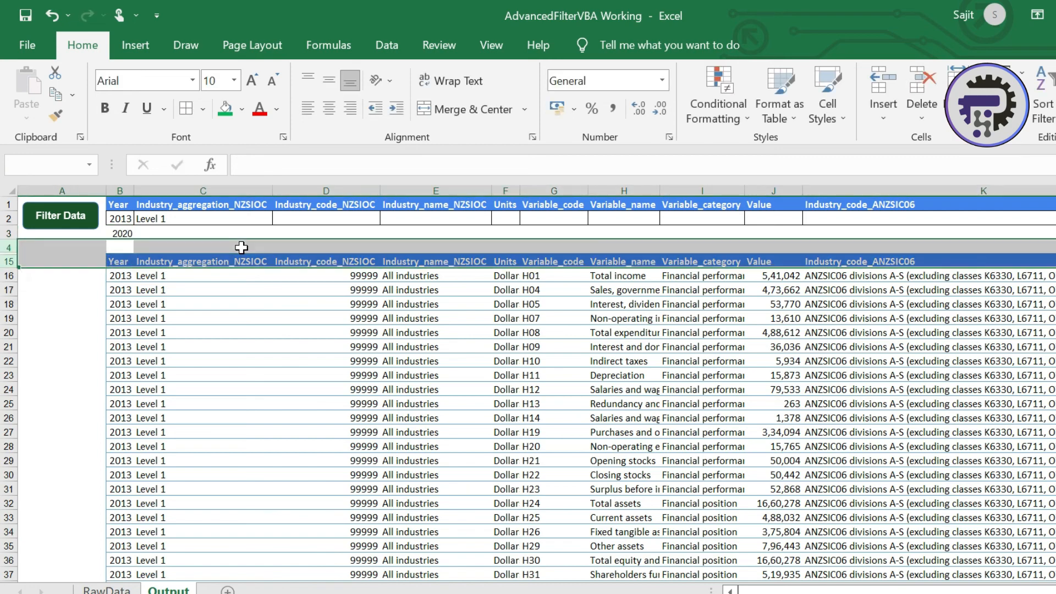
{"action": "left_click", "coordinate": [120, 218]}
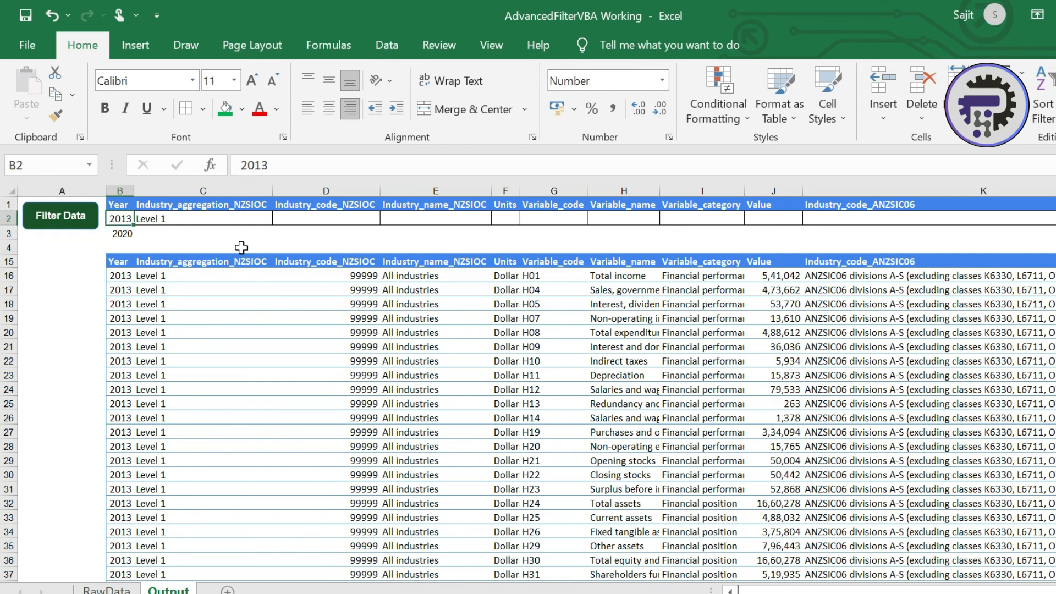
{"action": "left_click", "coordinate": [120, 248]}
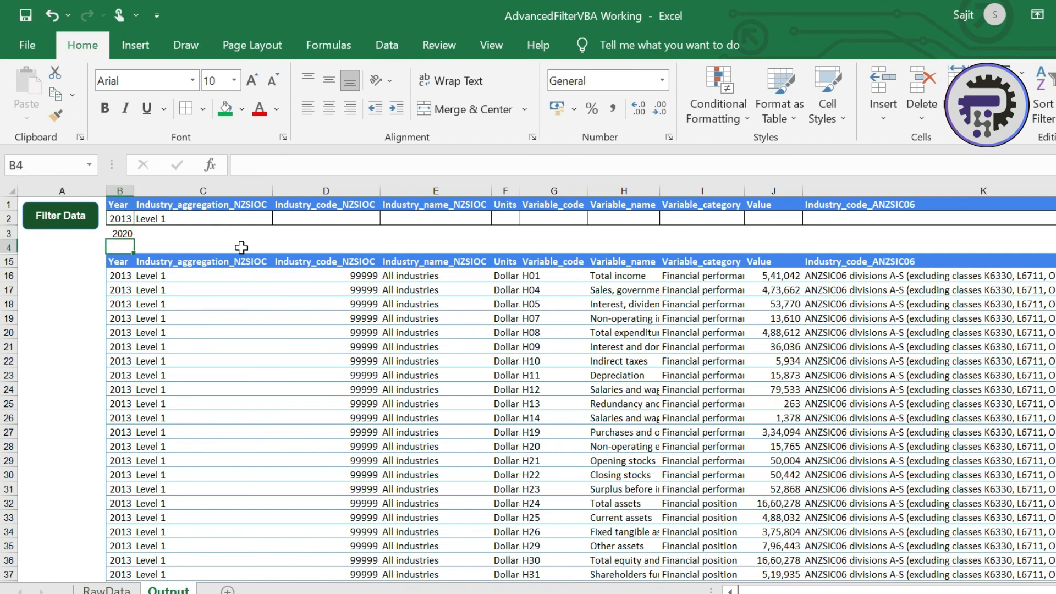
{"action": "left_click", "coordinate": [119, 261]}
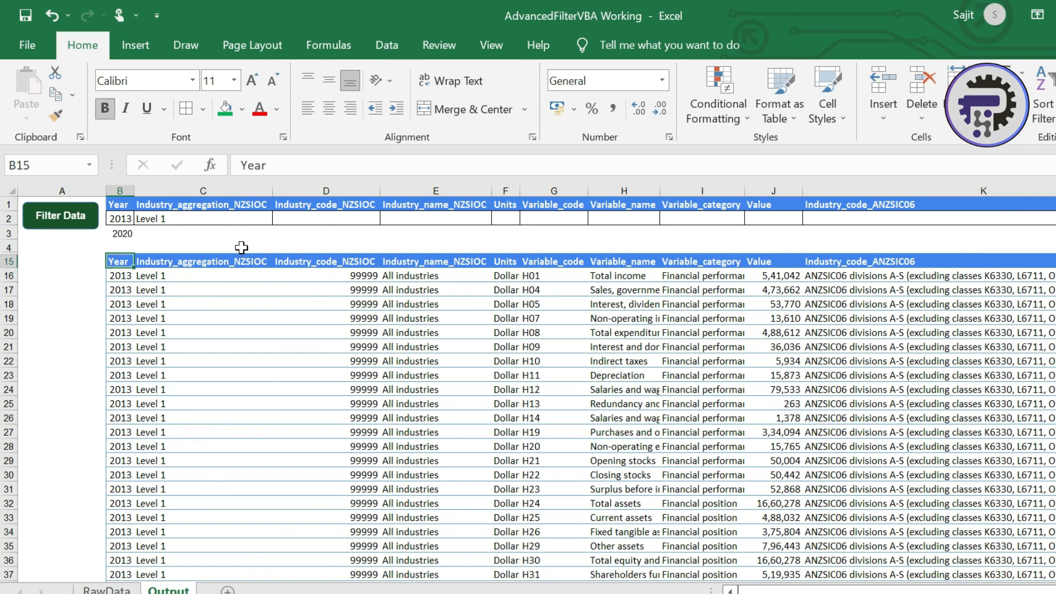
{"action": "left_click", "coordinate": [120, 247]}
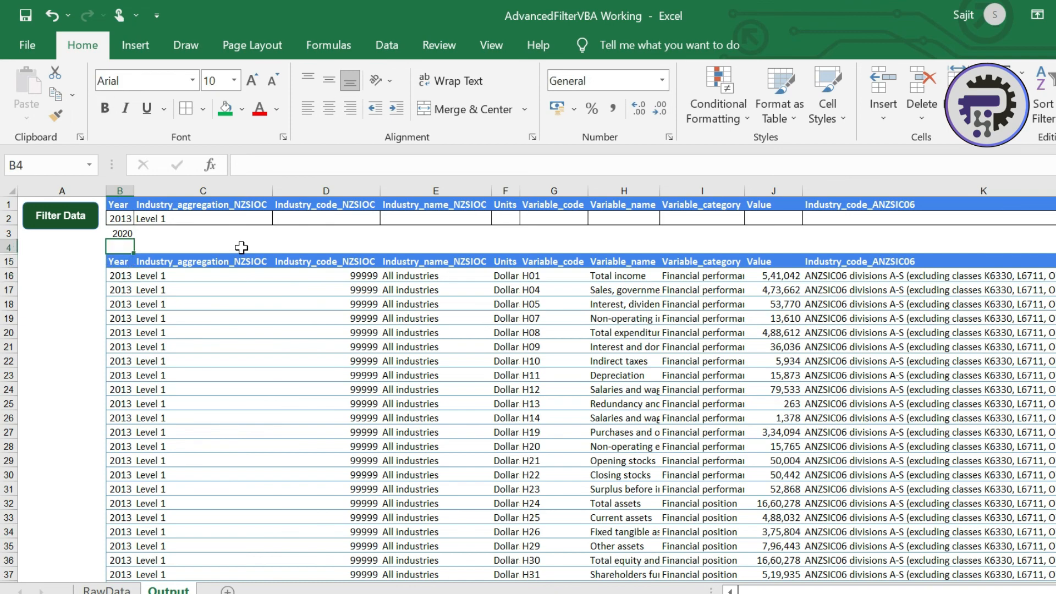
{"action": "left_click", "coordinate": [120, 234]}
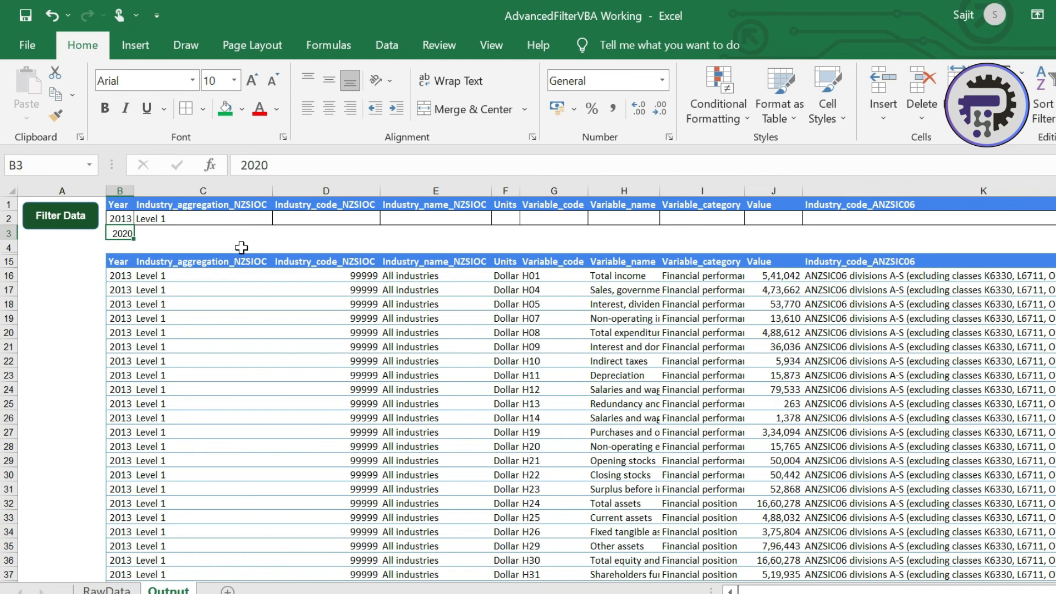
- Rerun the filter so the output lists both the 2013 Level 1 and 2020 rows
{"action": "left_click", "coordinate": [59, 216]}
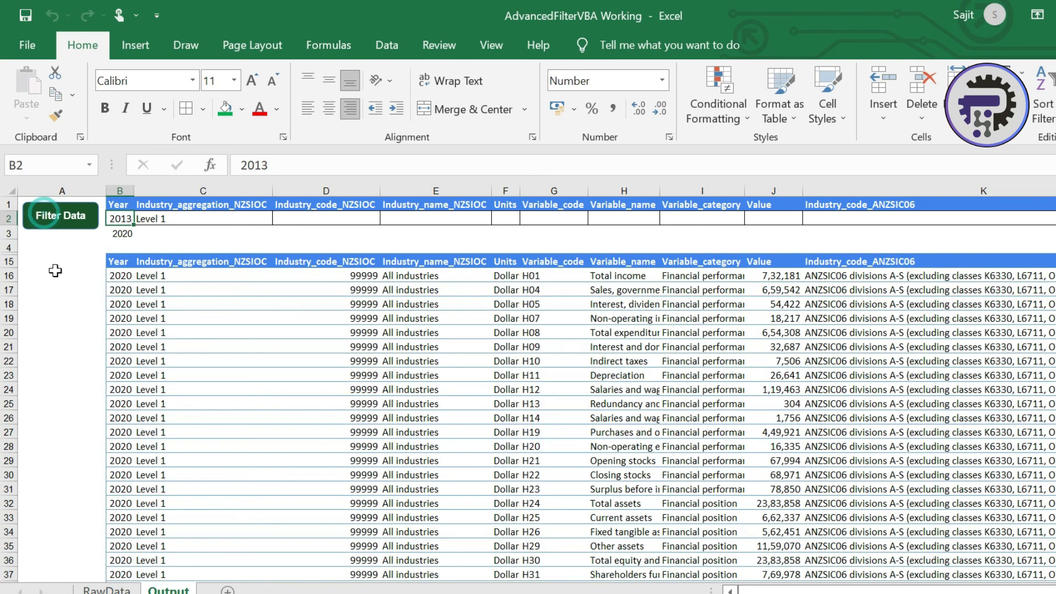
{"action": "left_click", "coordinate": [59, 215]}
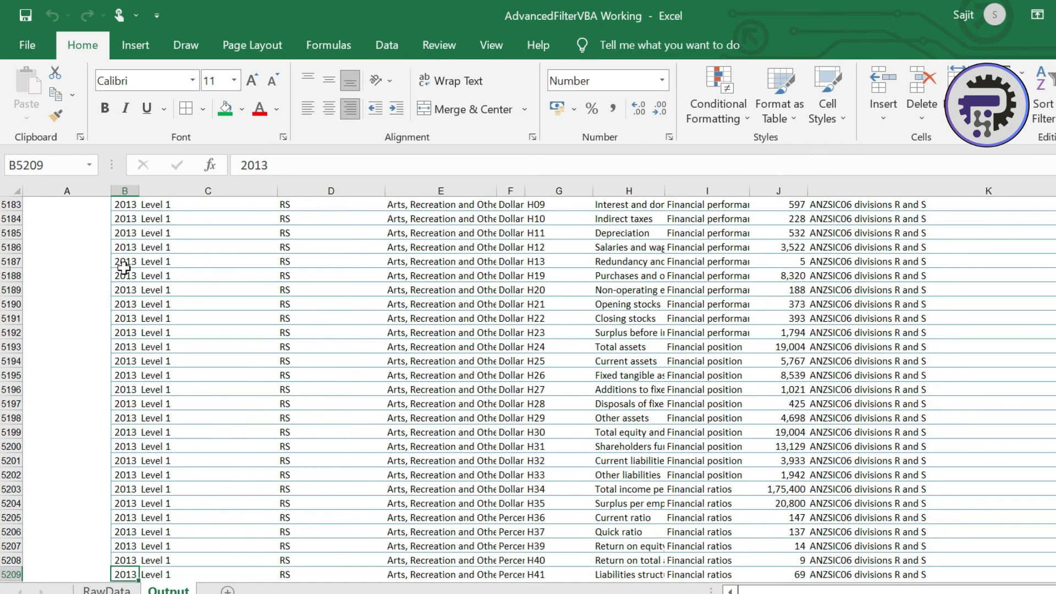
{"action": "left_click", "coordinate": [60, 216]}
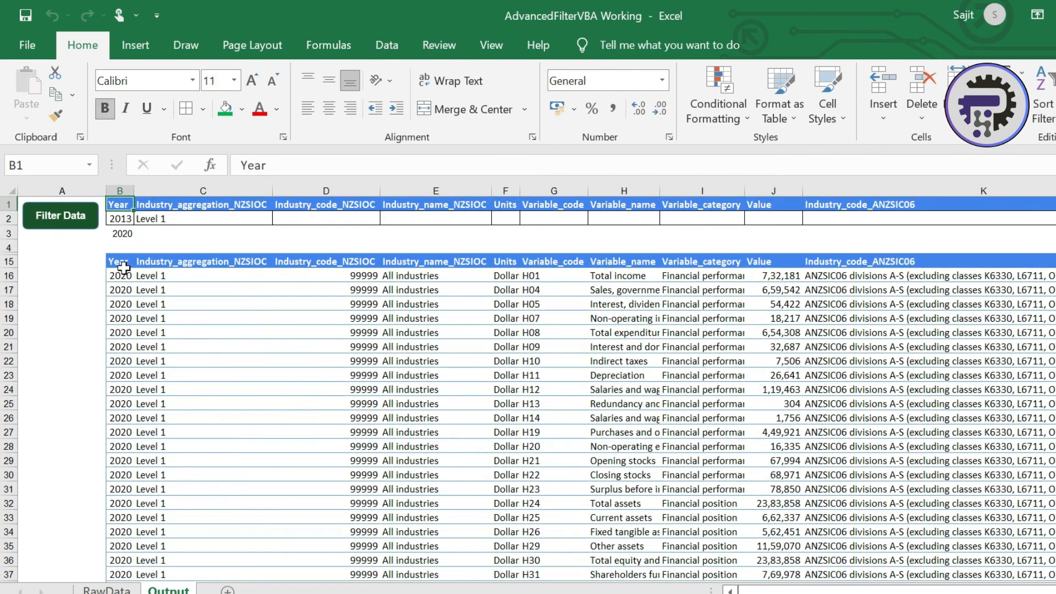